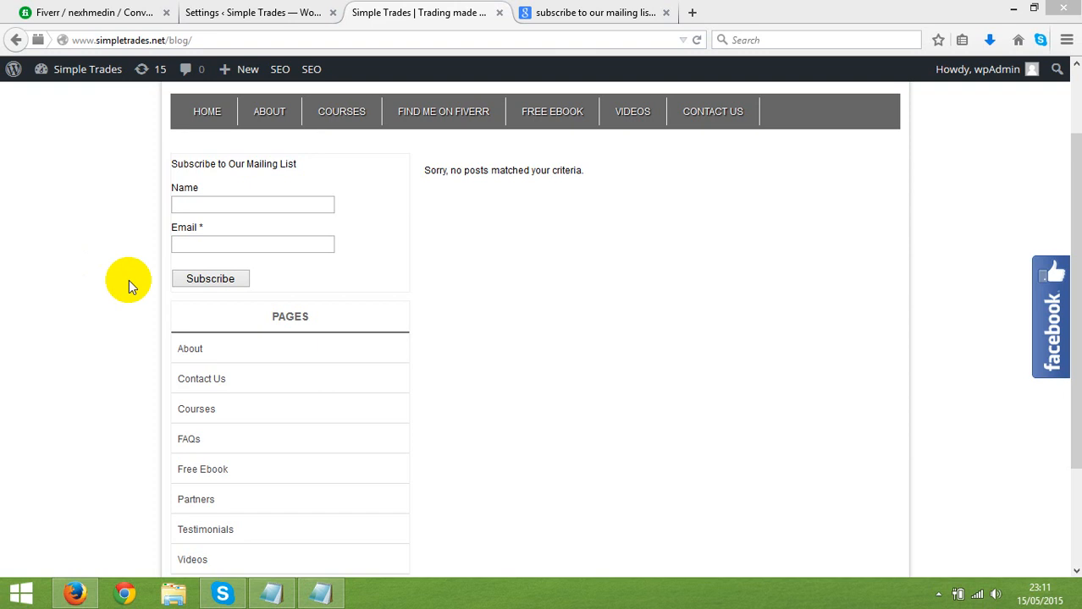
- Show the drafted Fiverr reply about the new subscription form with its attached screenshot
click(93, 12)
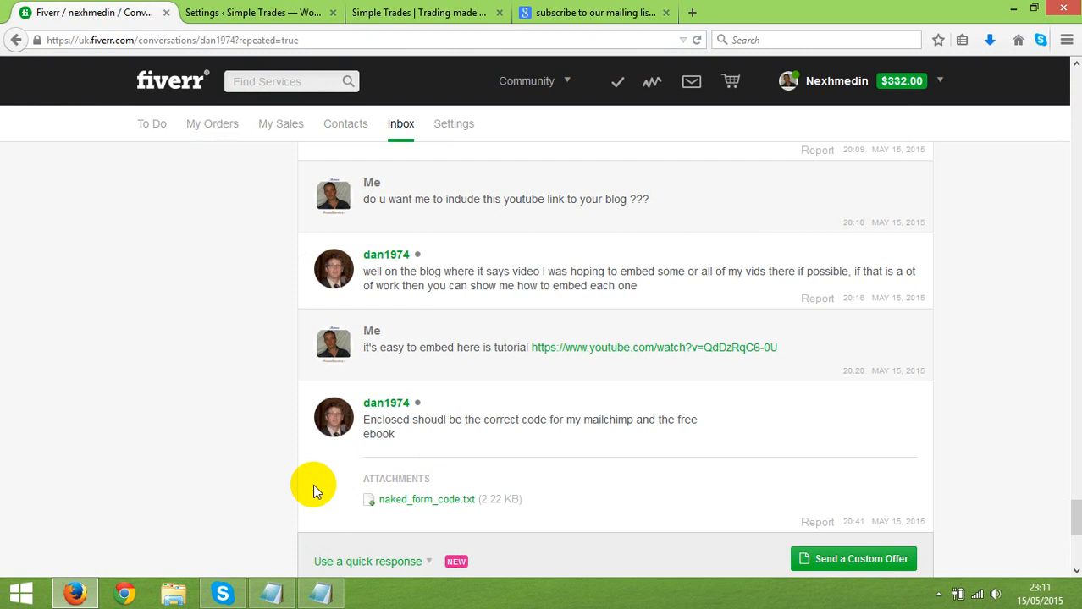
mouse_move(213, 396)
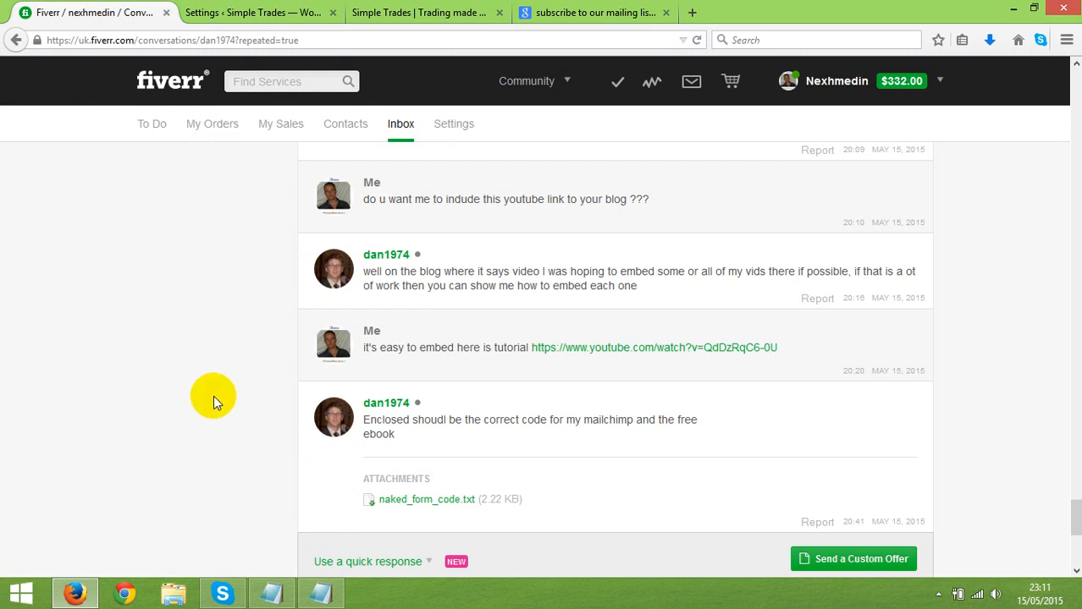
scroll(down, 3)
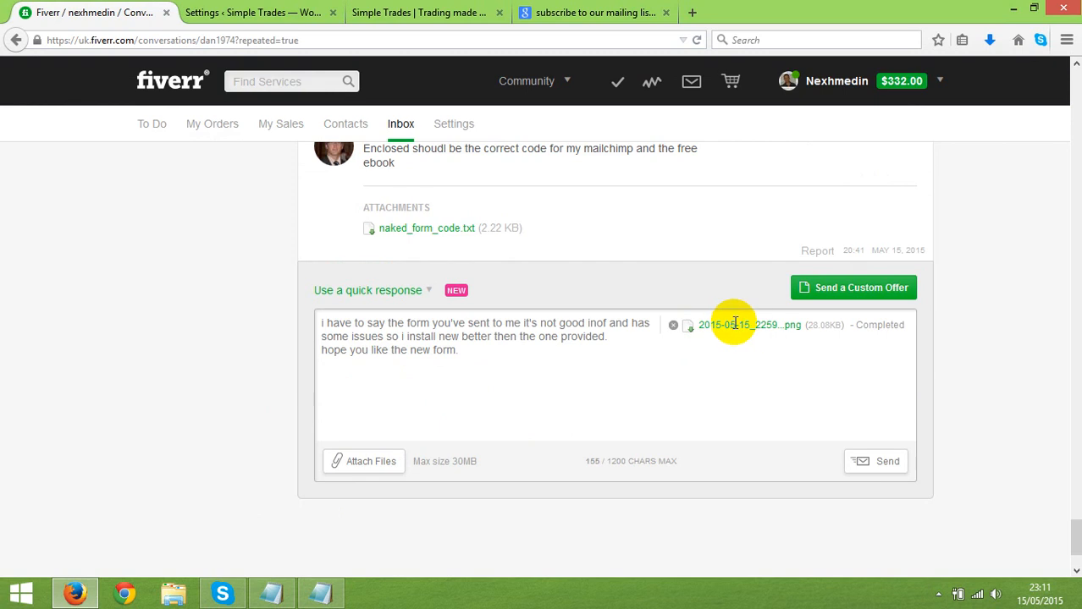
mouse_move(720, 328)
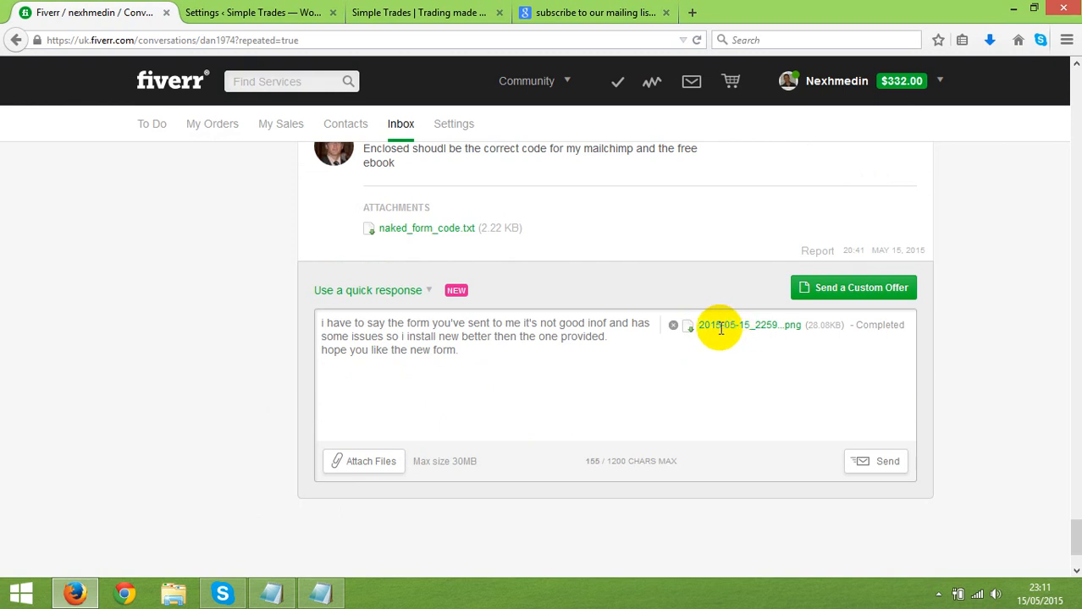
mouse_move(245, 286)
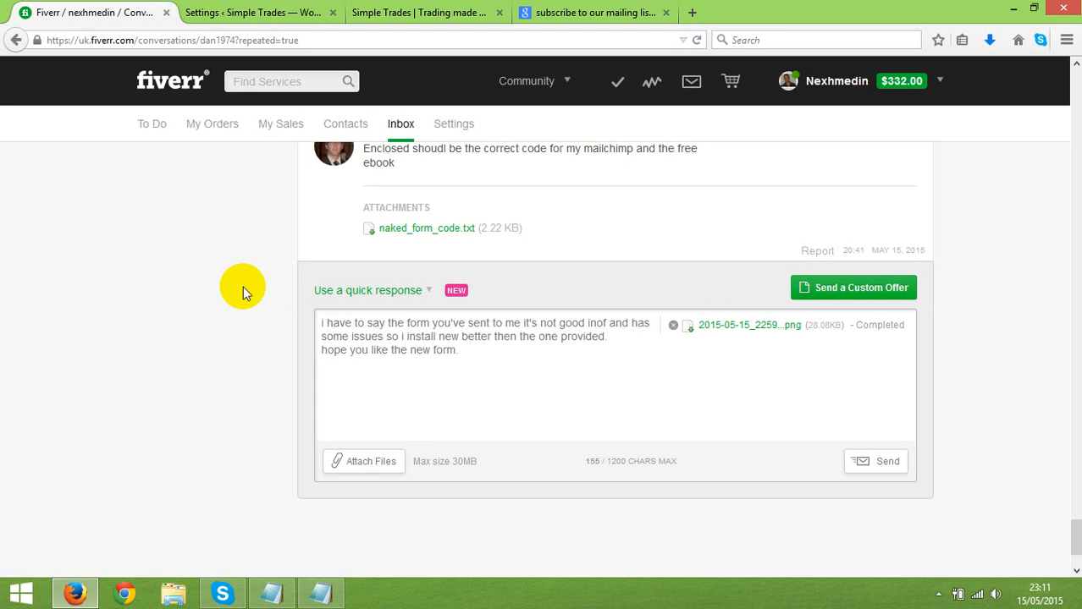
- Show the Subscribe to Our Mailing List form's Email and Name fields on the blog page
click(420, 11)
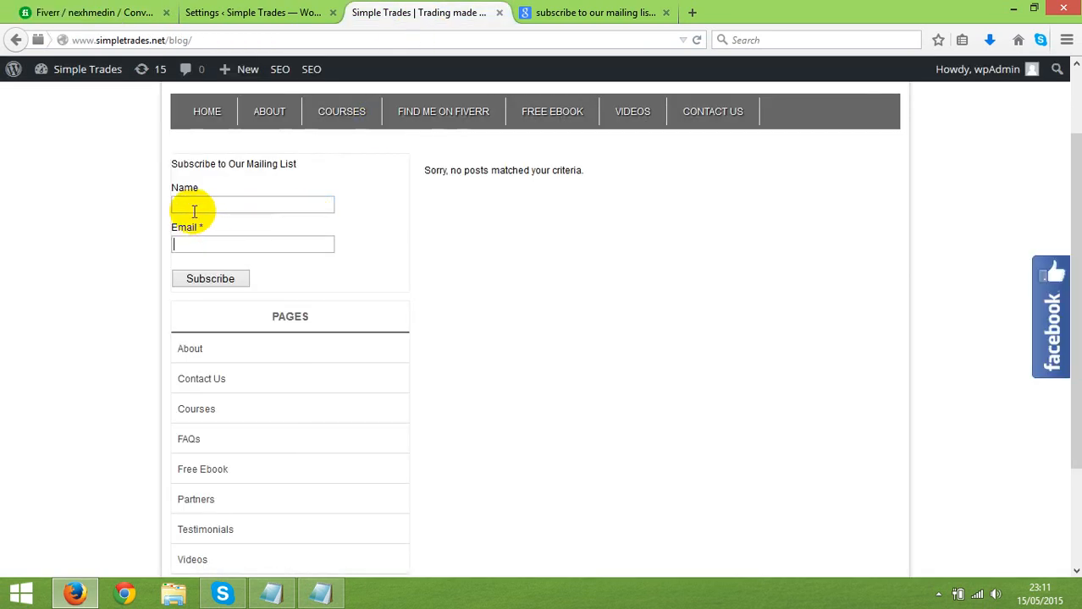
mouse_move(119, 212)
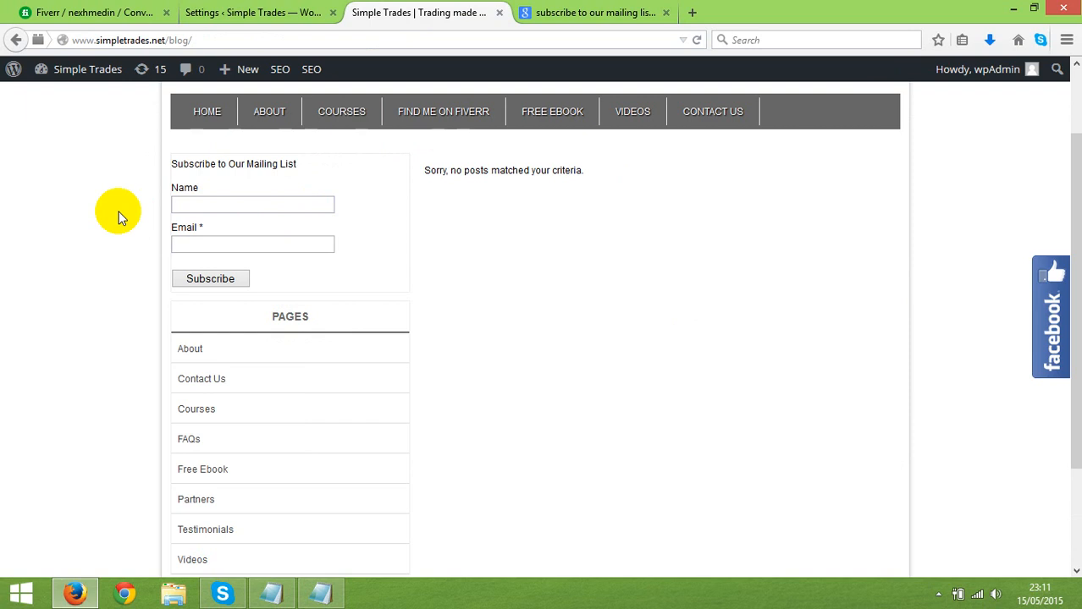
click(252, 203)
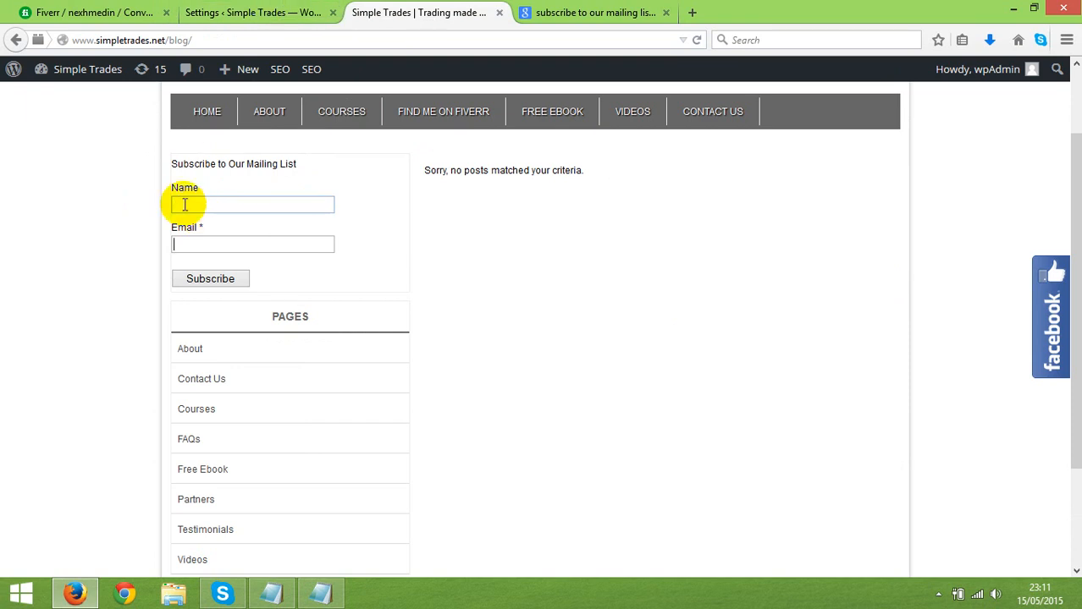
click(252, 243)
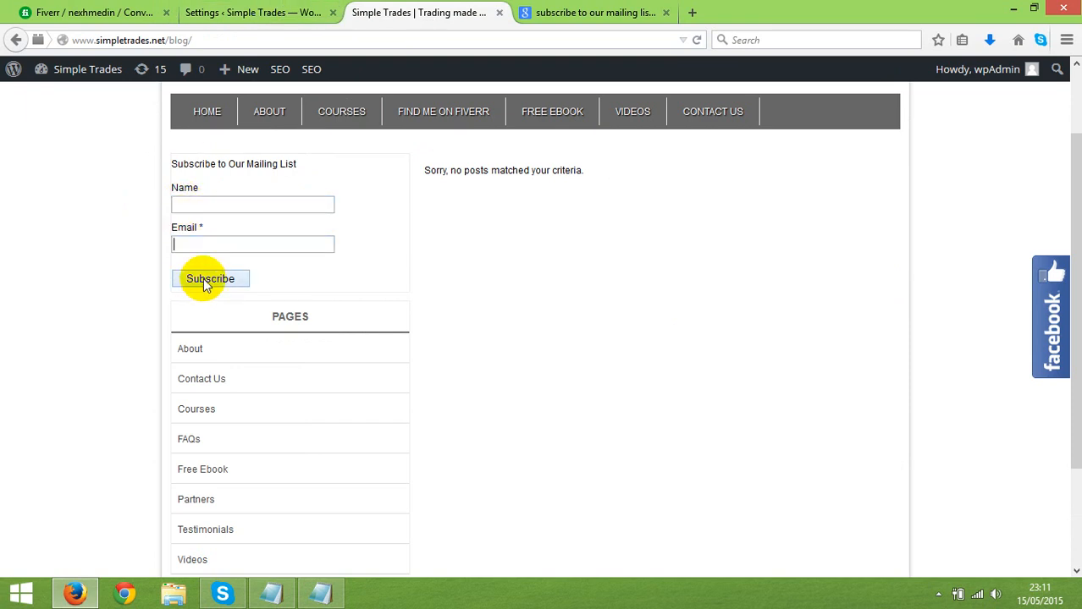
mouse_move(542, 274)
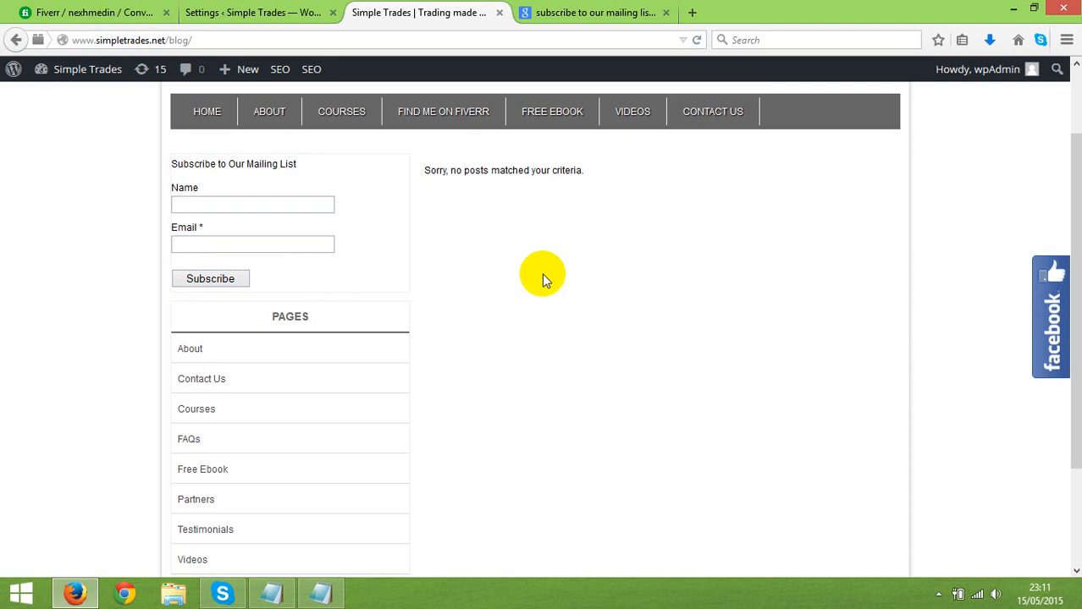
mouse_move(521, 257)
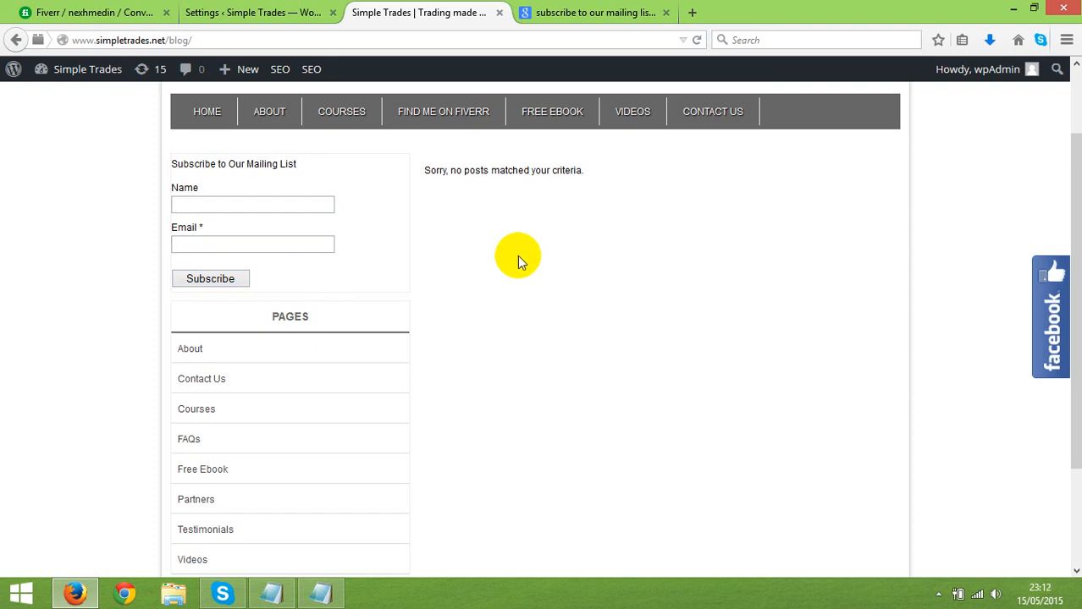
mouse_move(449, 246)
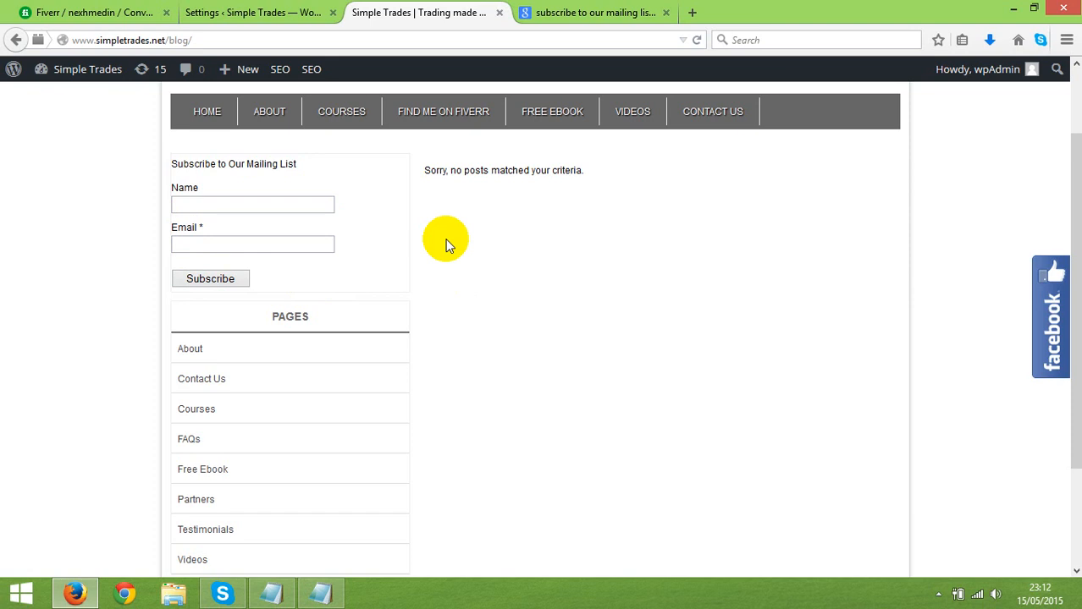
click(252, 243)
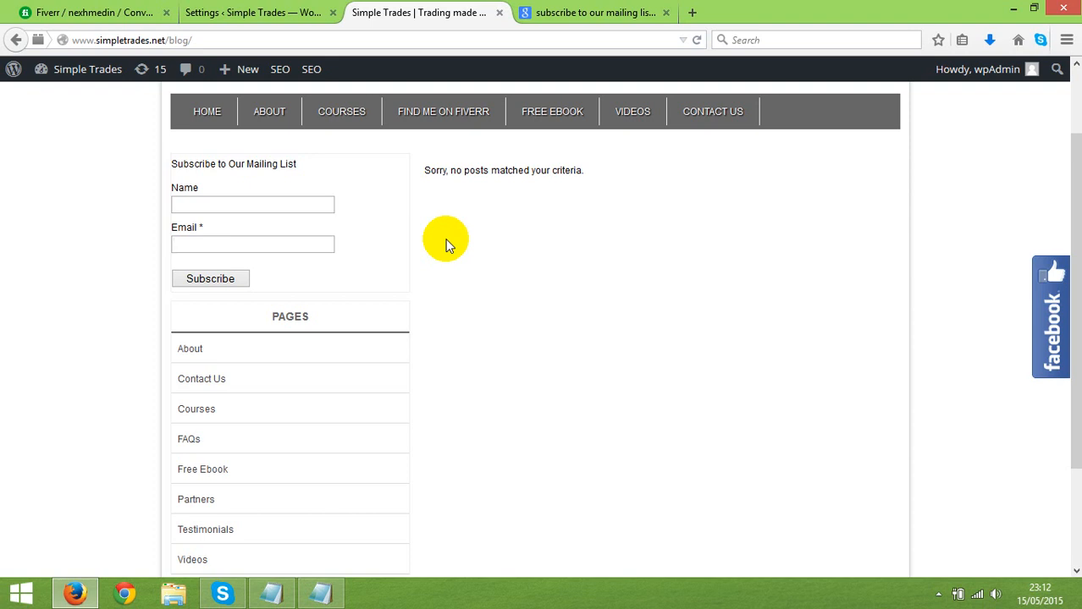
click(252, 244)
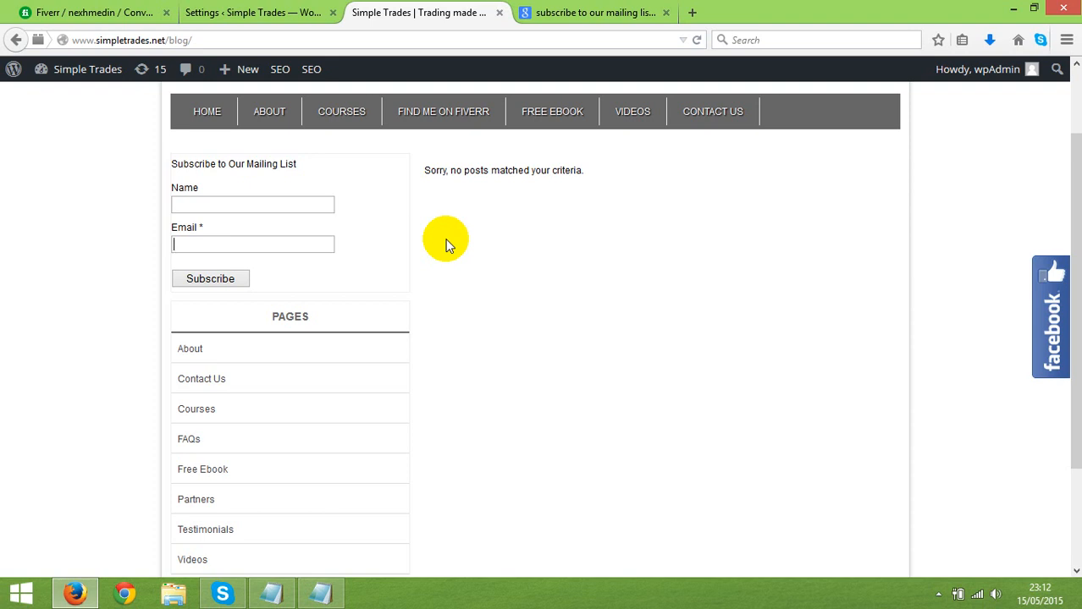
mouse_move(144, 234)
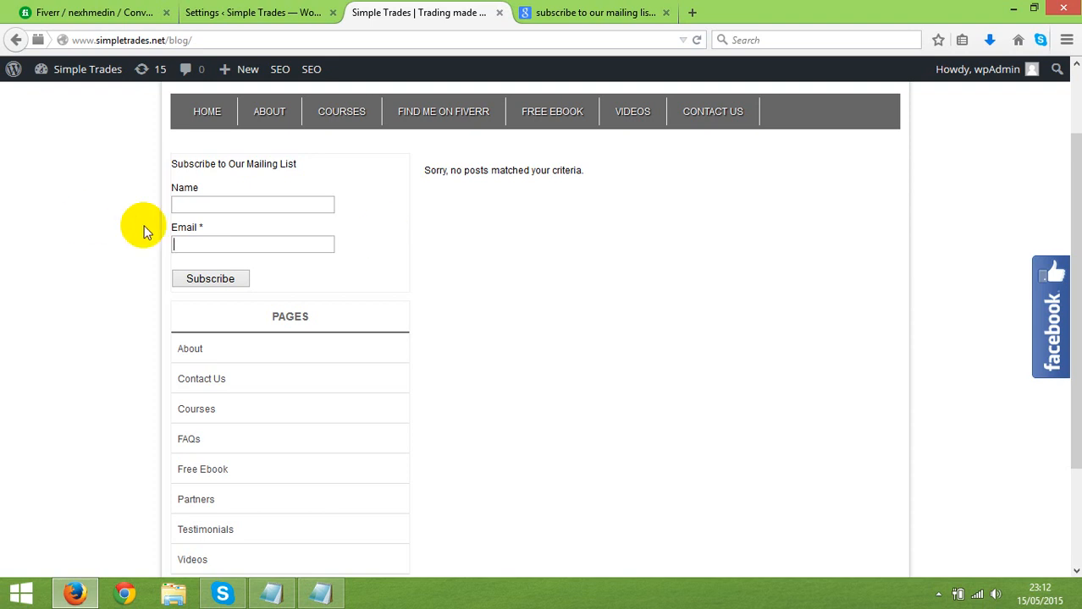
mouse_move(258, 12)
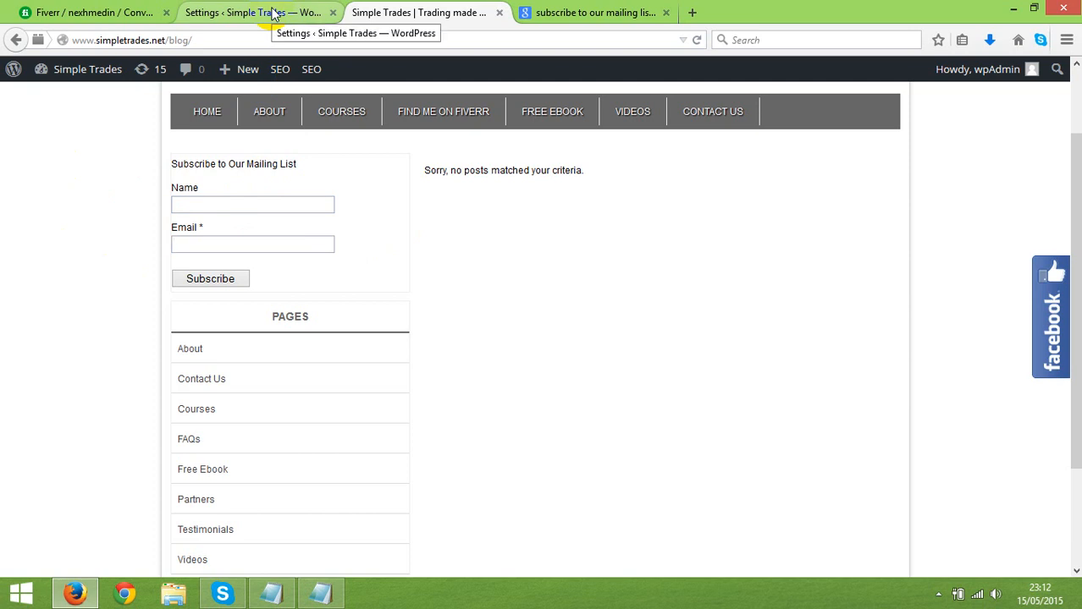
- Review the Email Subscribers list where both subscribers show a Confirmed status
click(251, 12)
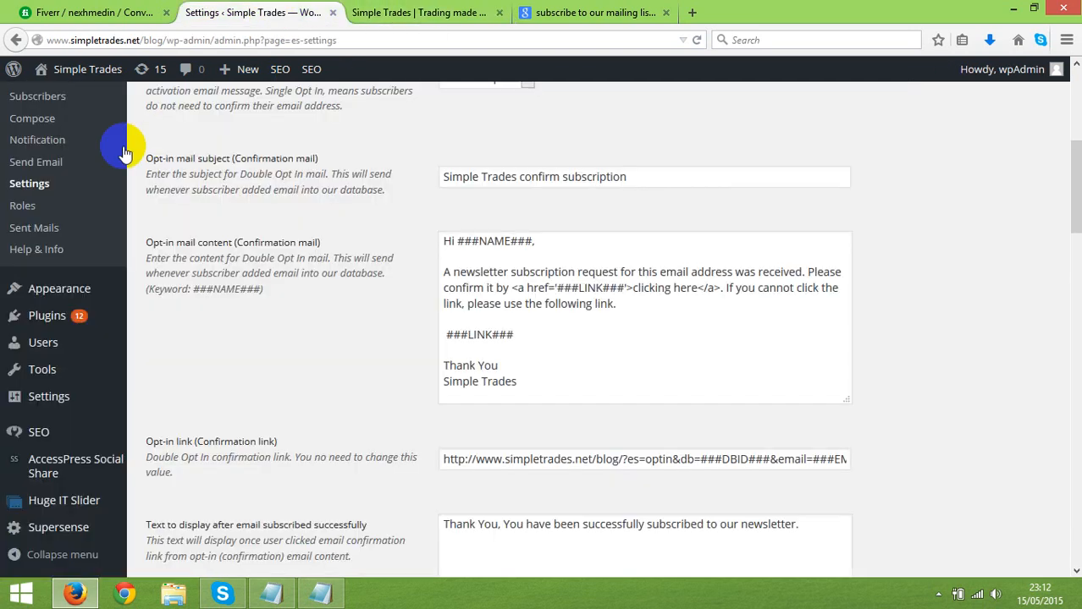
mouse_move(176, 180)
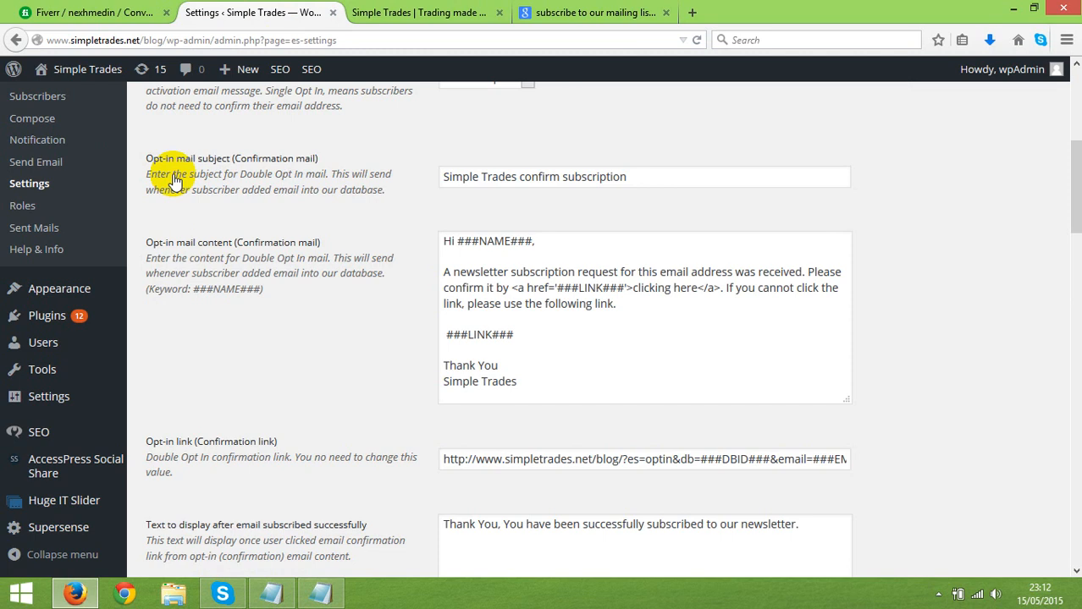
scroll(up, 3)
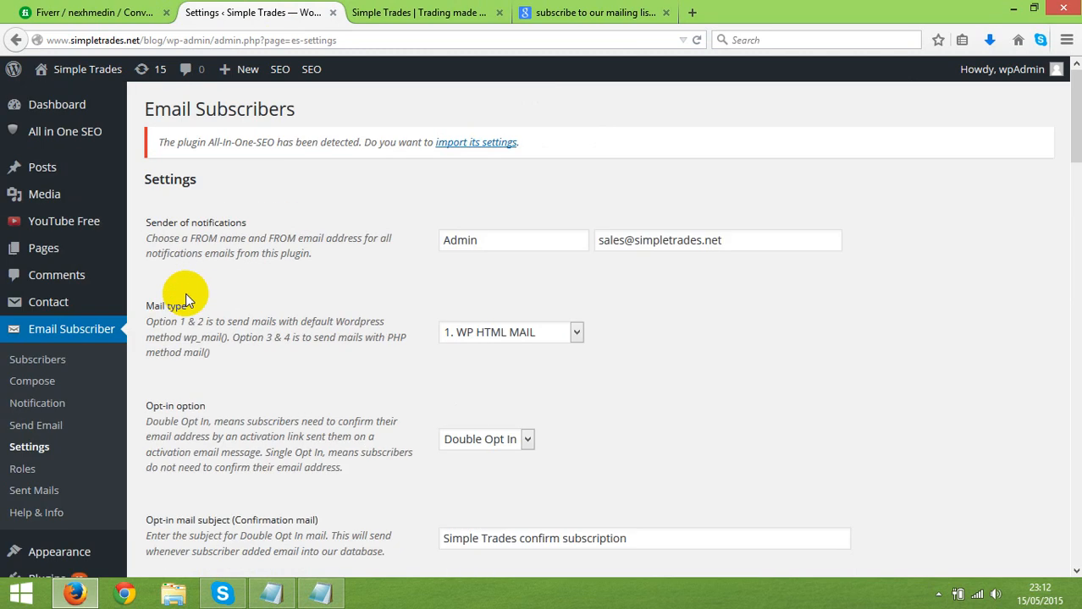
mouse_move(40, 329)
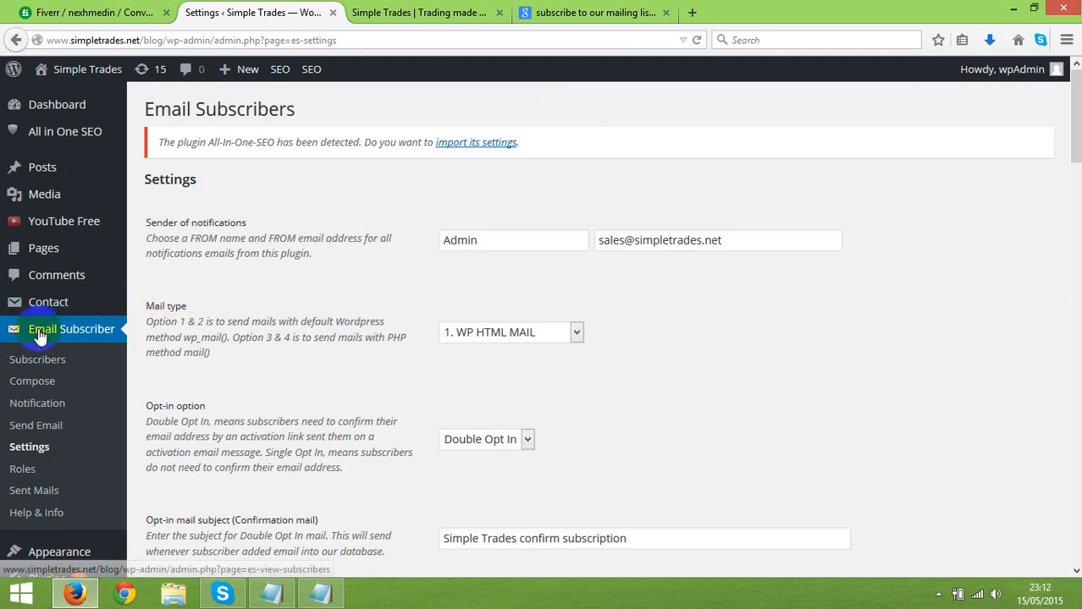
mouse_move(37, 359)
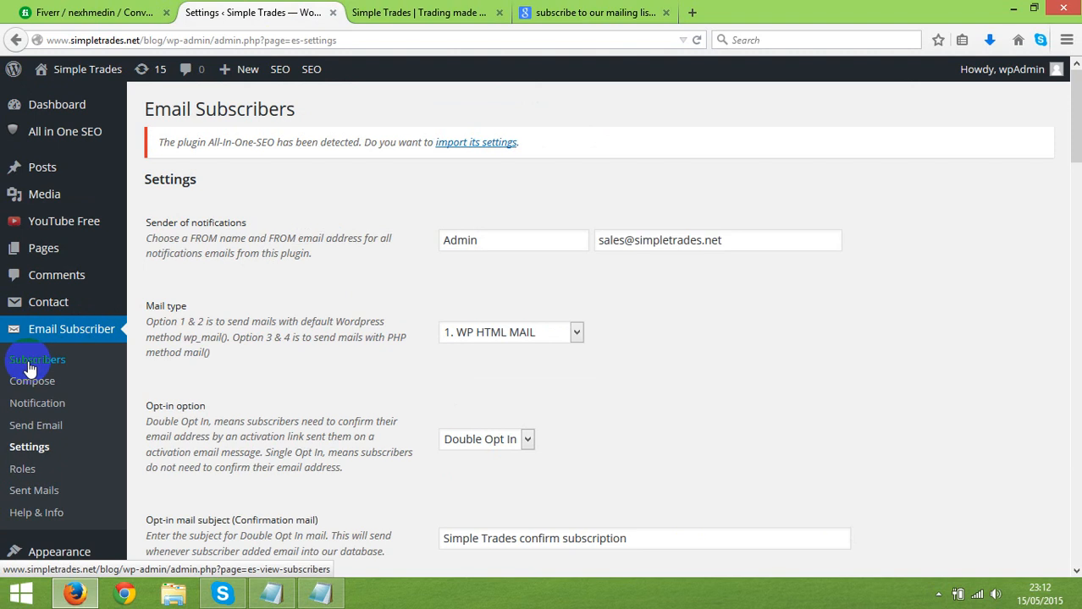
click(38, 359)
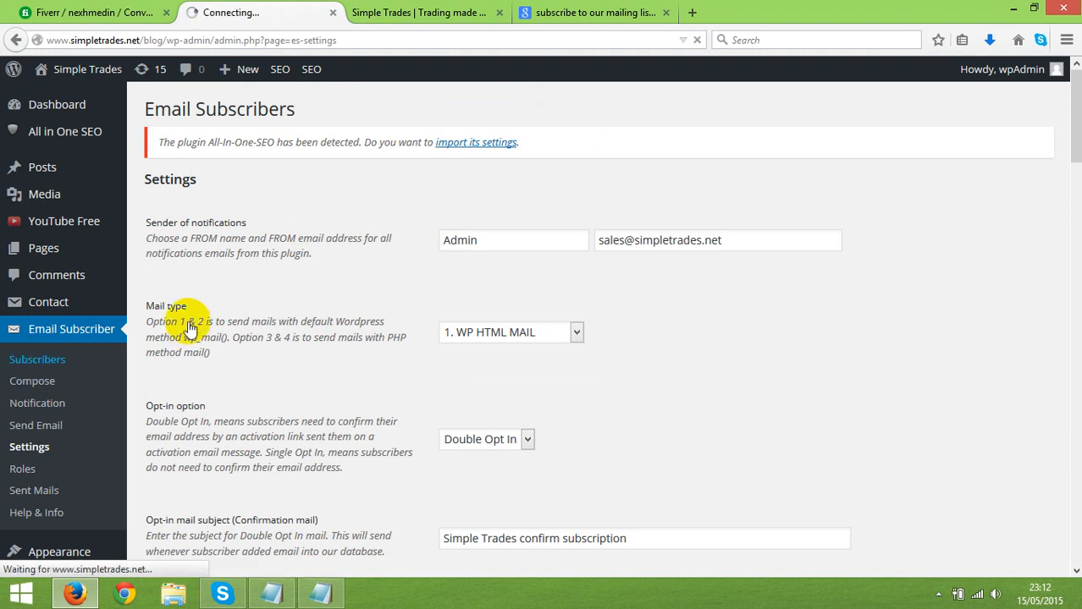
click(37, 359)
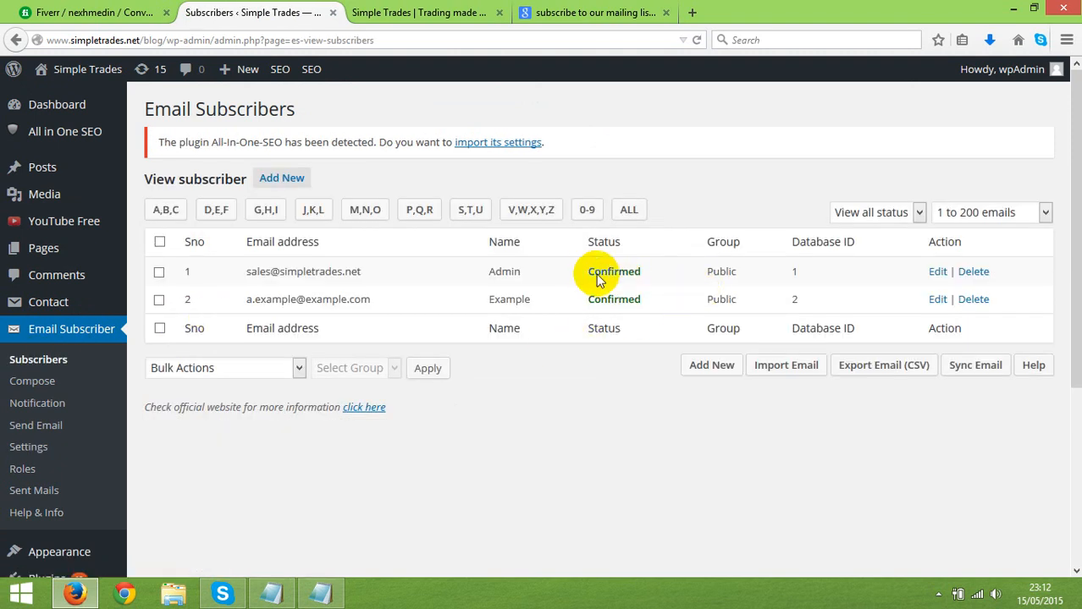
double_click(613, 271)
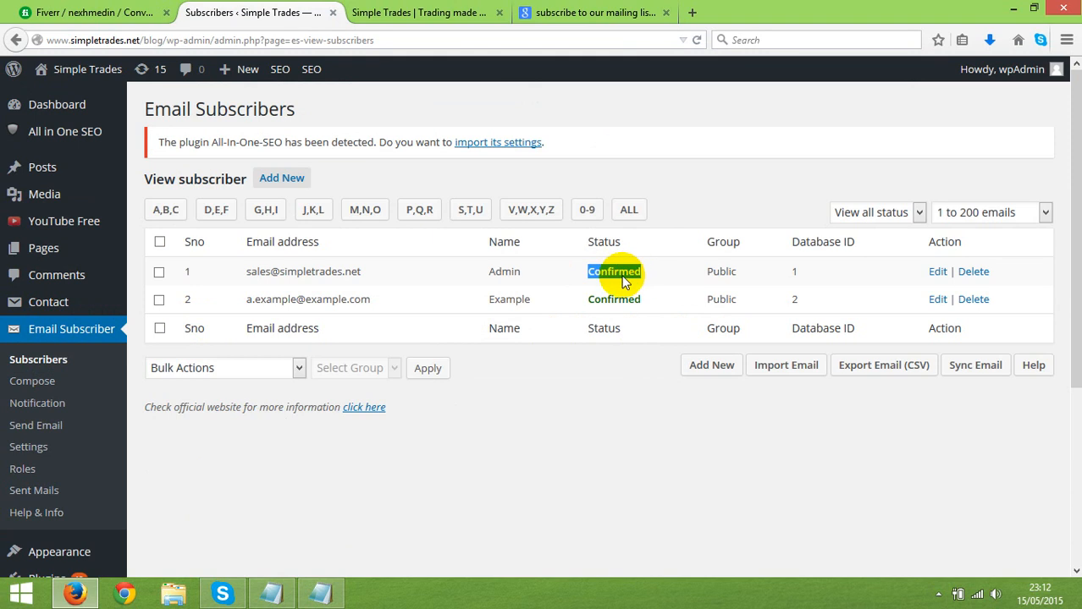
mouse_move(613, 291)
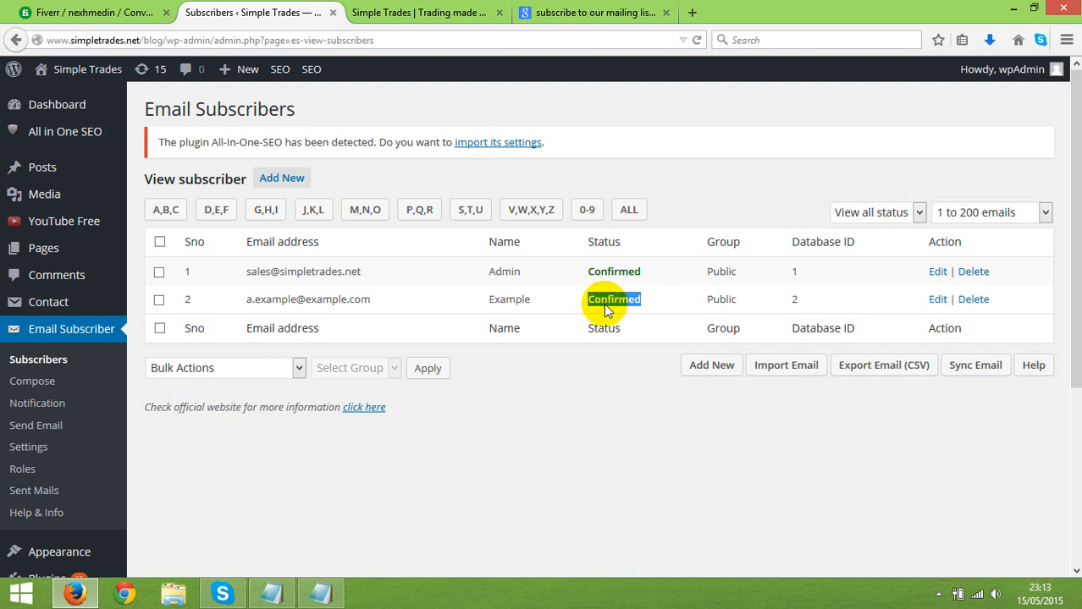
mouse_move(398, 280)
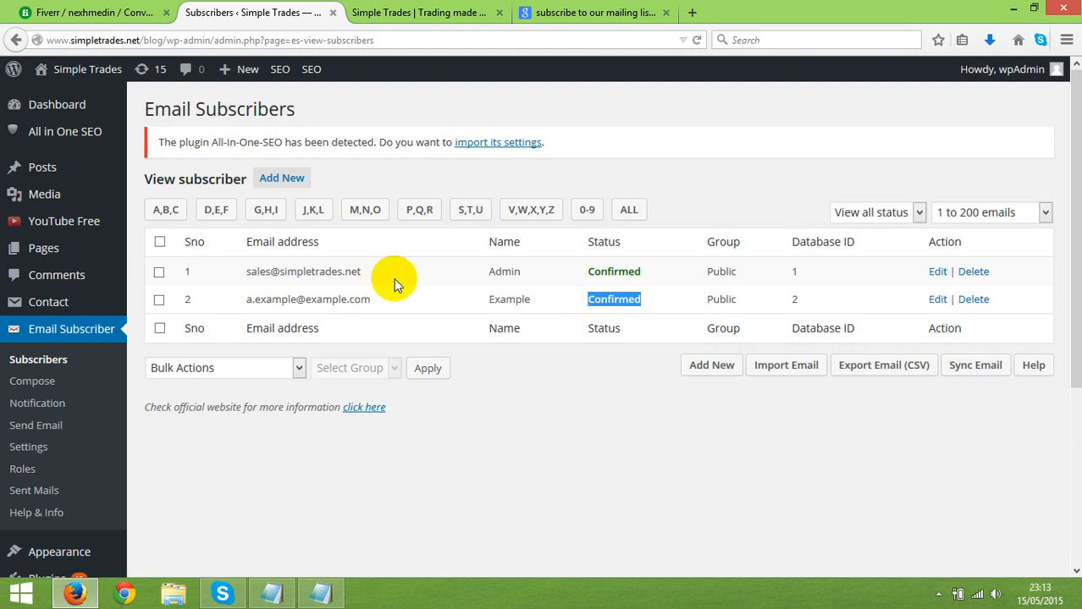
mouse_move(251, 278)
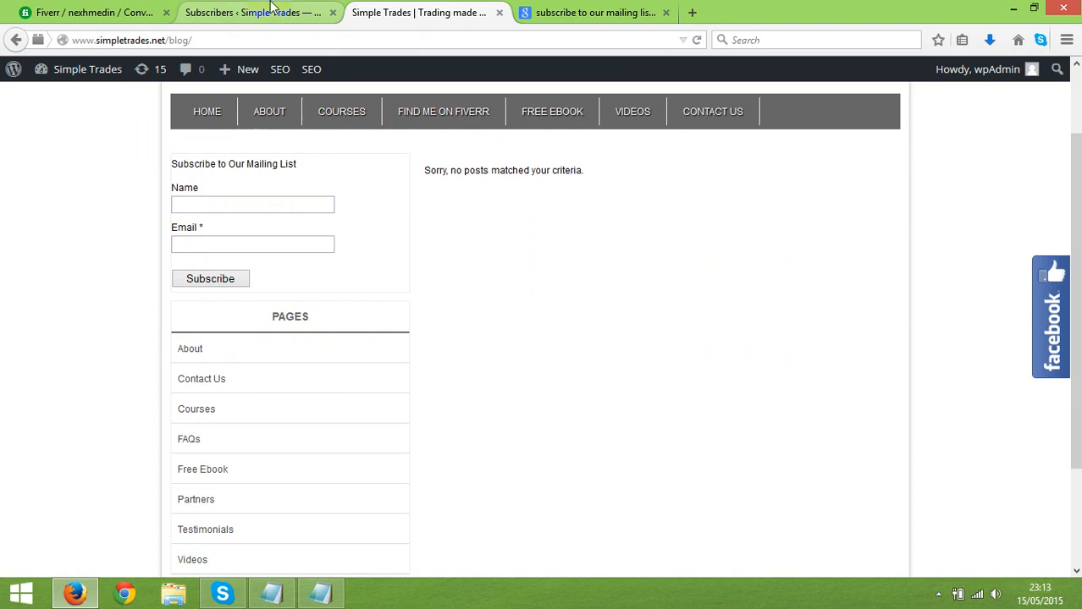
- Review the Compose mail templates and the post Notification rules in Email Subscribers
click(245, 12)
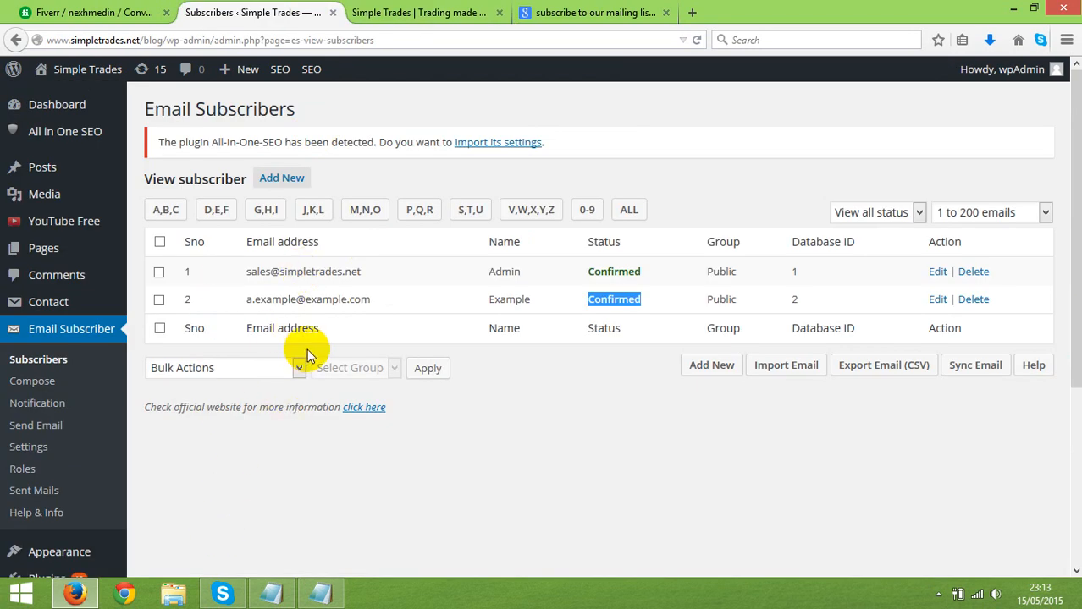
mouse_move(161, 356)
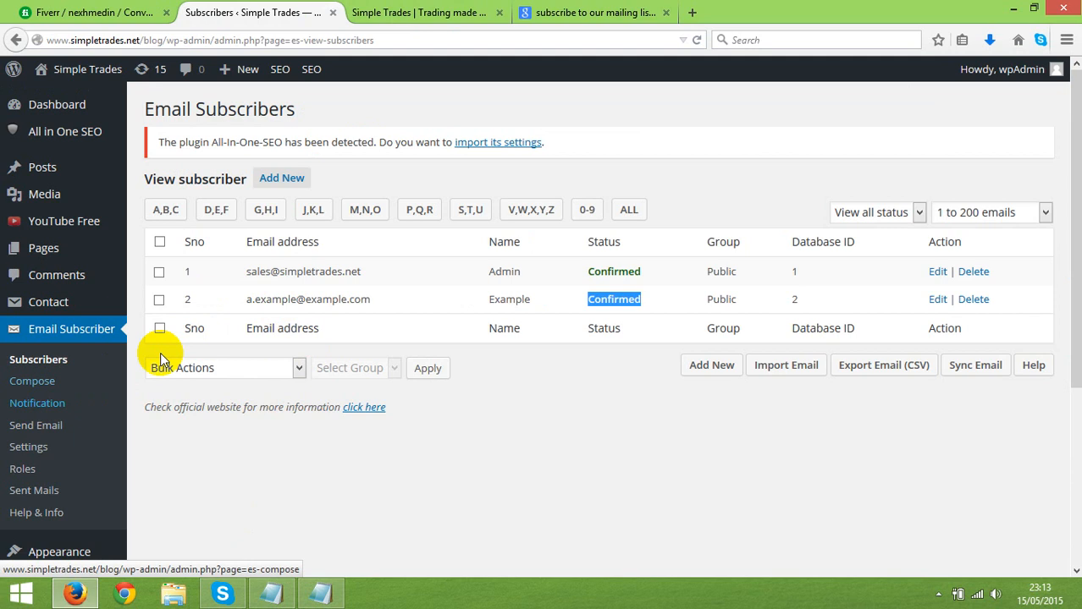
mouse_move(241, 302)
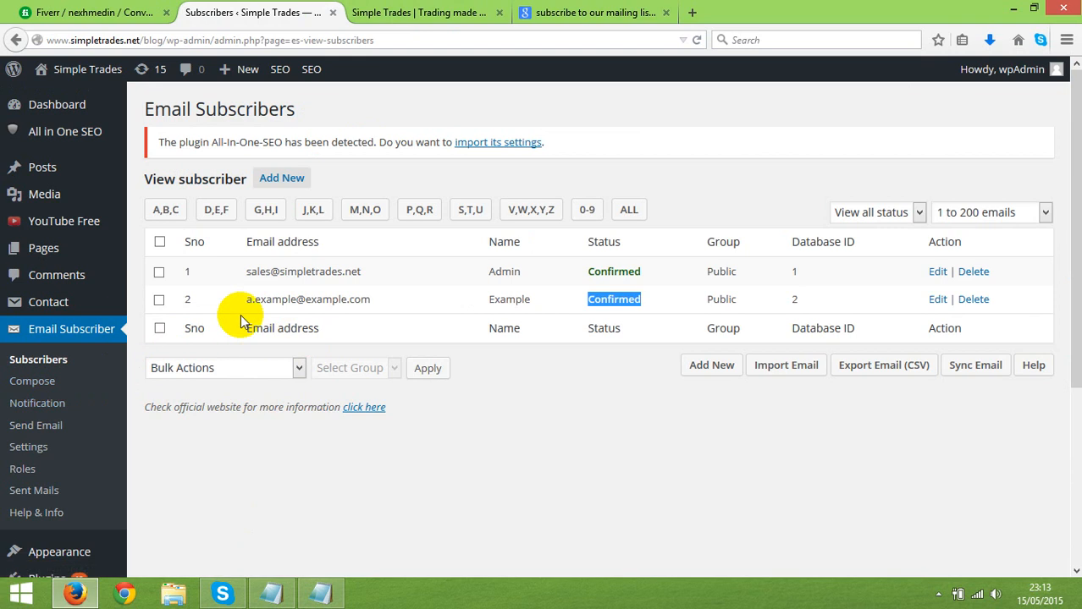
click(32, 381)
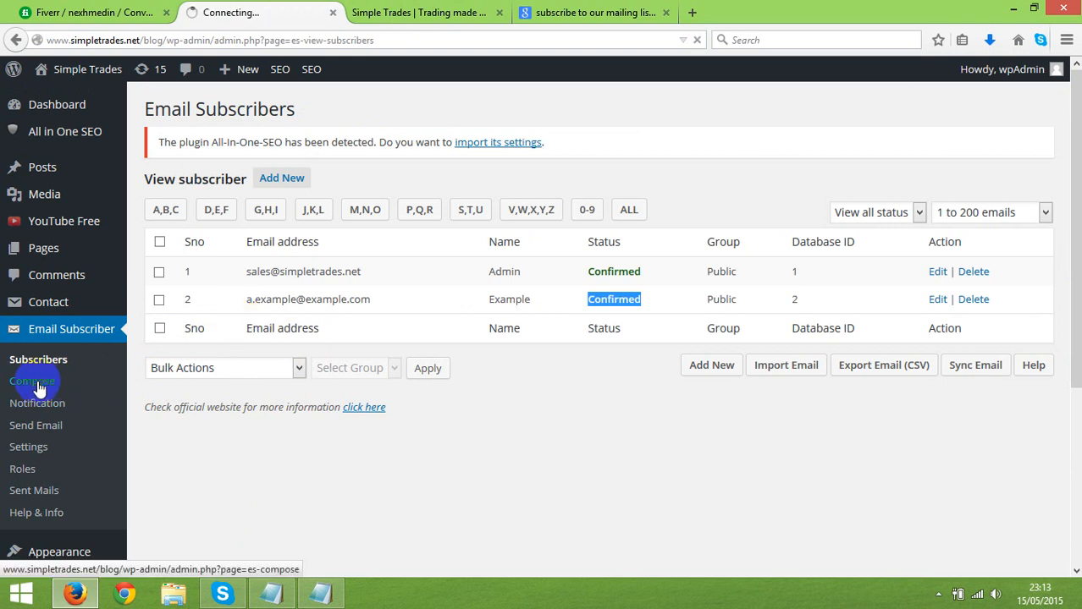
click(32, 381)
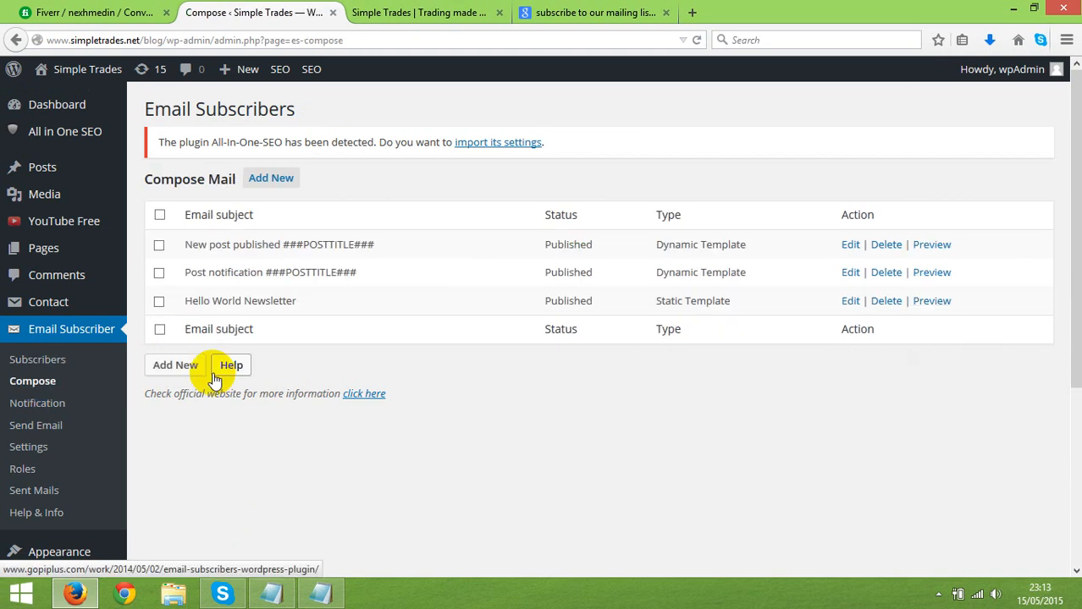
mouse_move(244, 254)
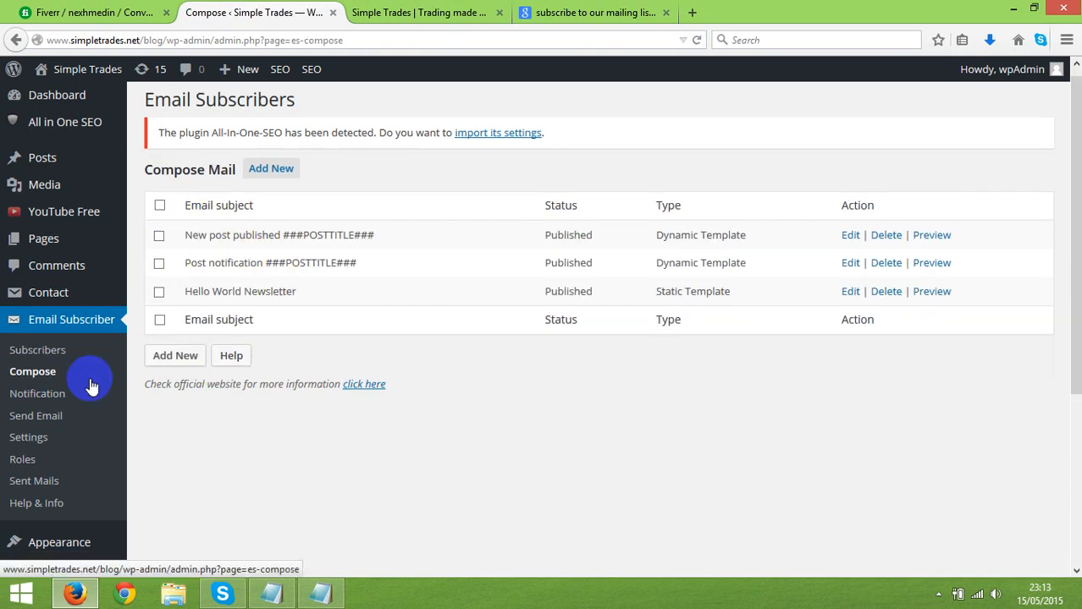
click(37, 393)
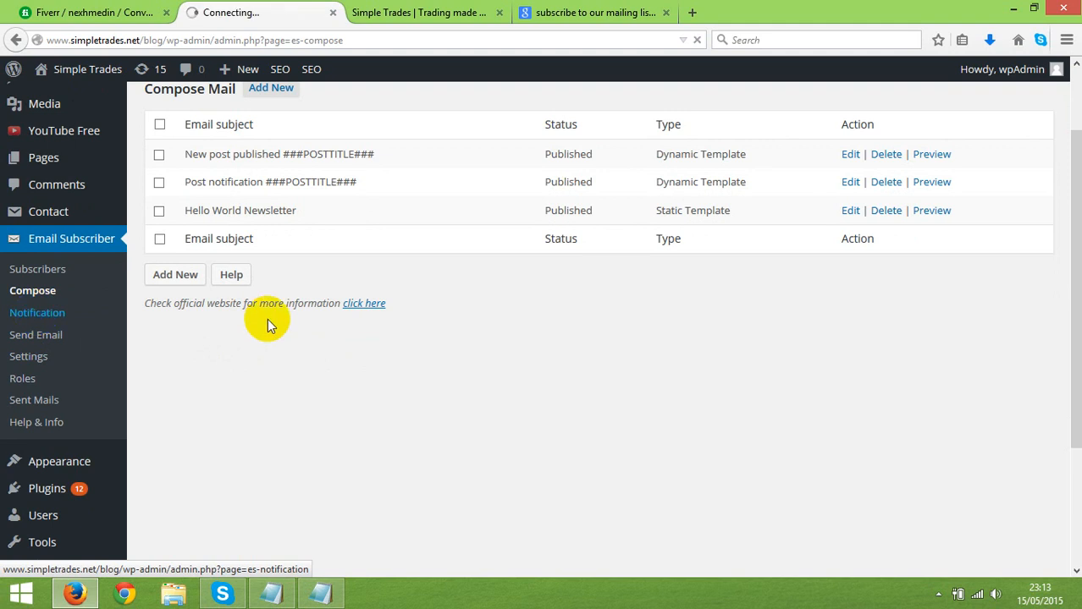
click(38, 312)
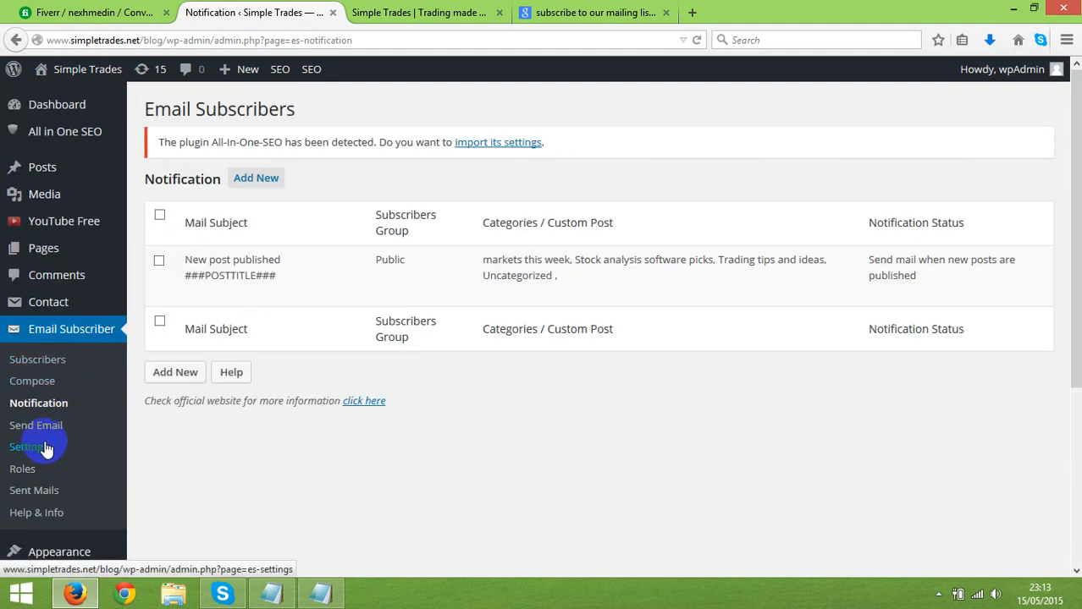
click(29, 447)
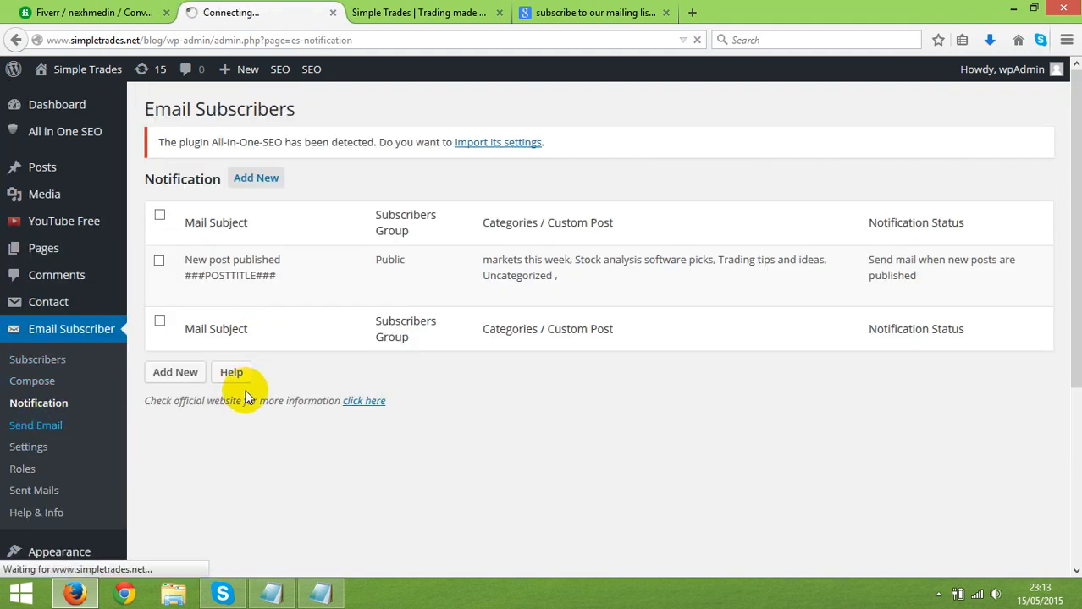
- Bring up the Send Email page with both subscriber addresses ticked as recipients
click(35, 425)
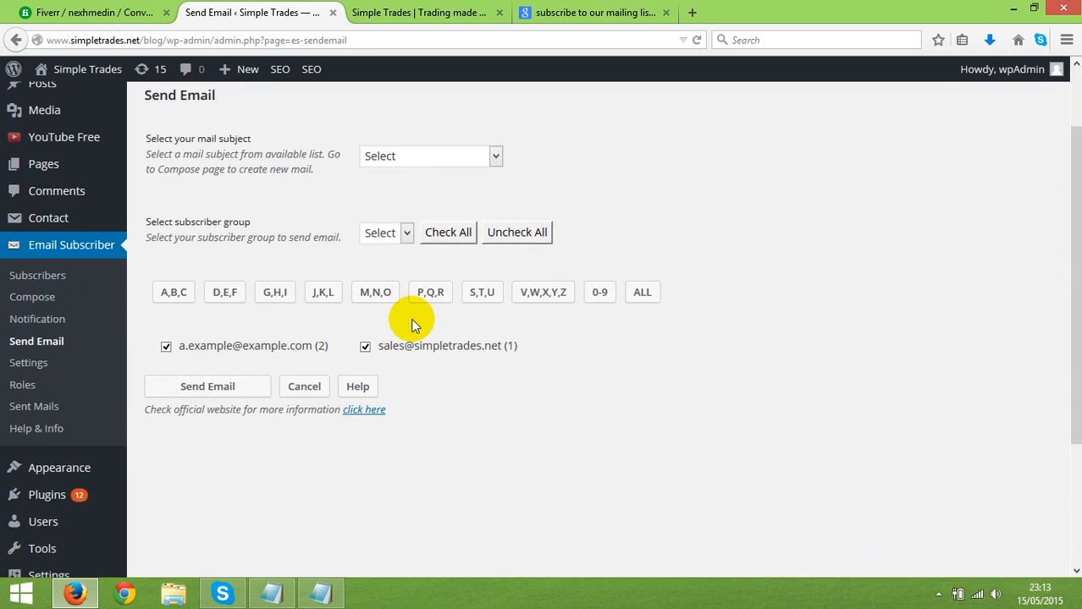
scroll(up, 3)
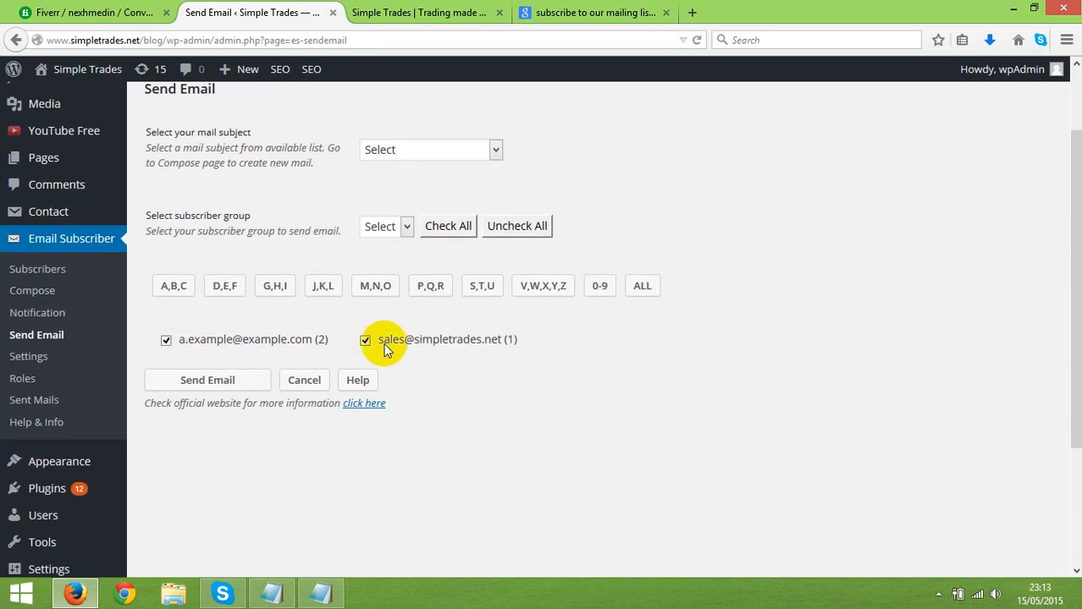
mouse_move(525, 396)
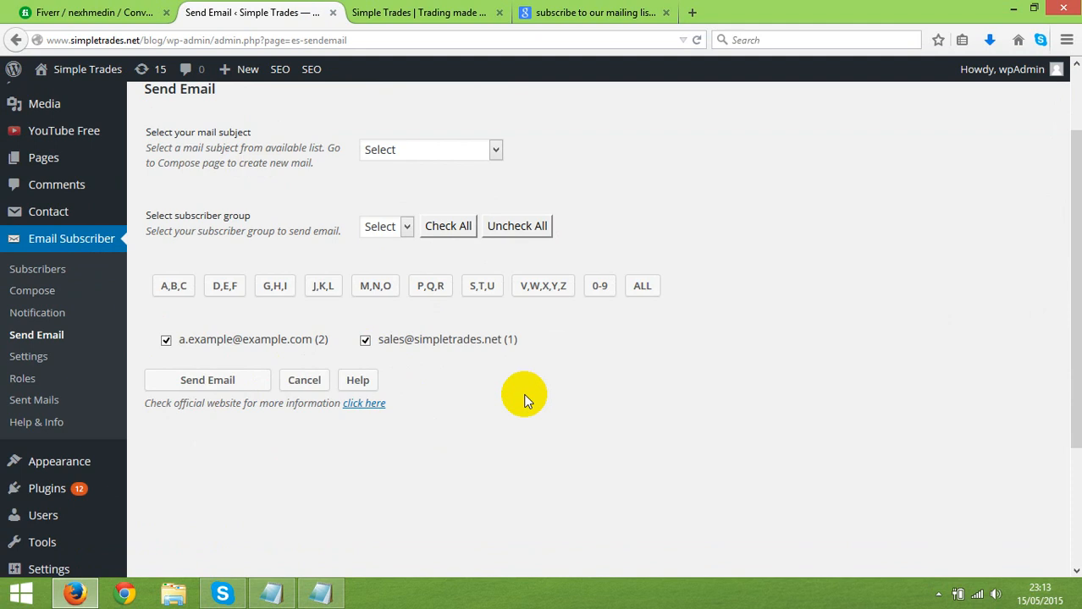
mouse_move(305, 379)
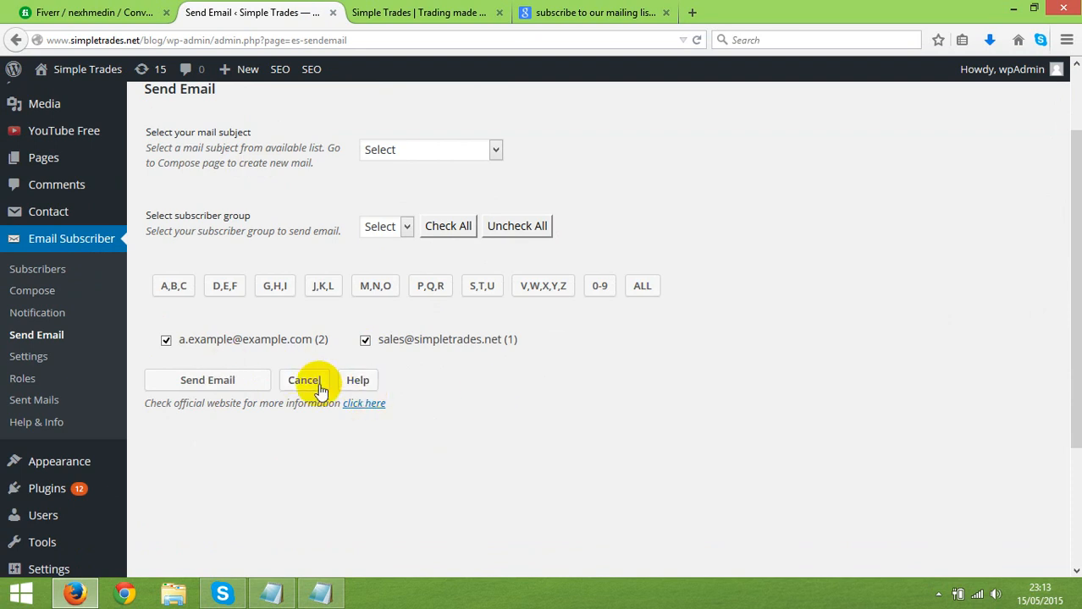
mouse_move(338, 322)
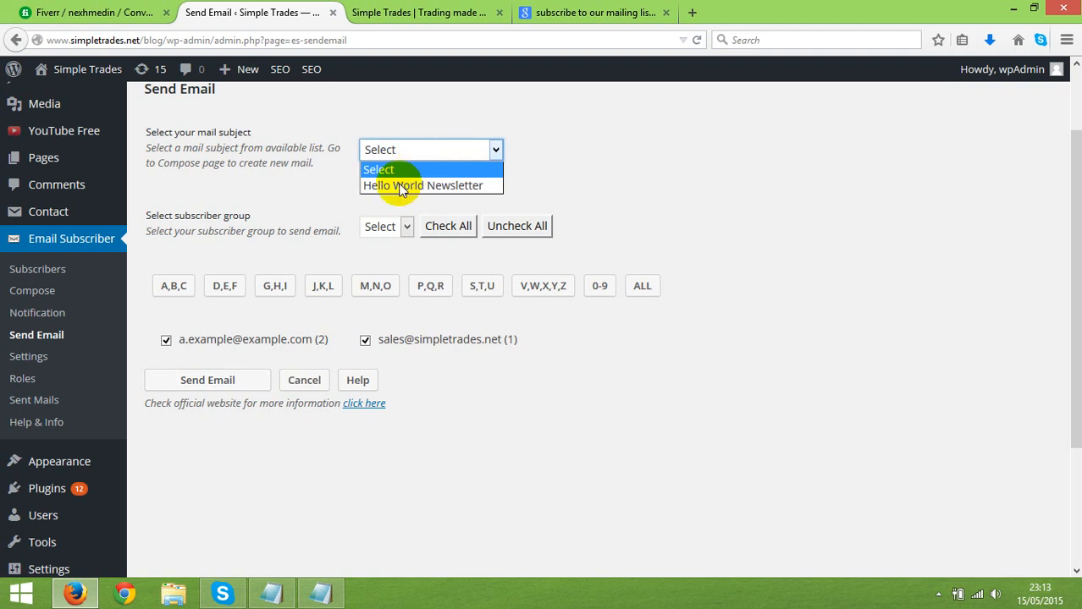
mouse_move(423, 184)
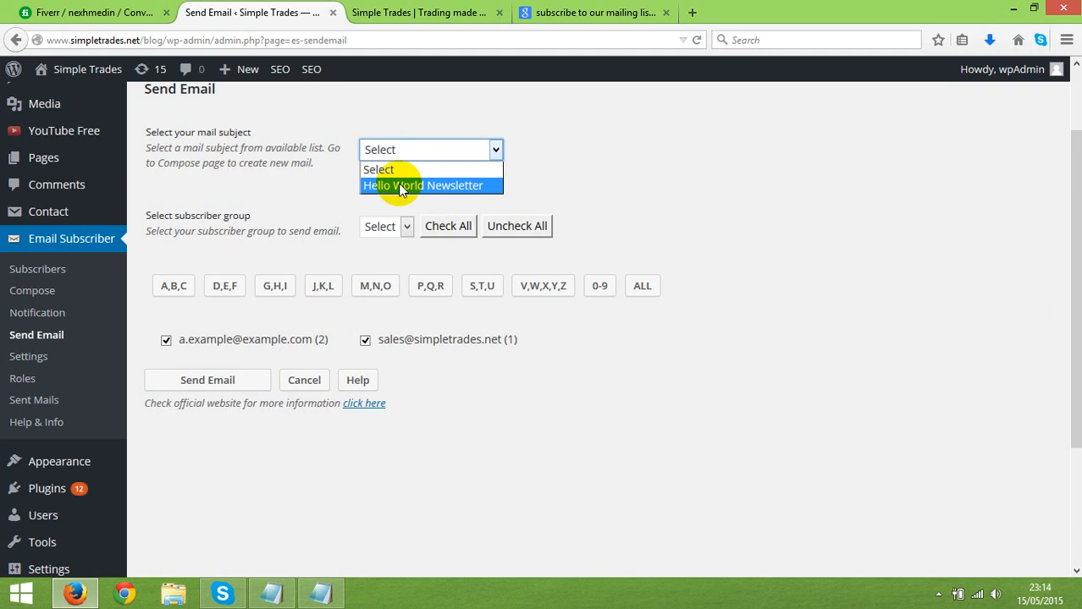
mouse_move(27, 355)
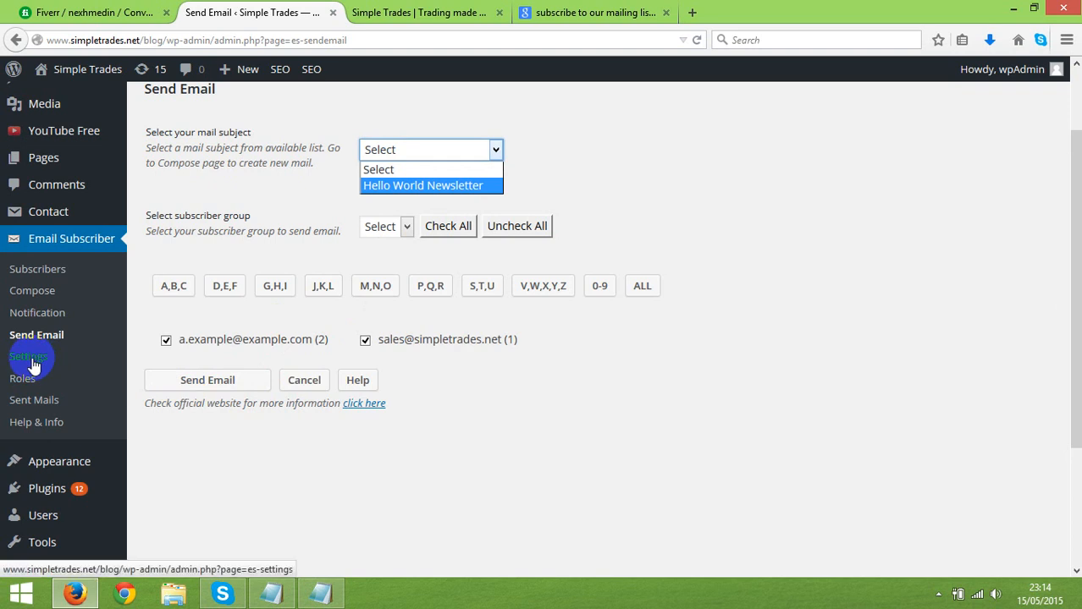
- Review the double opt-in confirmation mail content with its NAME and LINK placeholders
click(27, 356)
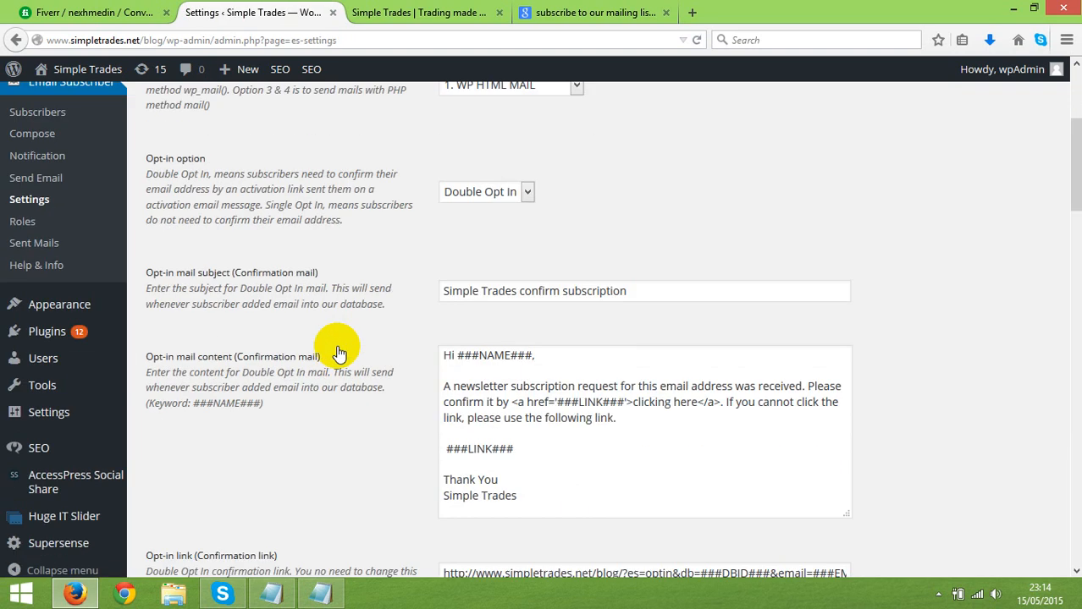
scroll(down, 3)
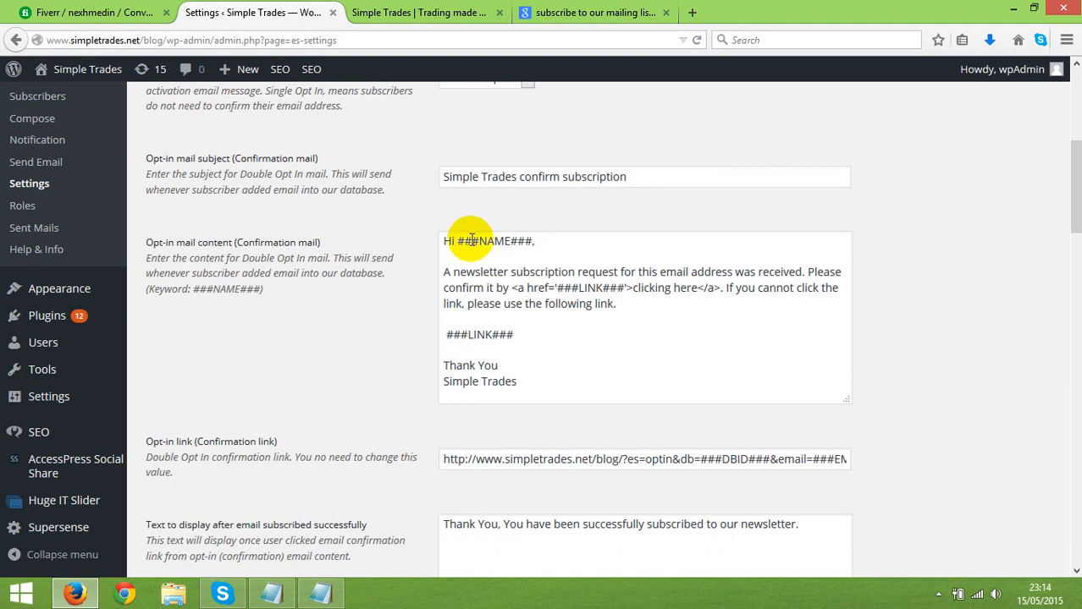
mouse_move(499, 240)
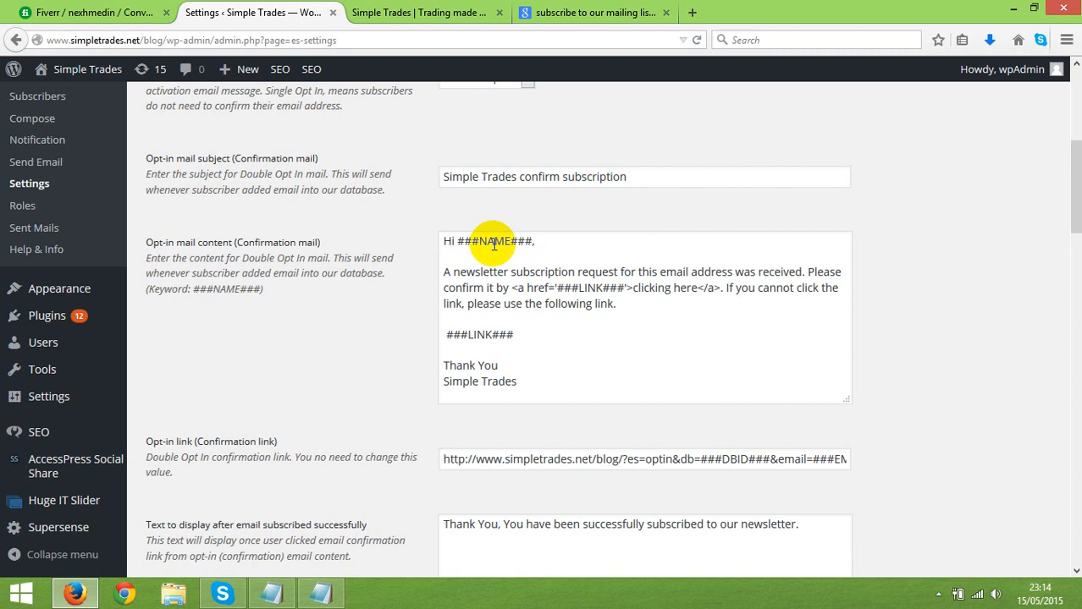
double_click(498, 240)
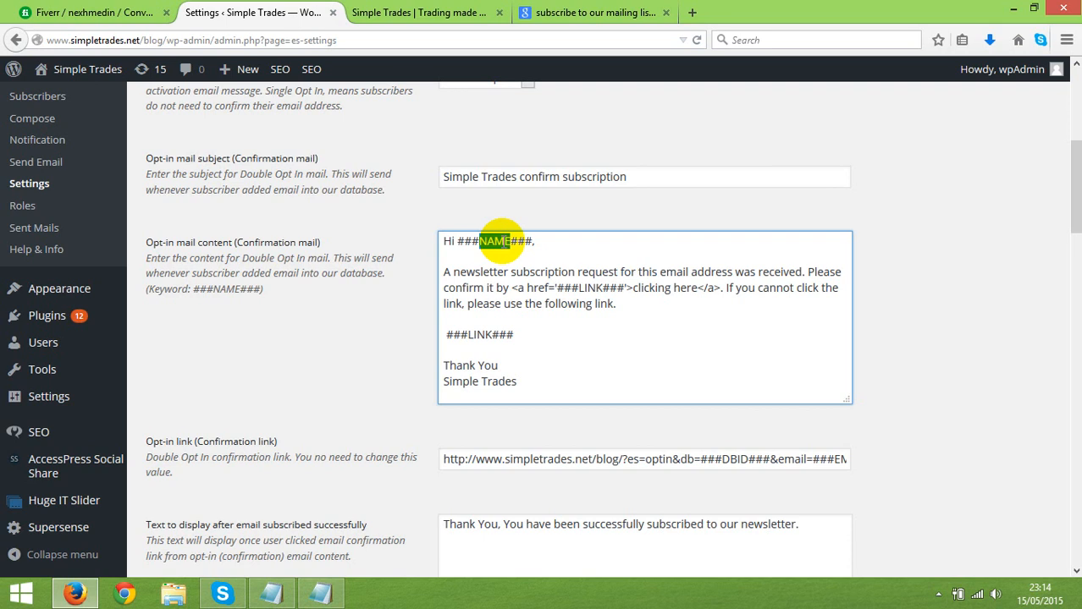
mouse_move(447, 271)
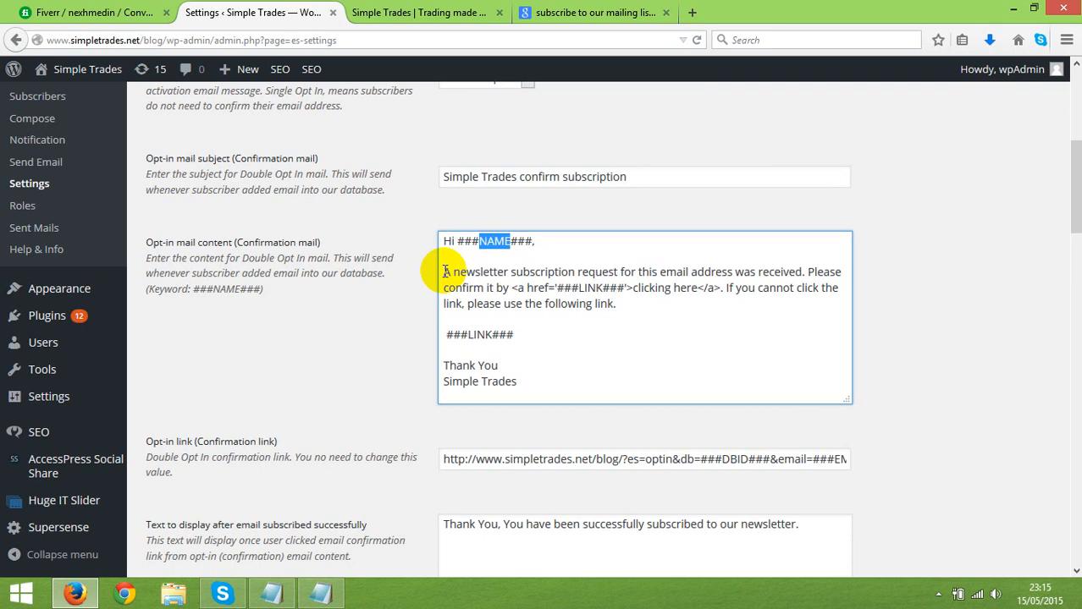
mouse_move(647, 284)
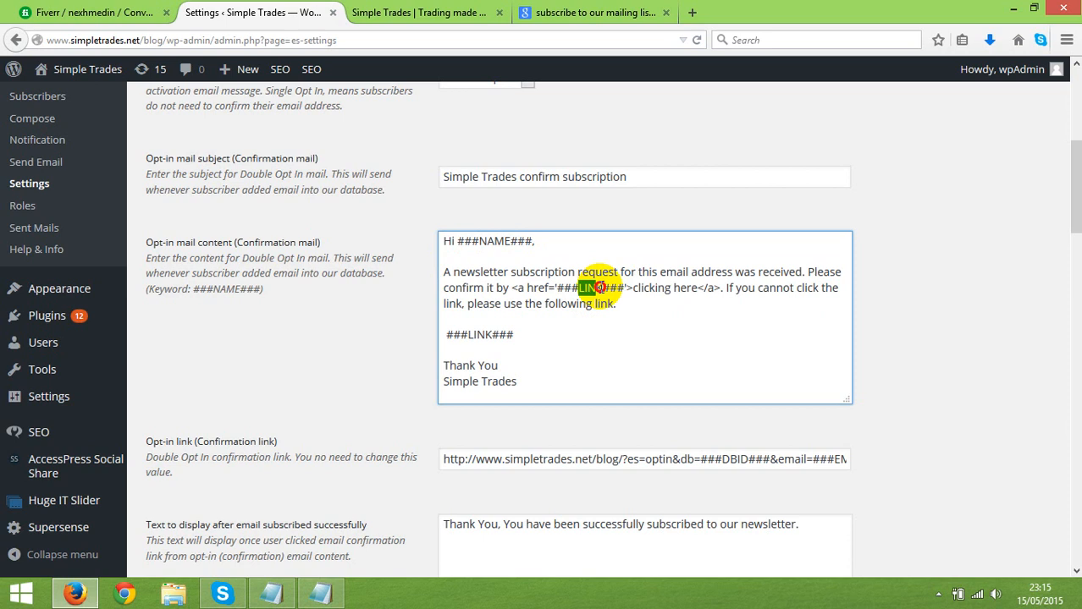
mouse_move(599, 286)
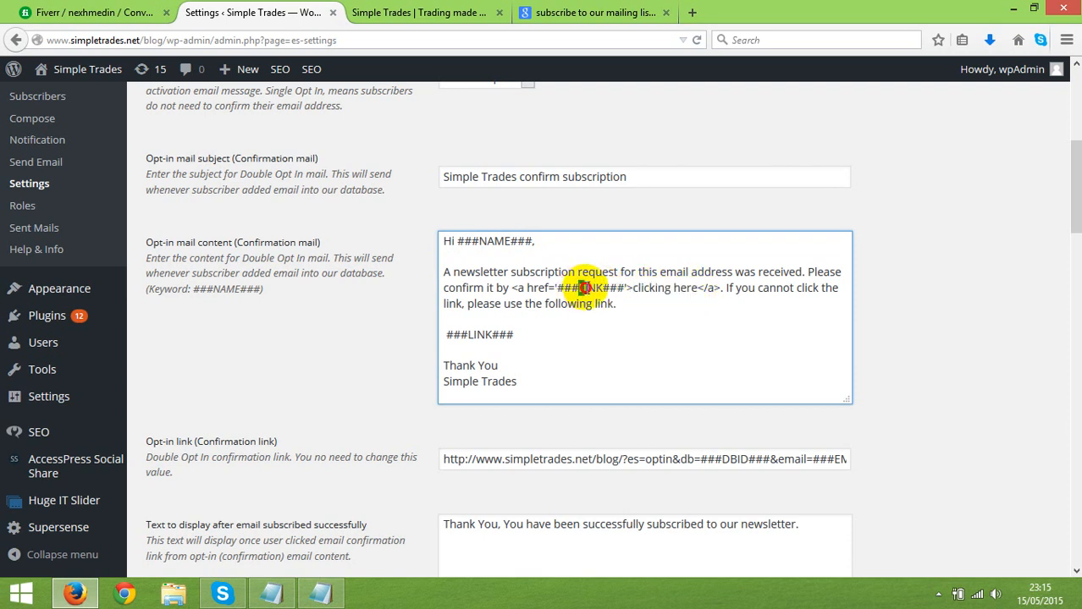
double_click(645, 288)
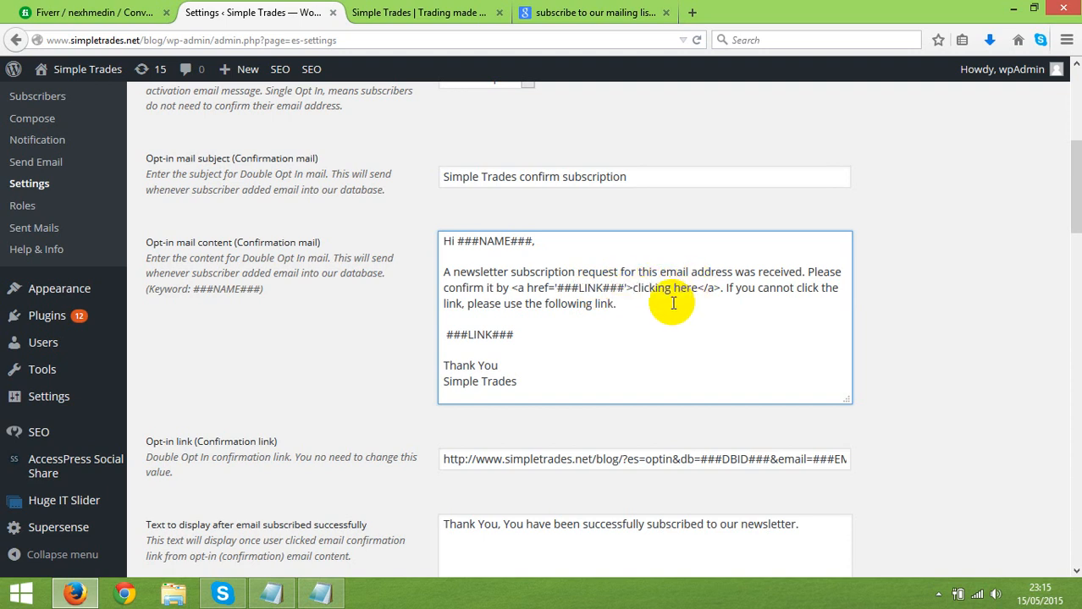
scroll(up, 3)
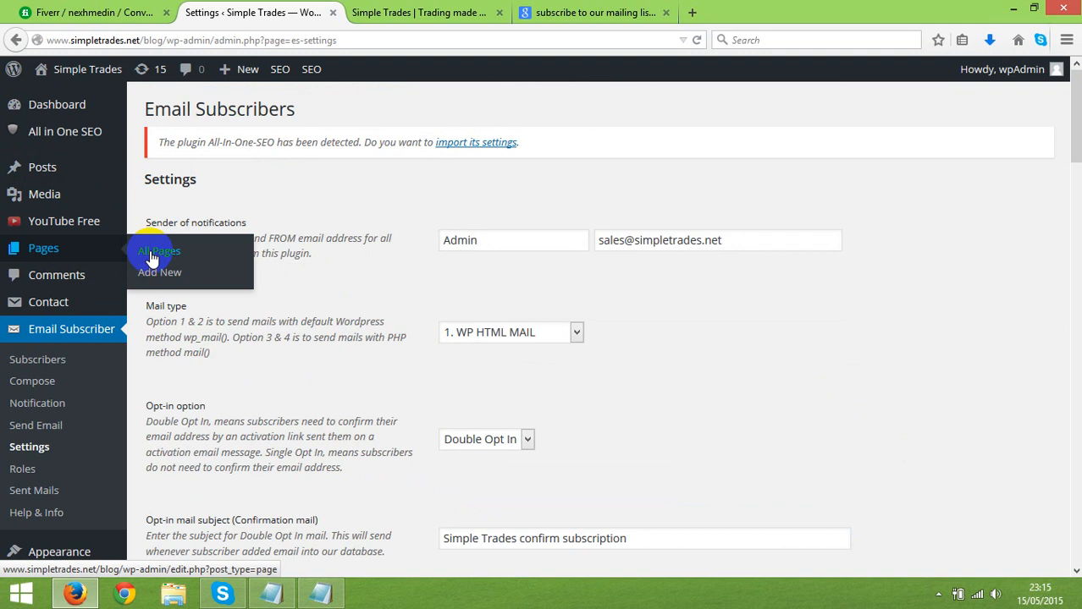
mouse_move(315, 253)
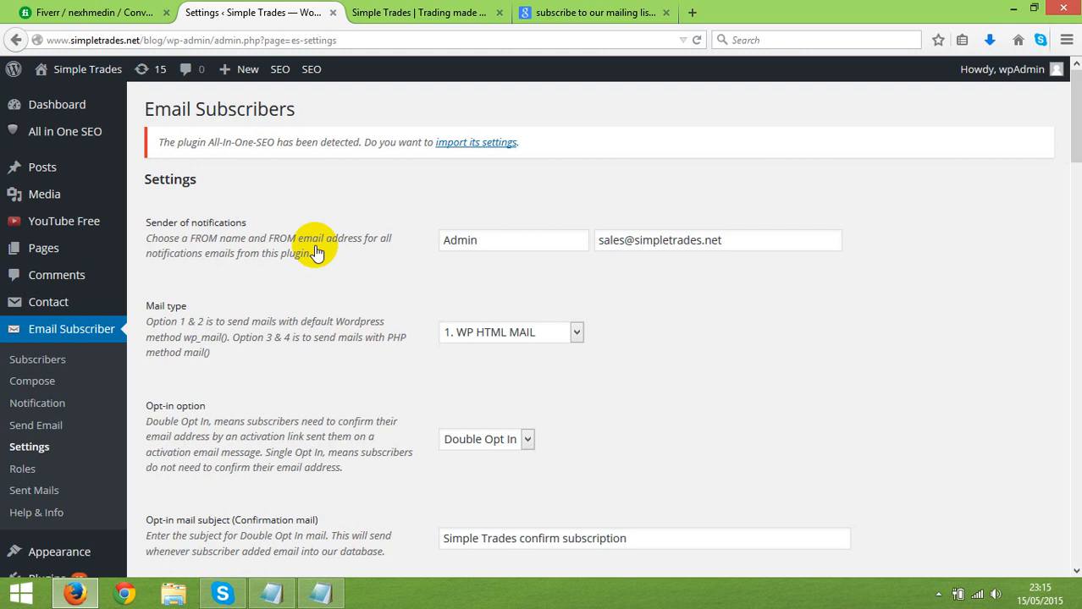
mouse_move(207, 256)
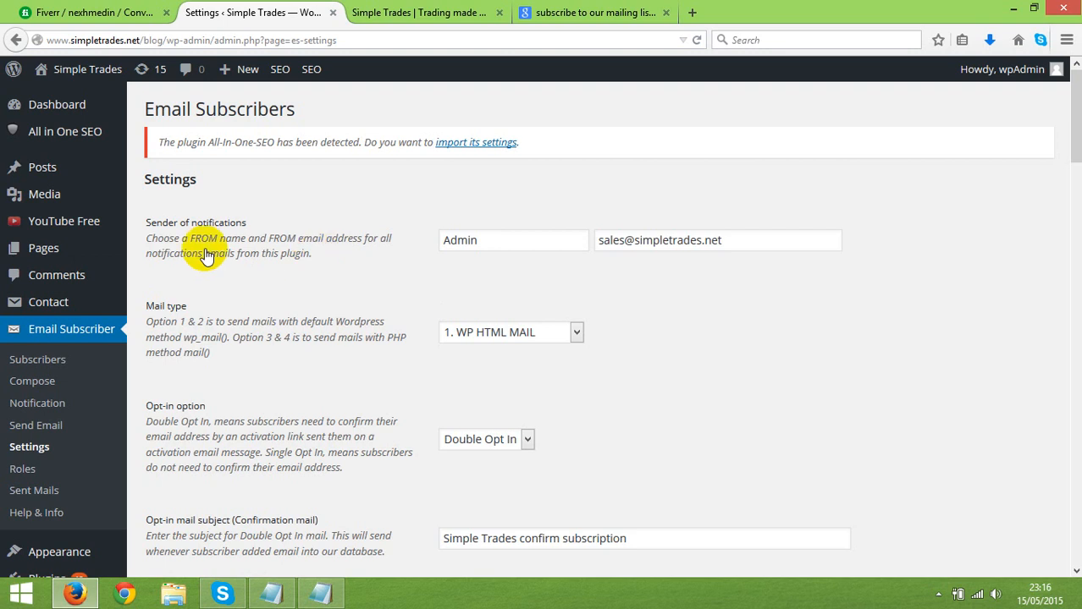
scroll(down, 3)
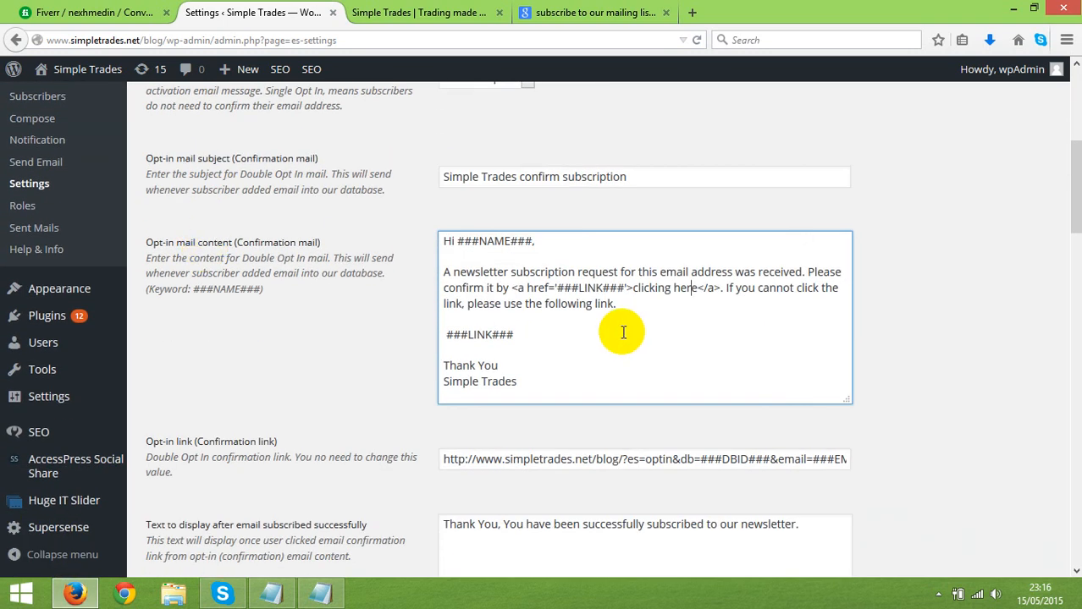
mouse_move(469, 335)
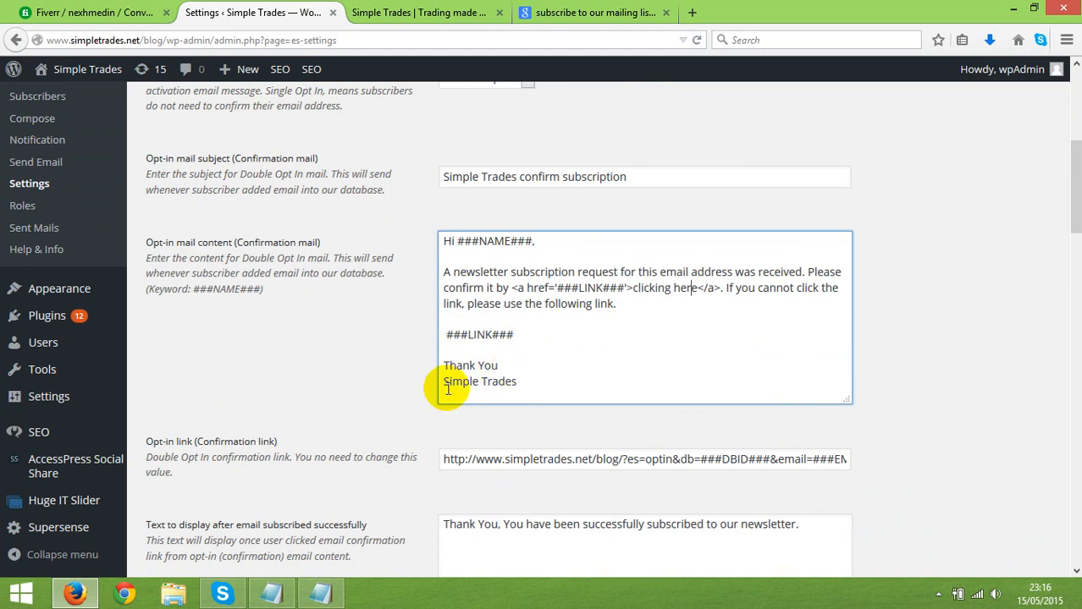
double_click(481, 381)
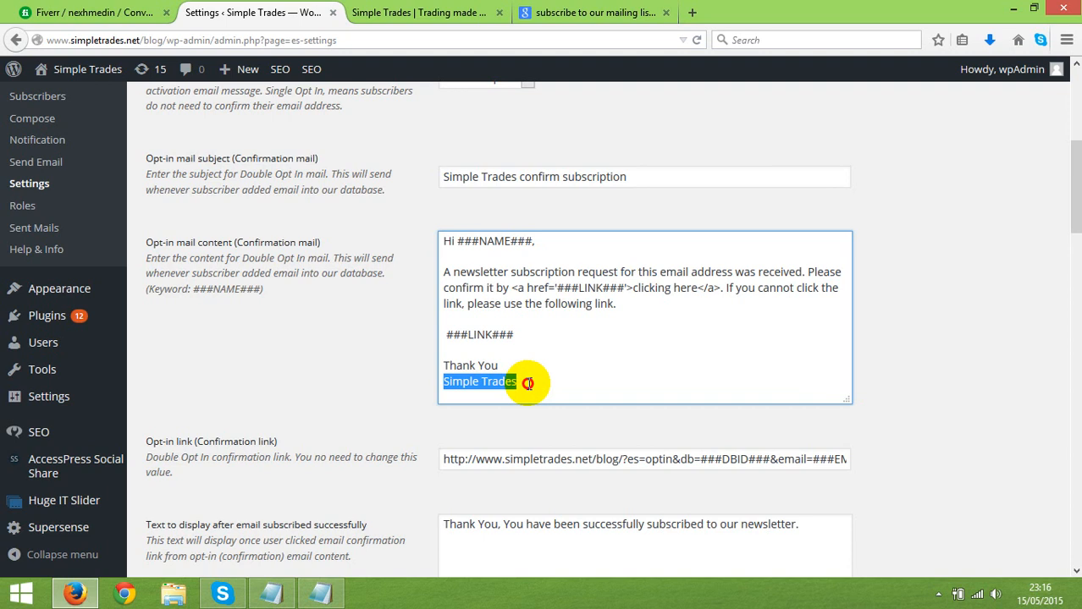
mouse_move(312, 367)
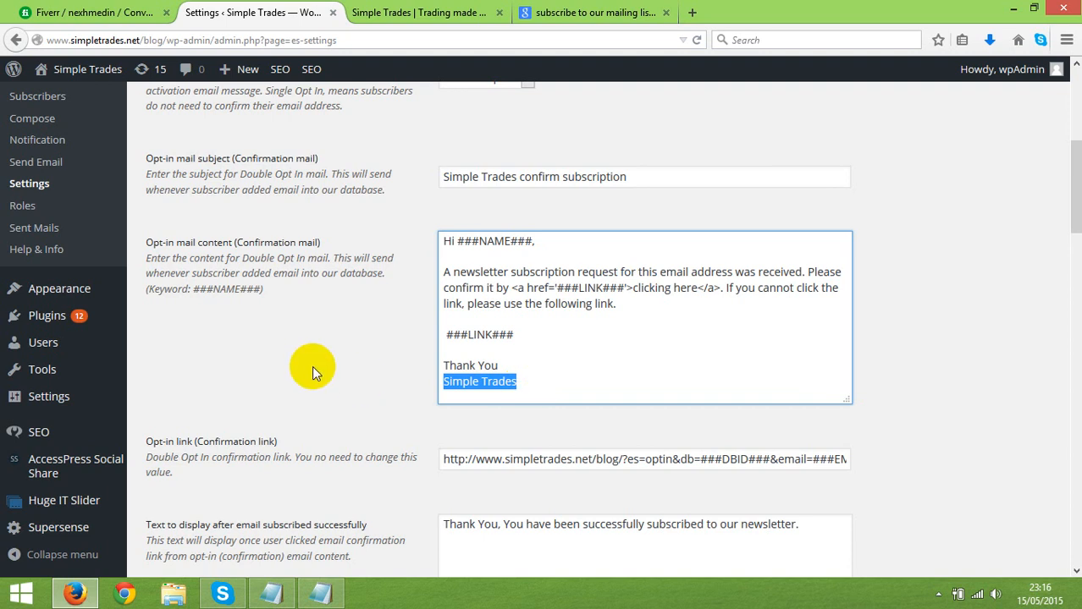
scroll(down, 3)
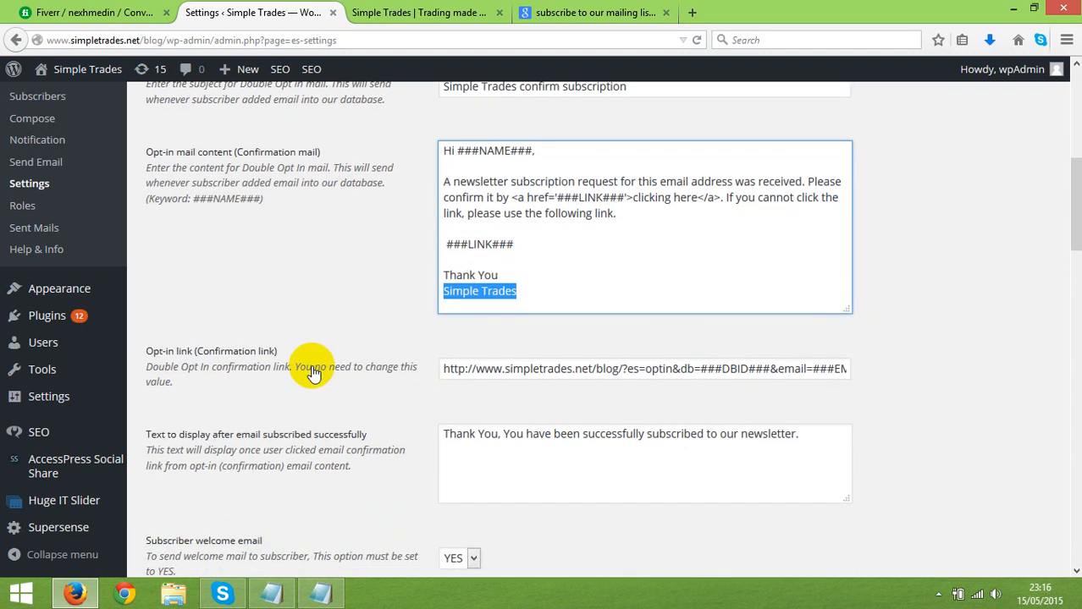
mouse_move(161, 359)
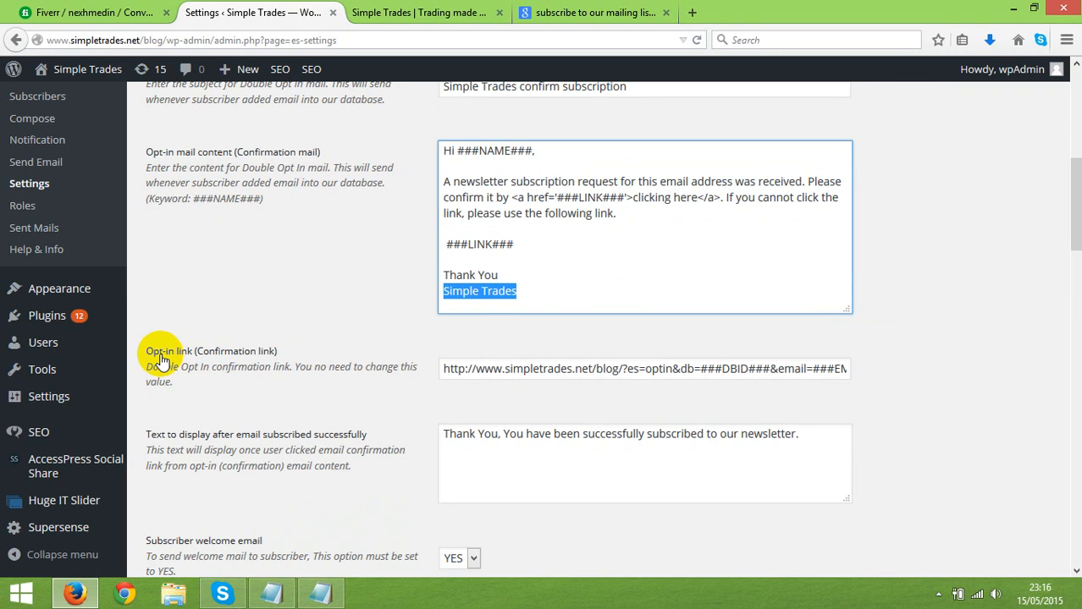
mouse_move(579, 365)
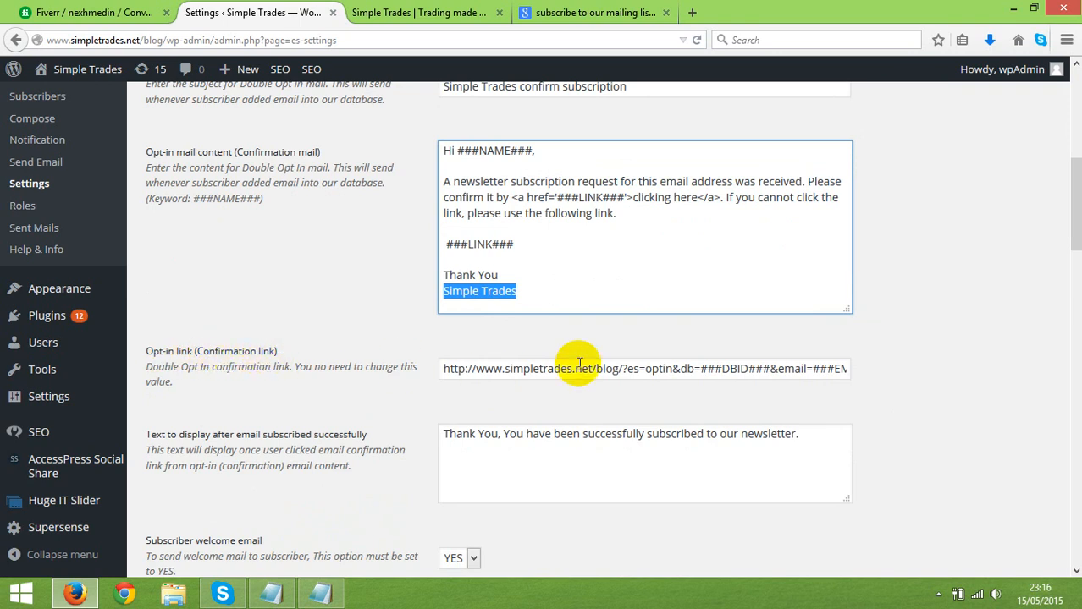
mouse_move(714, 368)
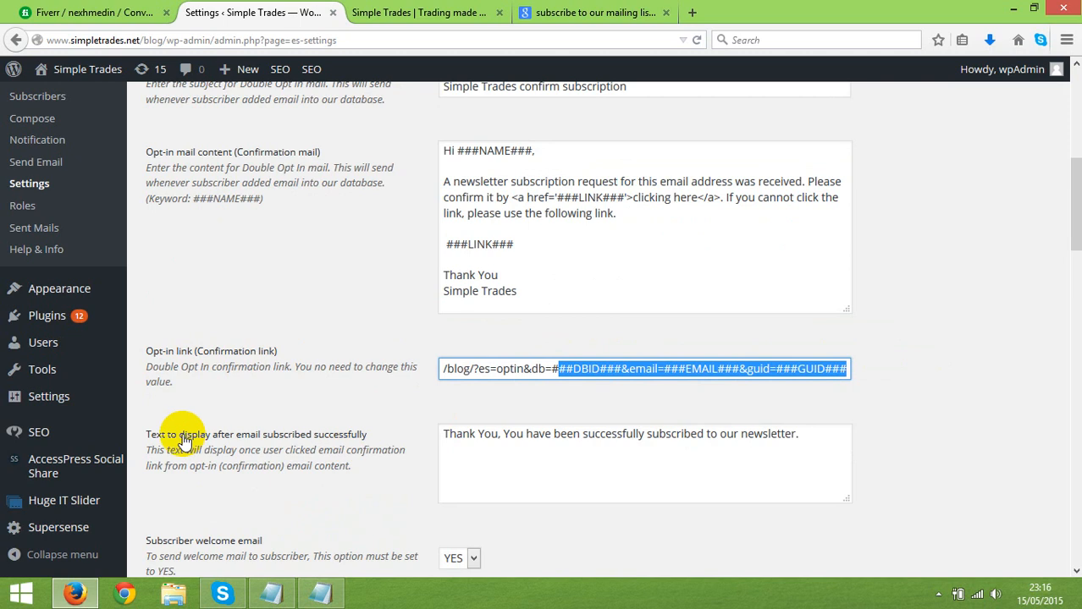
mouse_move(354, 444)
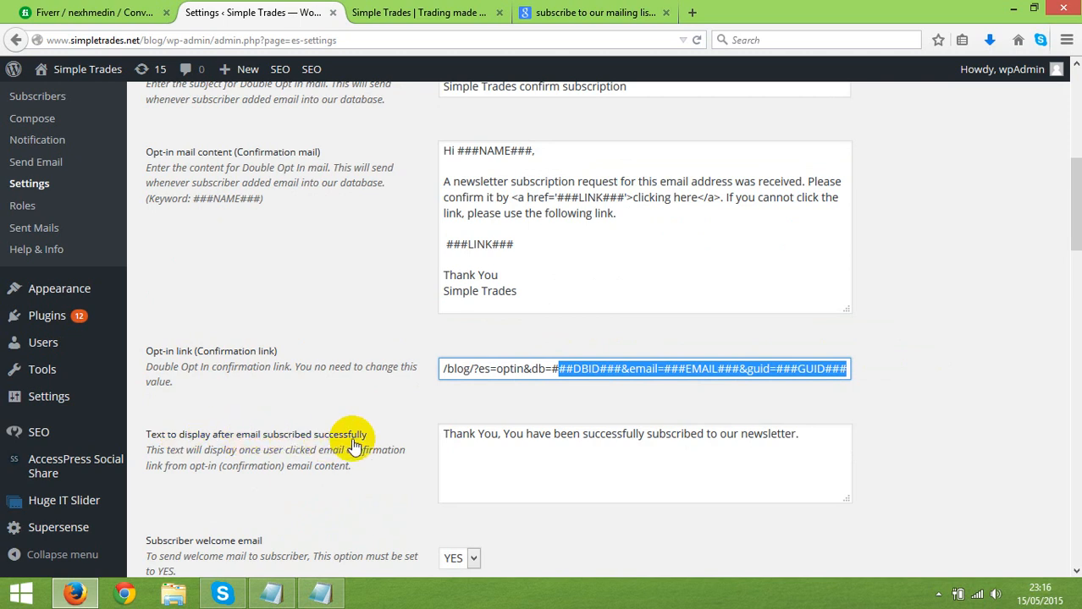
mouse_move(399, 443)
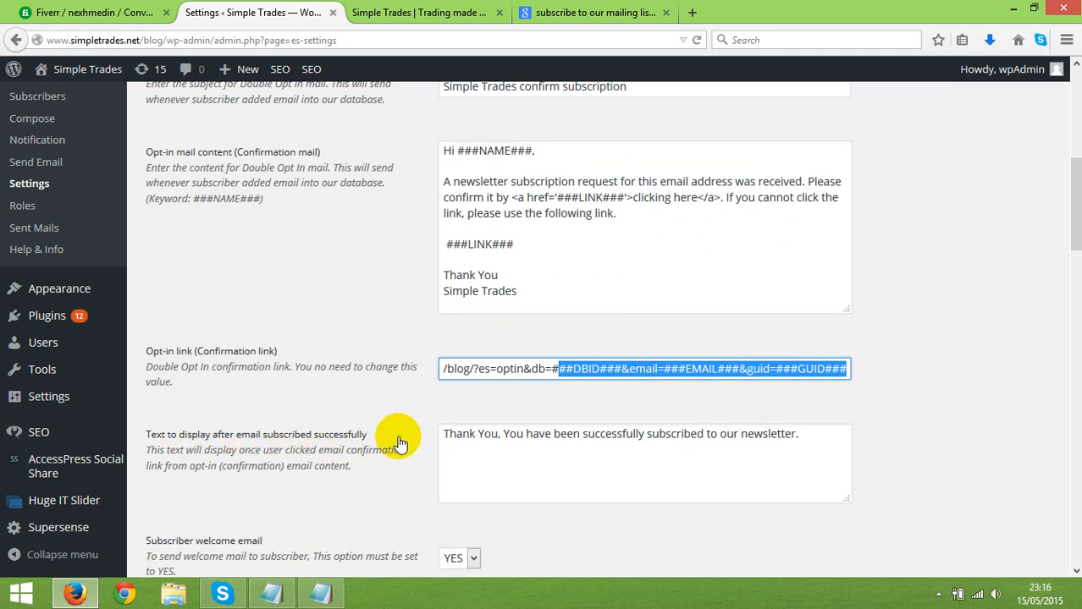
mouse_move(674, 437)
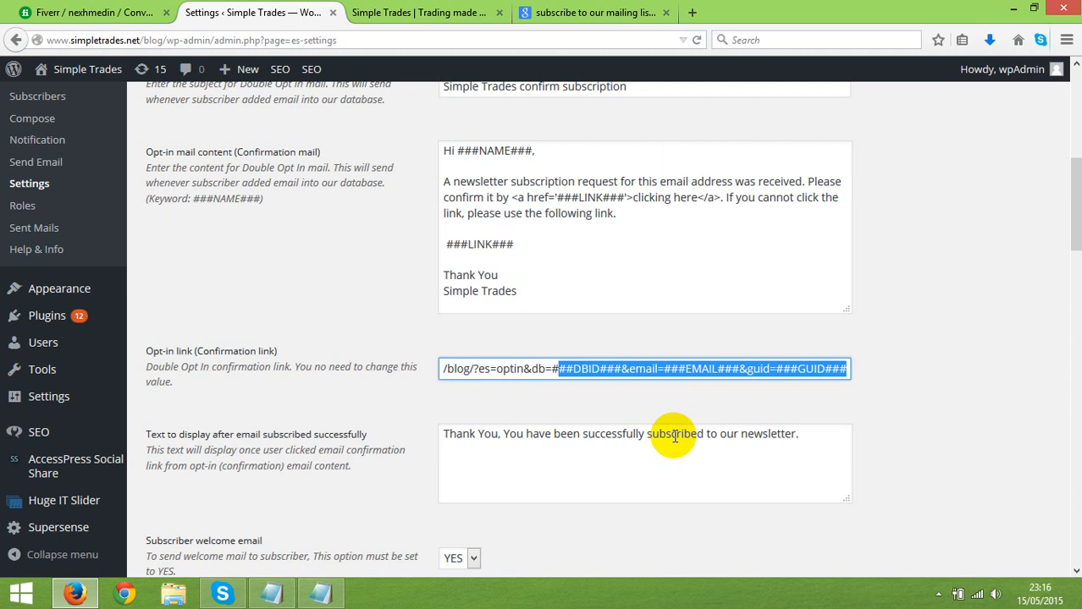
scroll(down, 3)
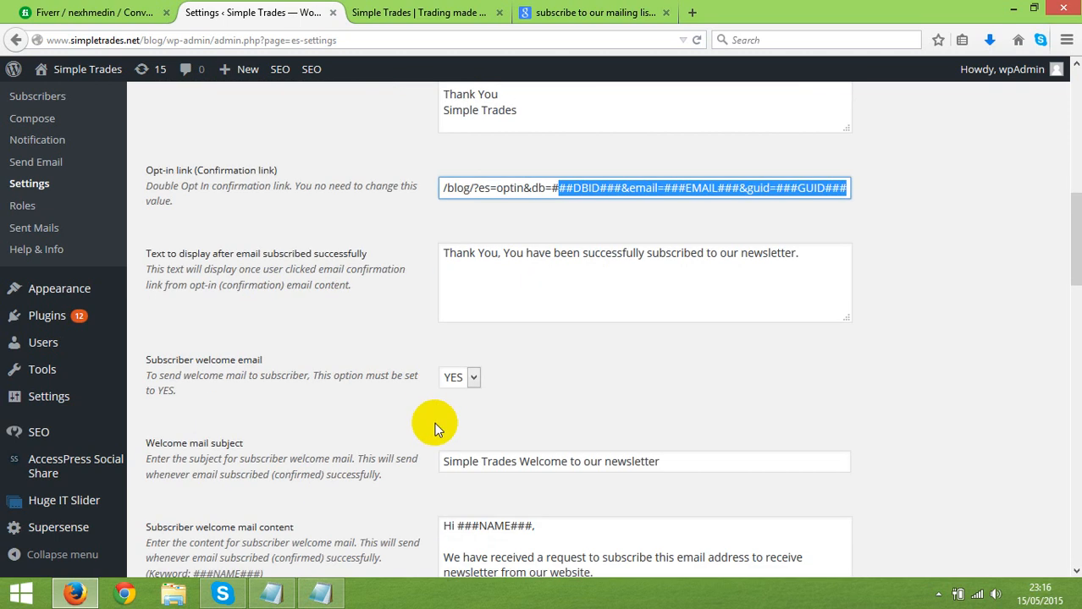
scroll(down, 3)
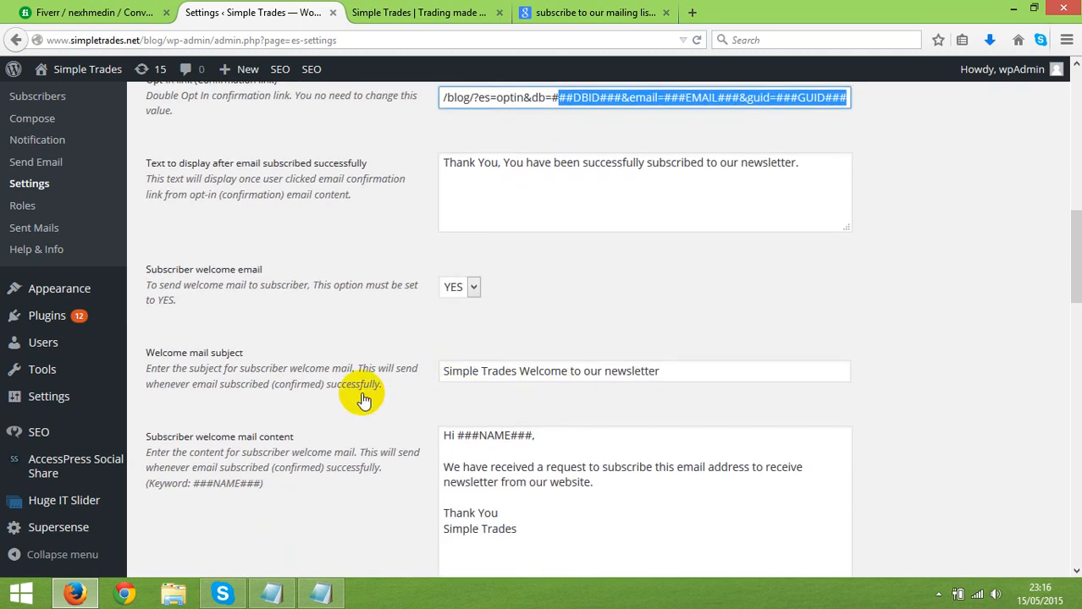
scroll(down, 3)
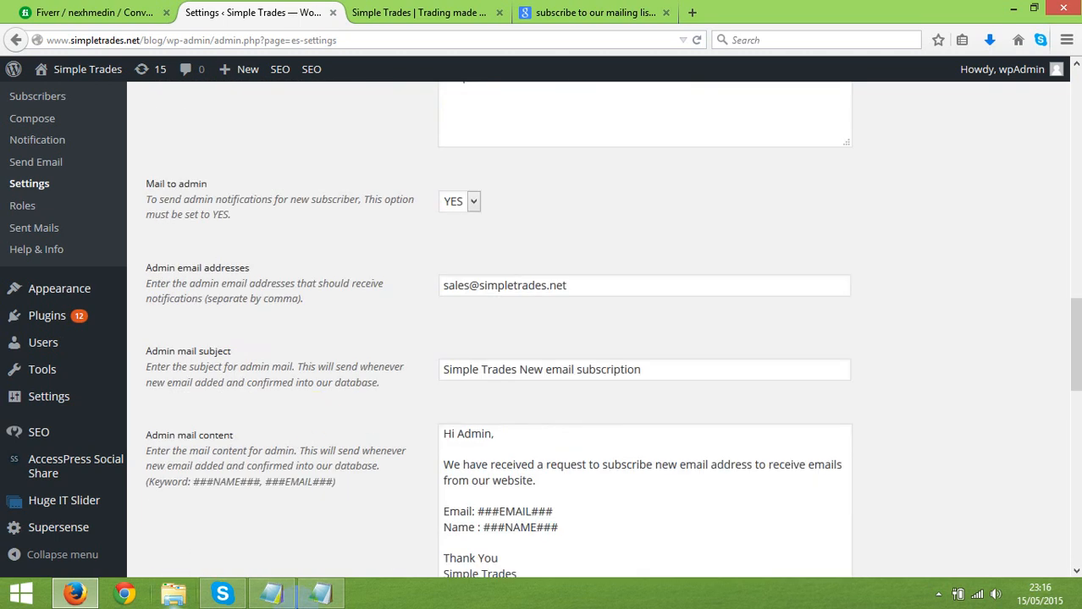
scroll(up, 3)
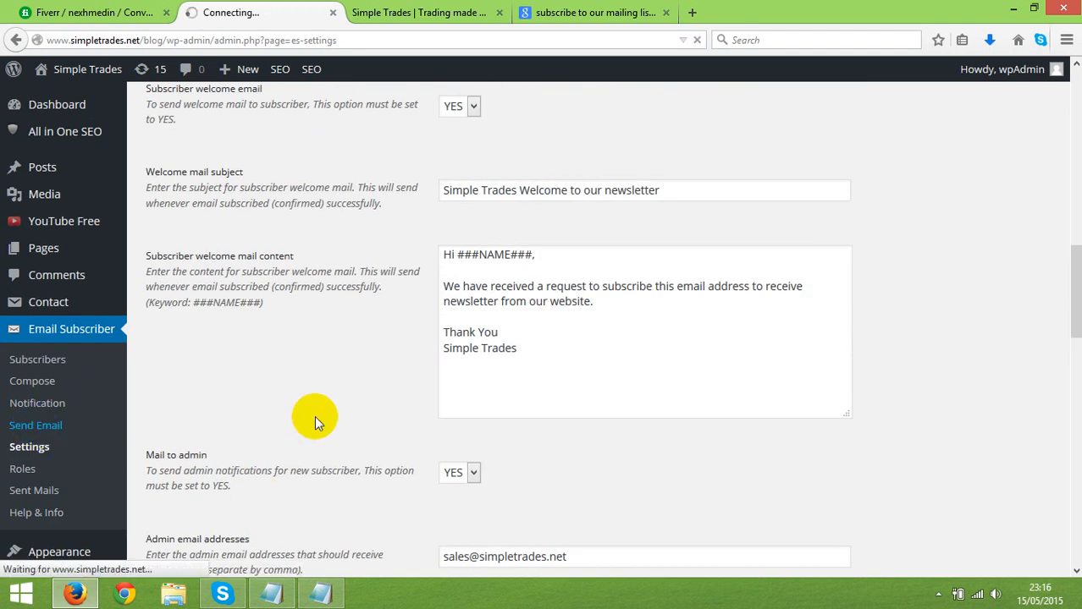
- Choose Hello World Newsletter as the mail subject on the Send Email page
click(36, 425)
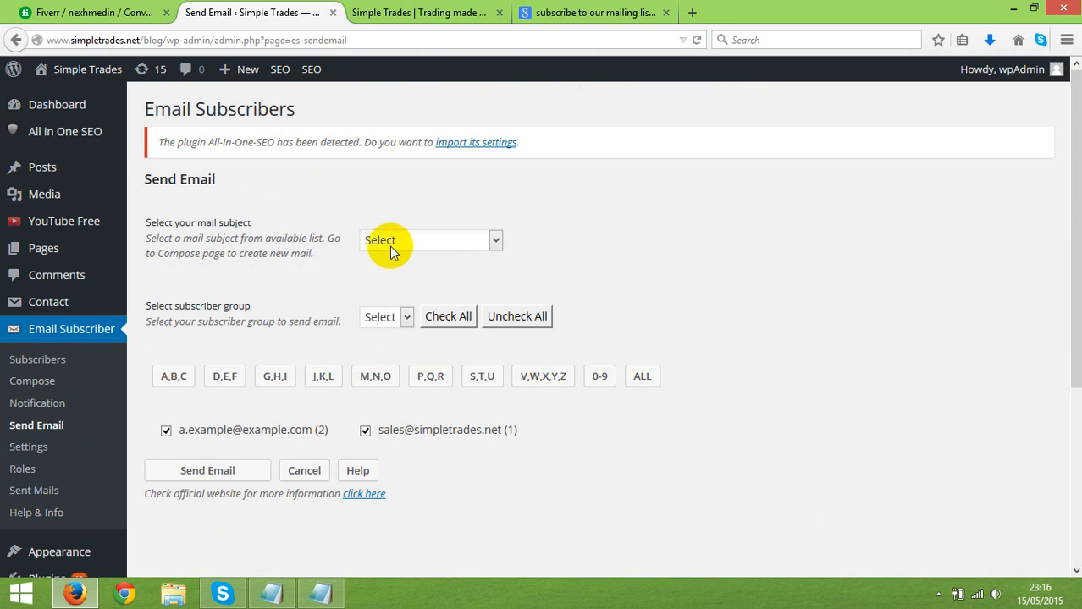
click(430, 241)
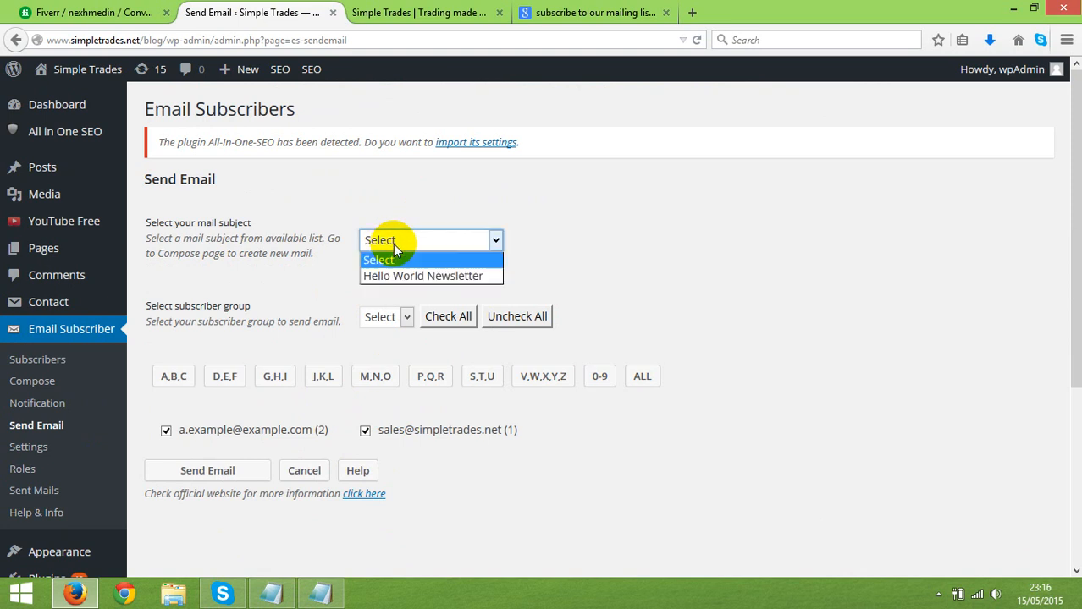
mouse_move(422, 274)
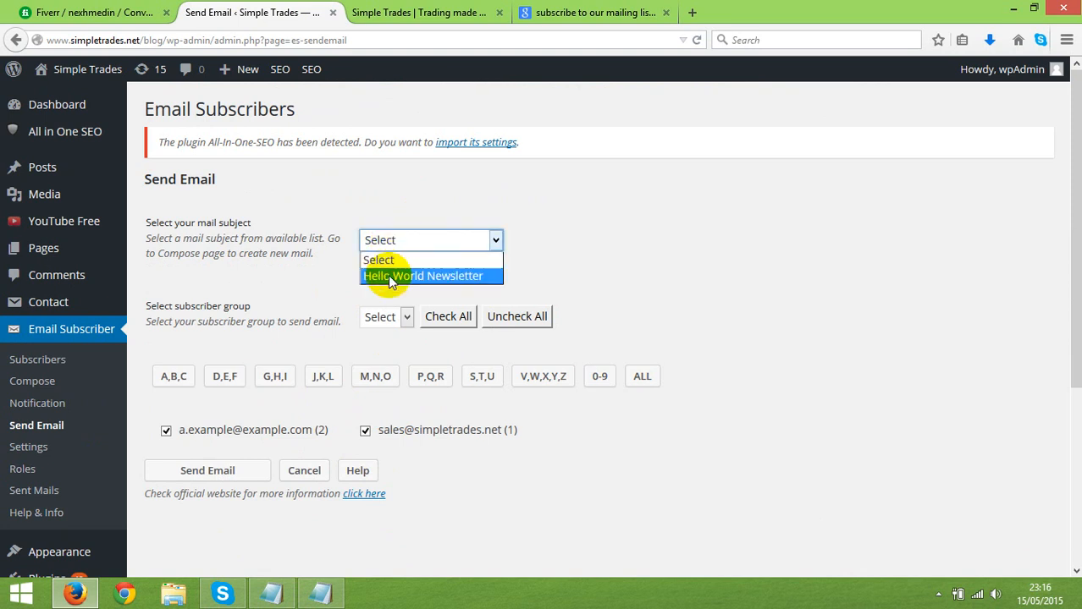
mouse_move(29, 447)
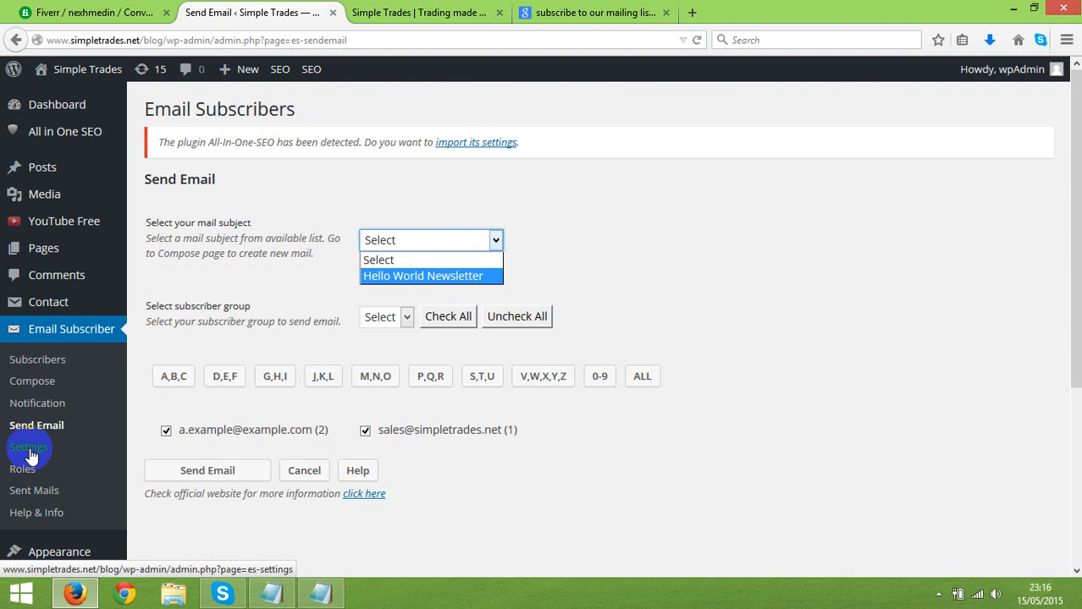
mouse_move(393, 276)
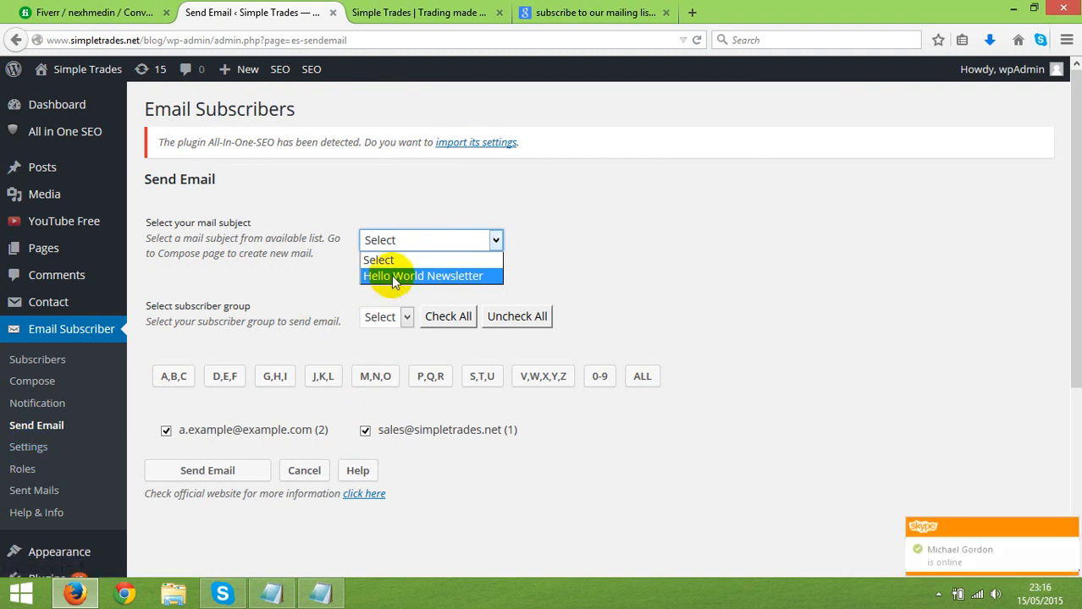
click(422, 274)
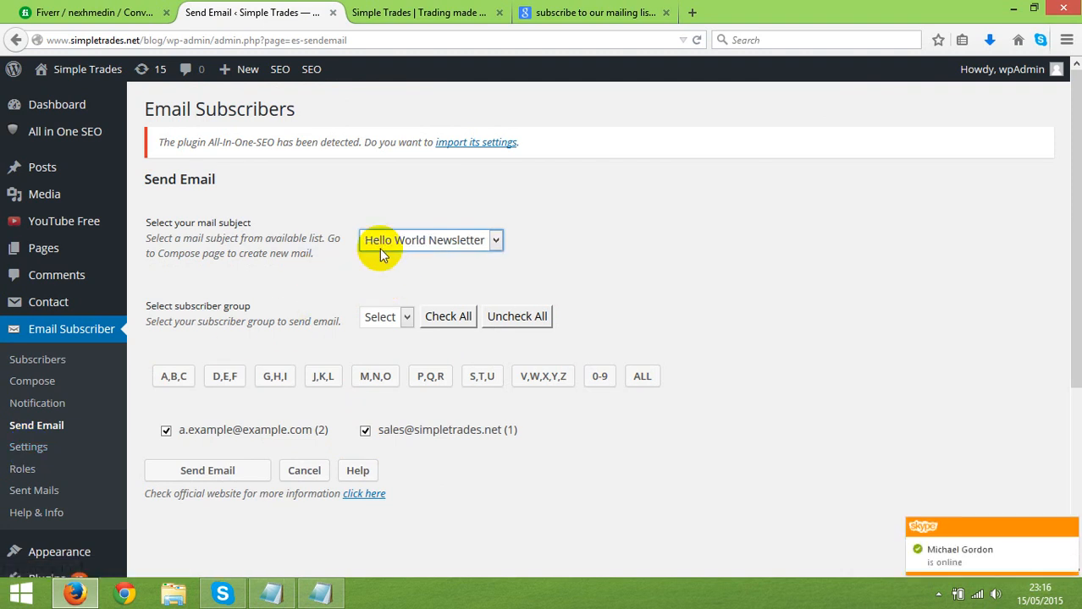
mouse_move(349, 260)
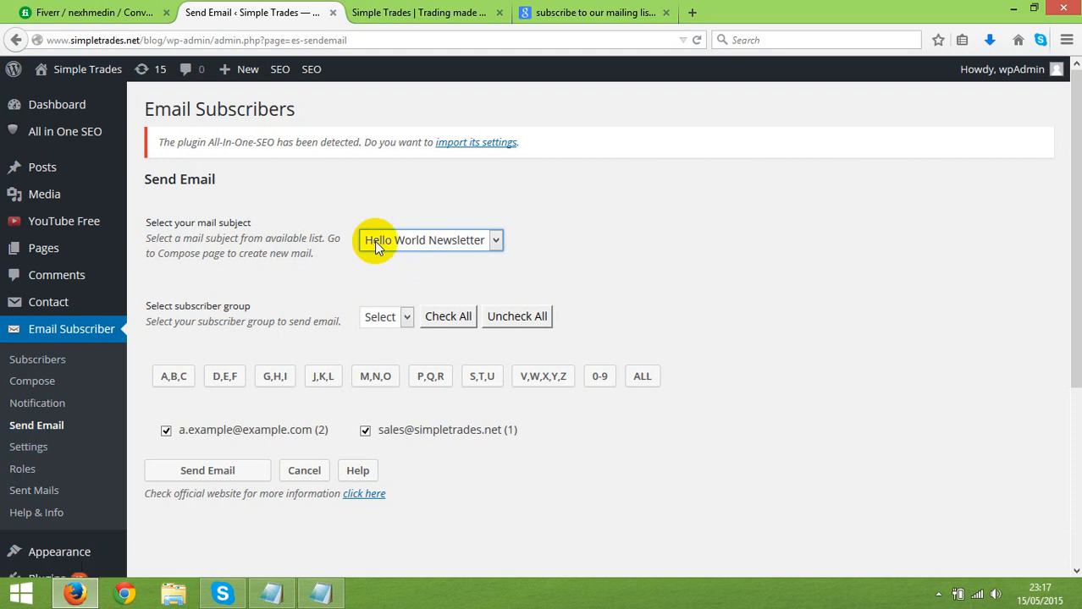
mouse_move(37, 403)
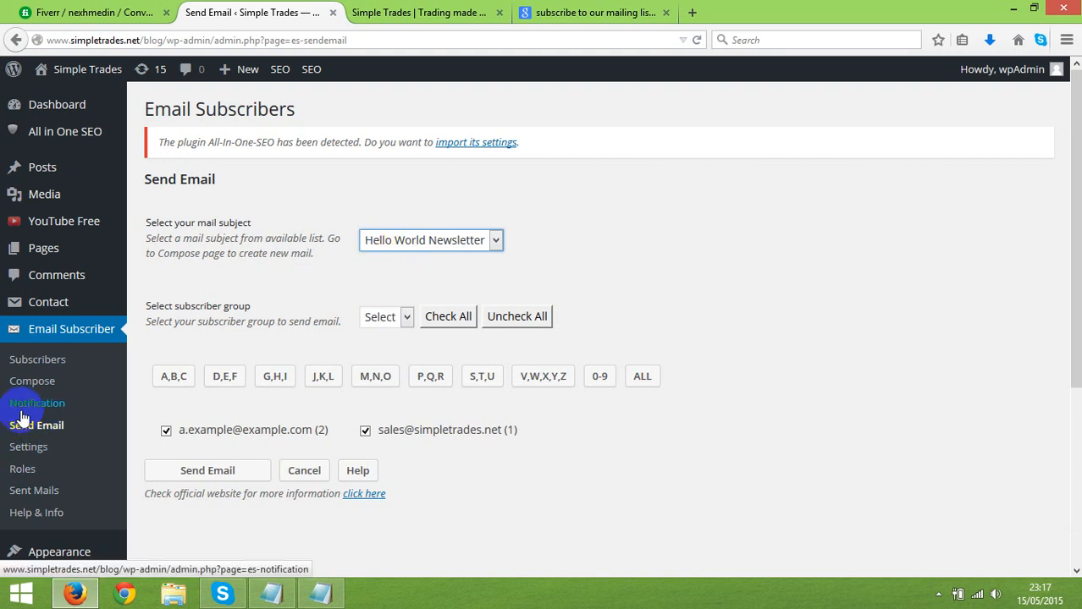
mouse_move(27, 447)
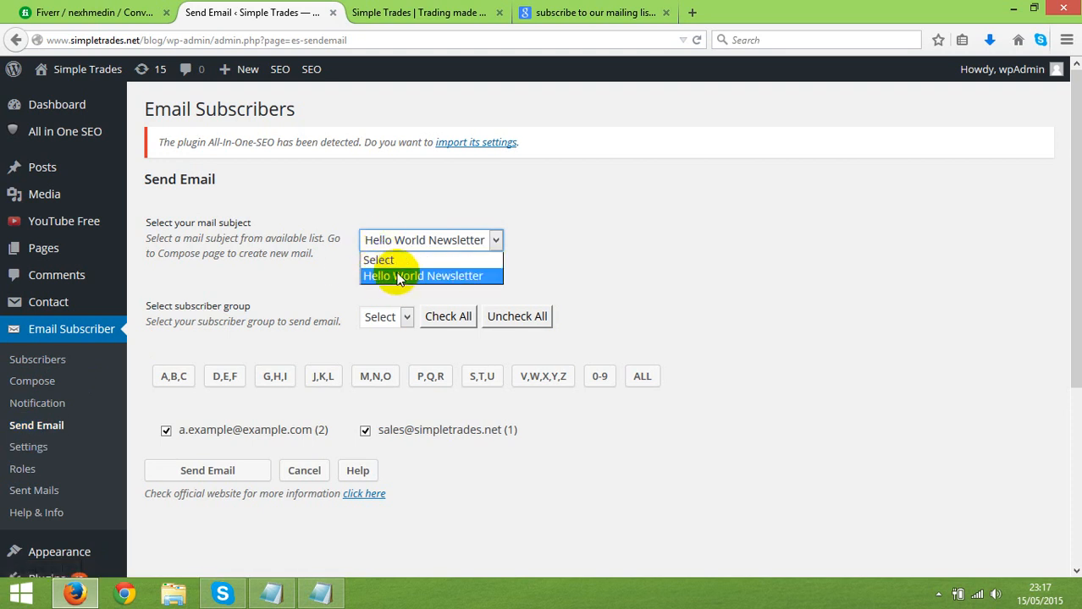
- Choose Public as the subscriber group, keeping Hello World Newsletter as subject
click(430, 274)
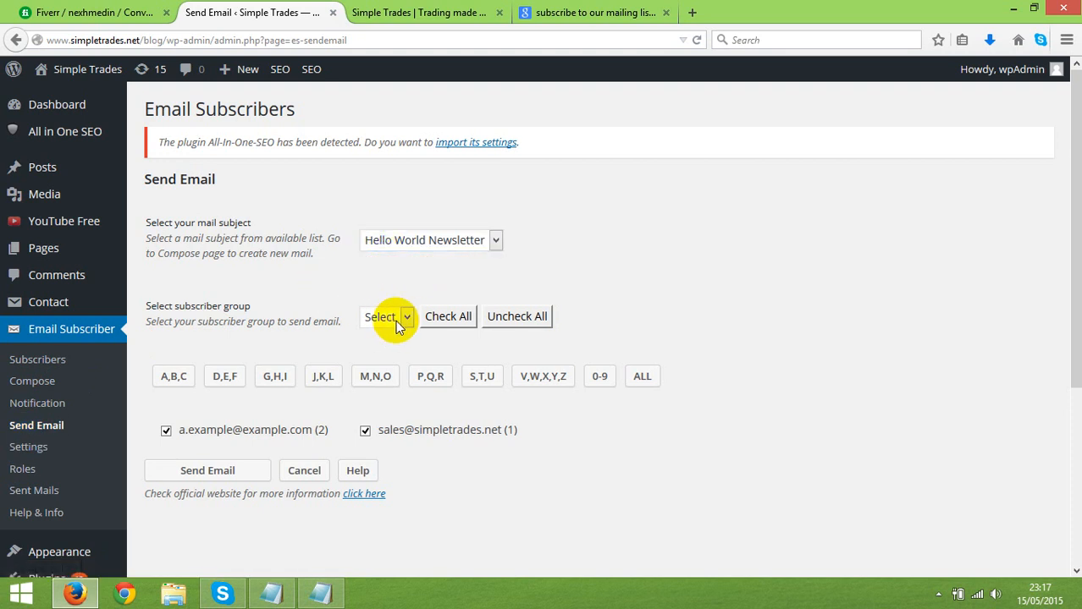
click(386, 317)
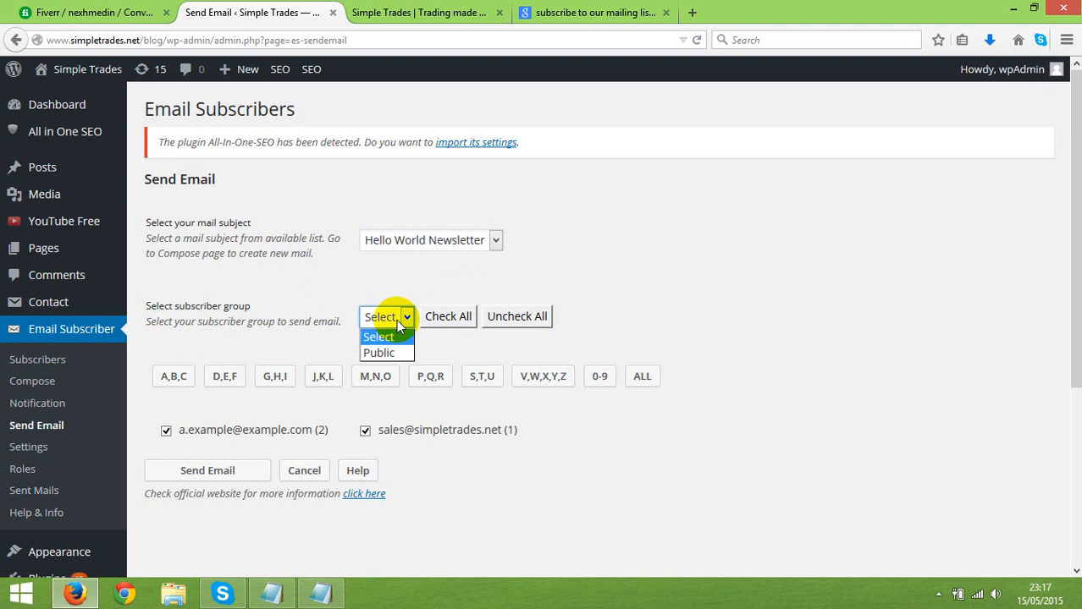
mouse_move(379, 353)
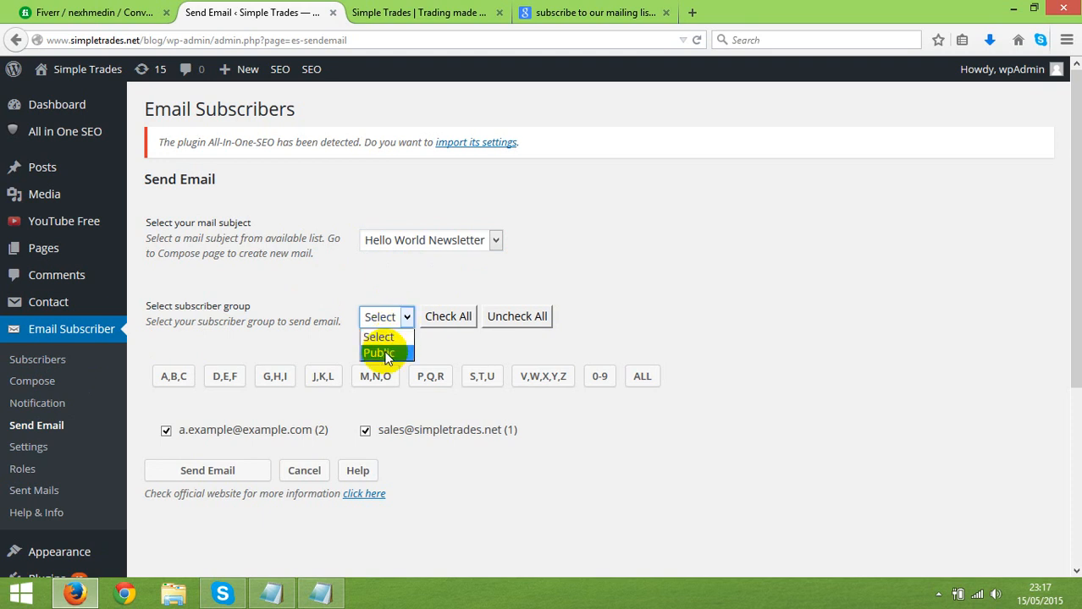
click(379, 354)
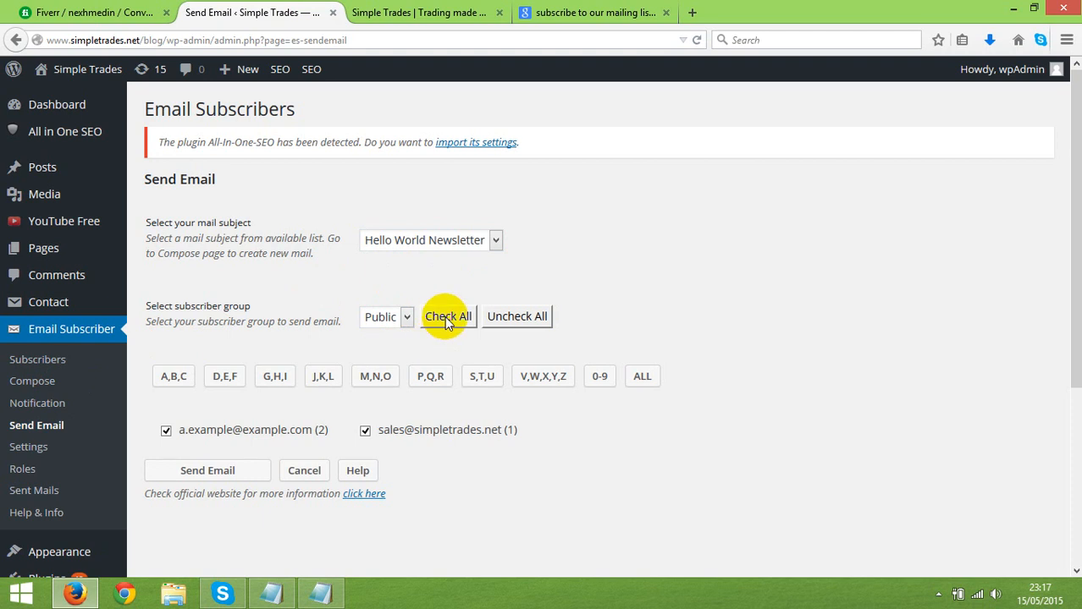
mouse_move(224, 443)
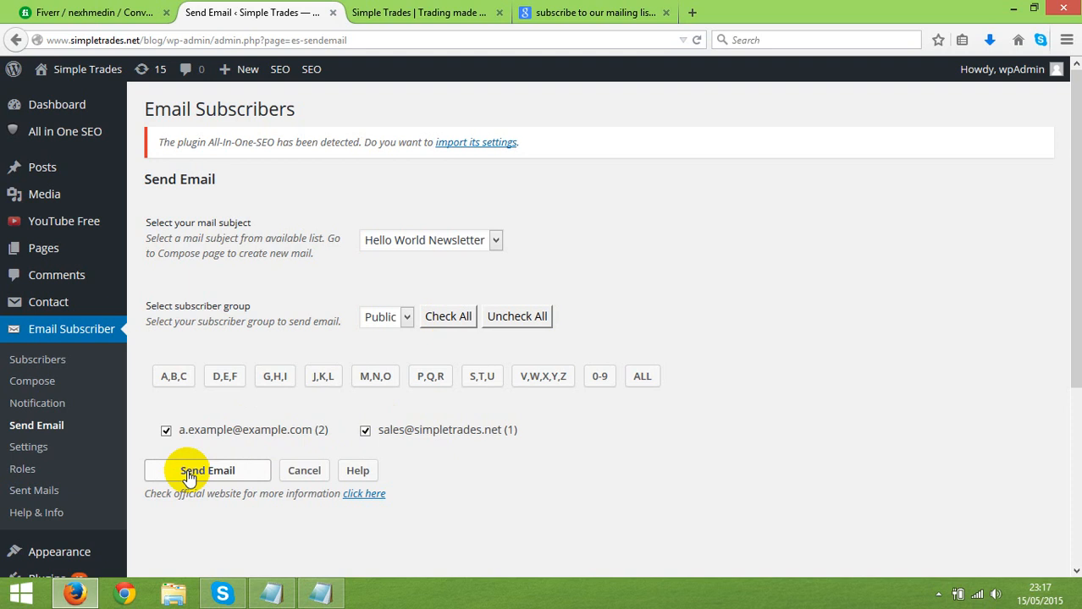
mouse_move(27, 447)
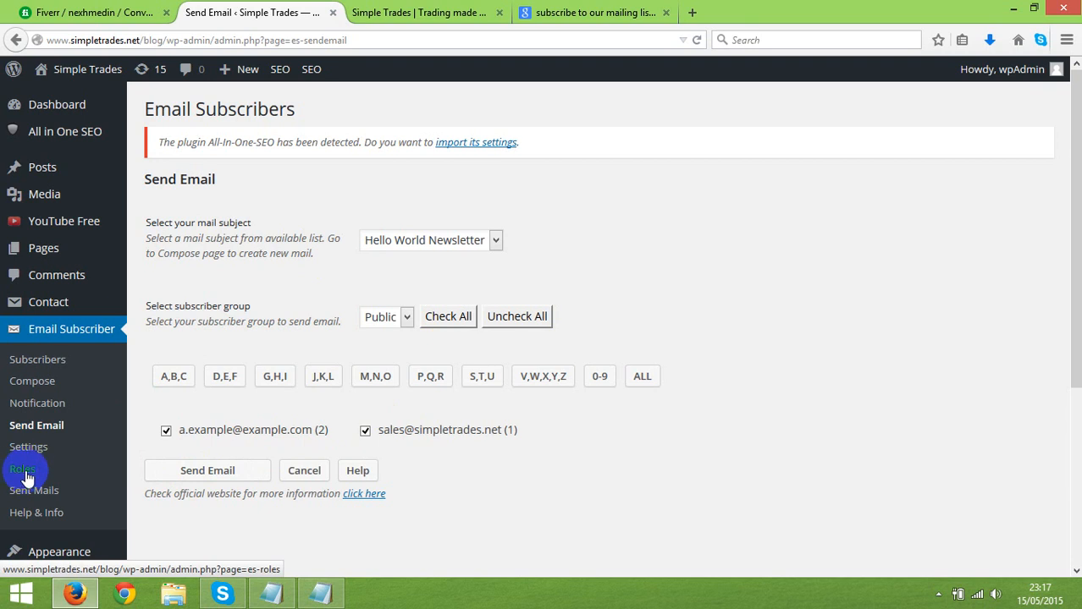
mouse_move(34, 491)
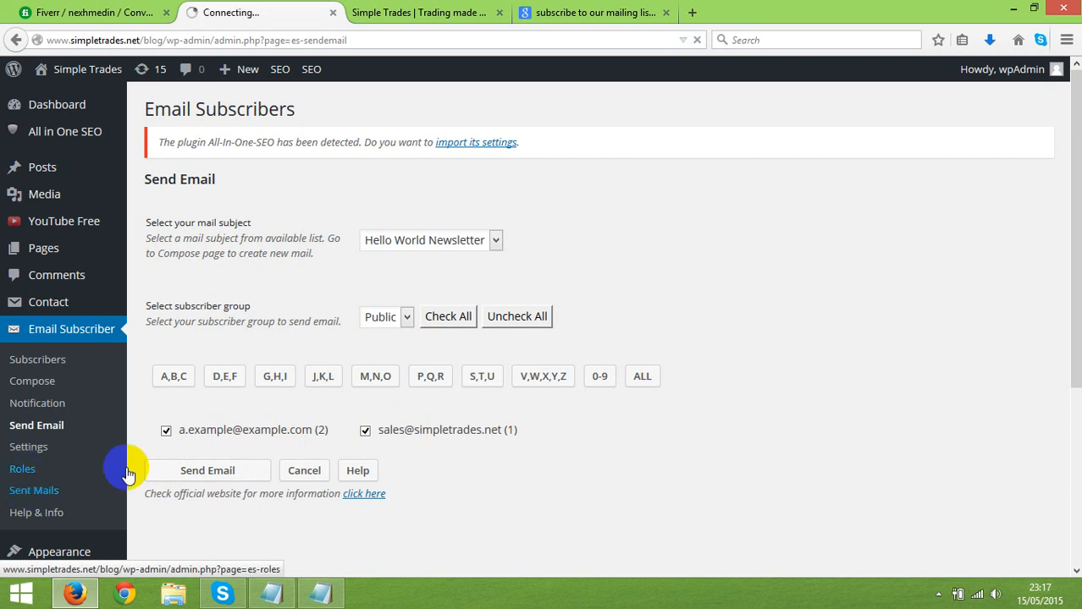
- Review the empty Sent Mails list and head to the Roles and capabilities page
click(34, 491)
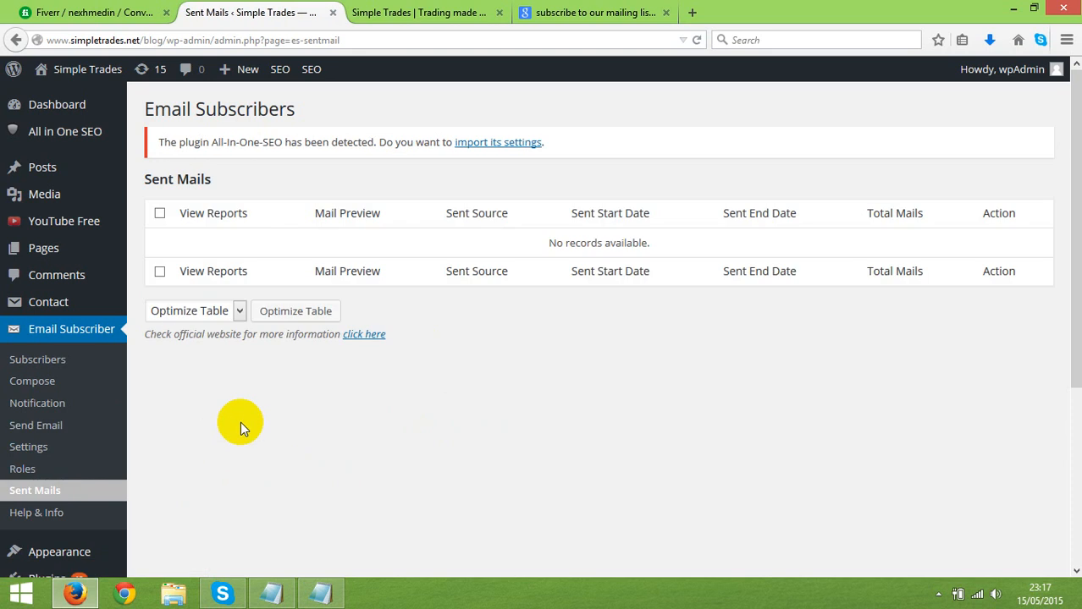
mouse_move(237, 244)
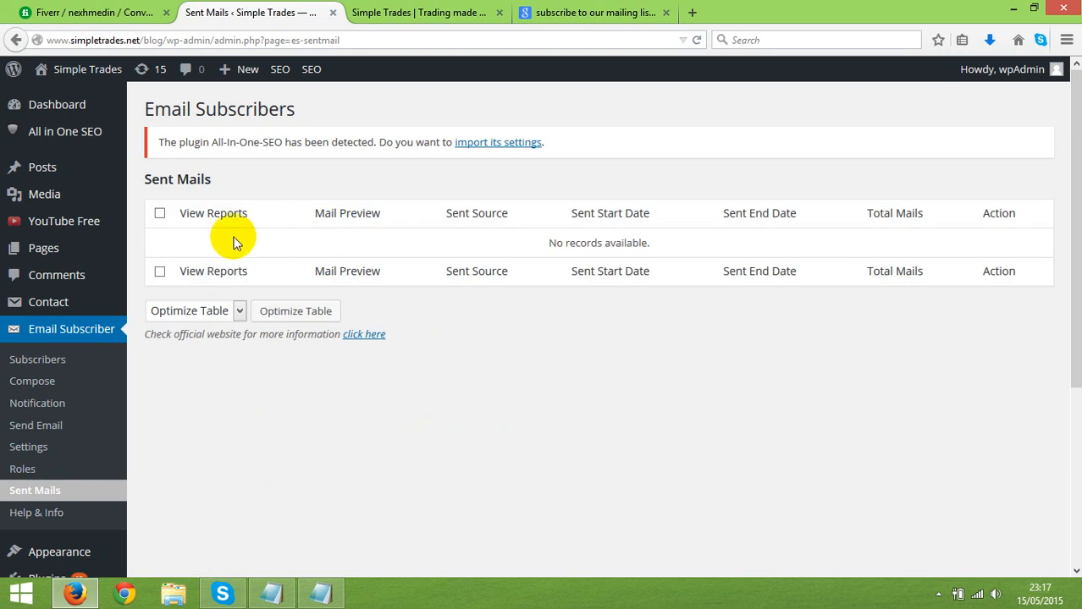
mouse_move(251, 241)
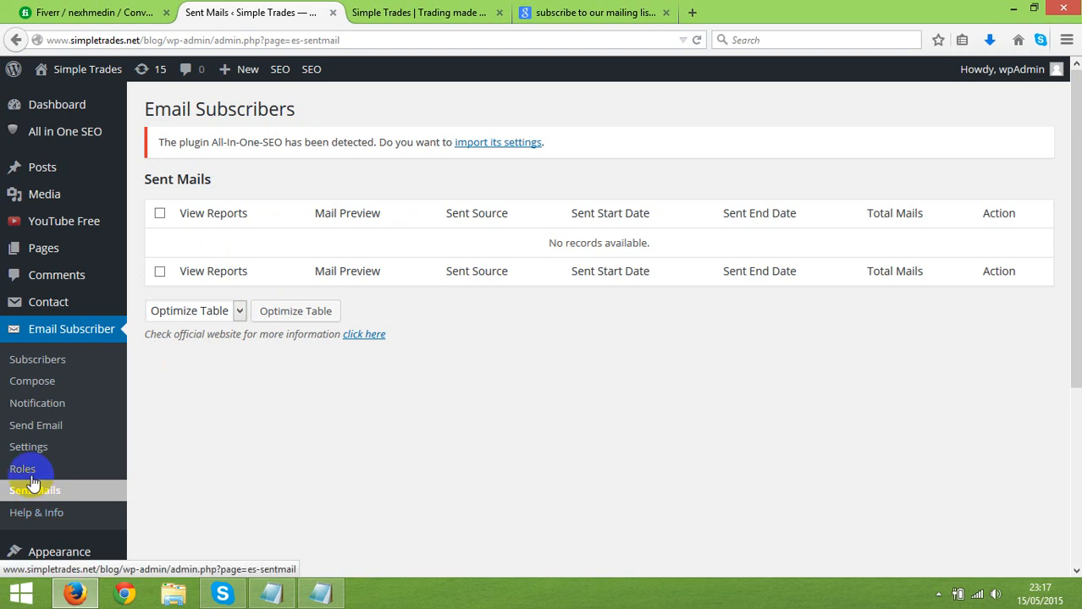
click(22, 469)
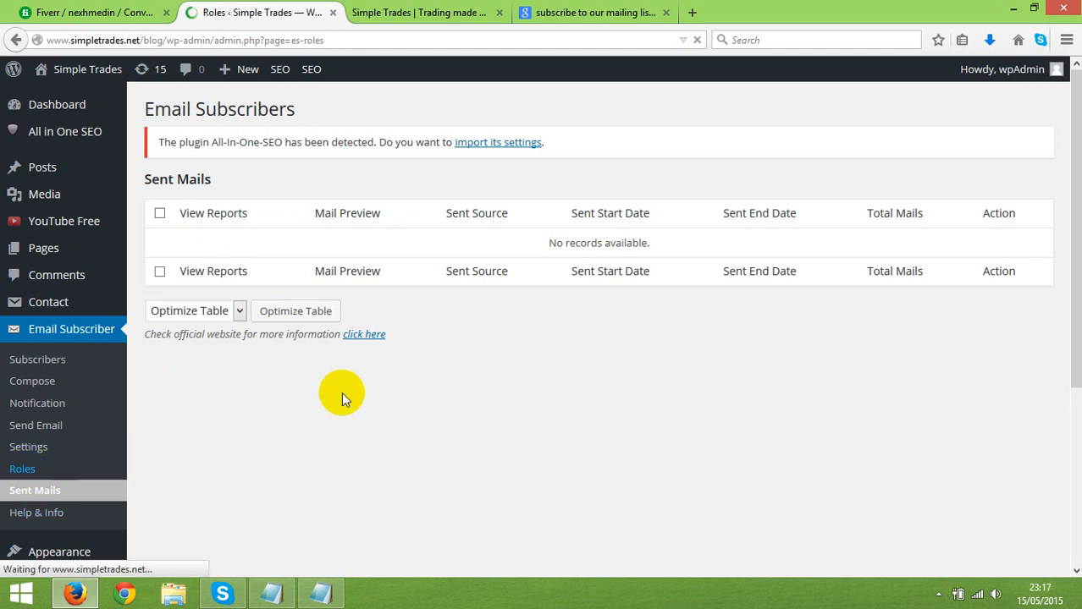
click(22, 469)
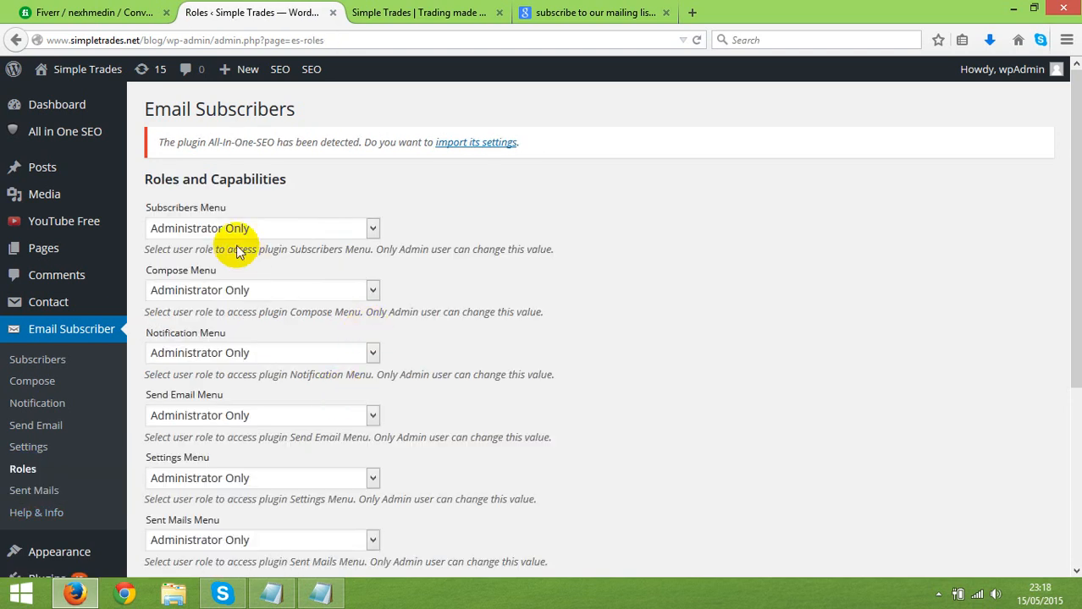
scroll(down, 3)
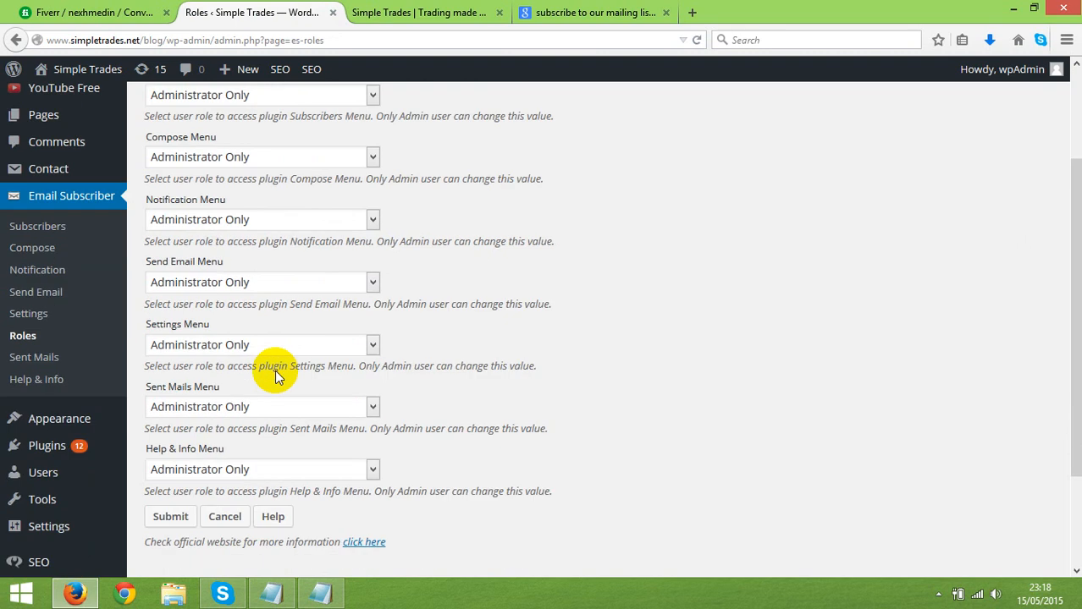
scroll(down, 3)
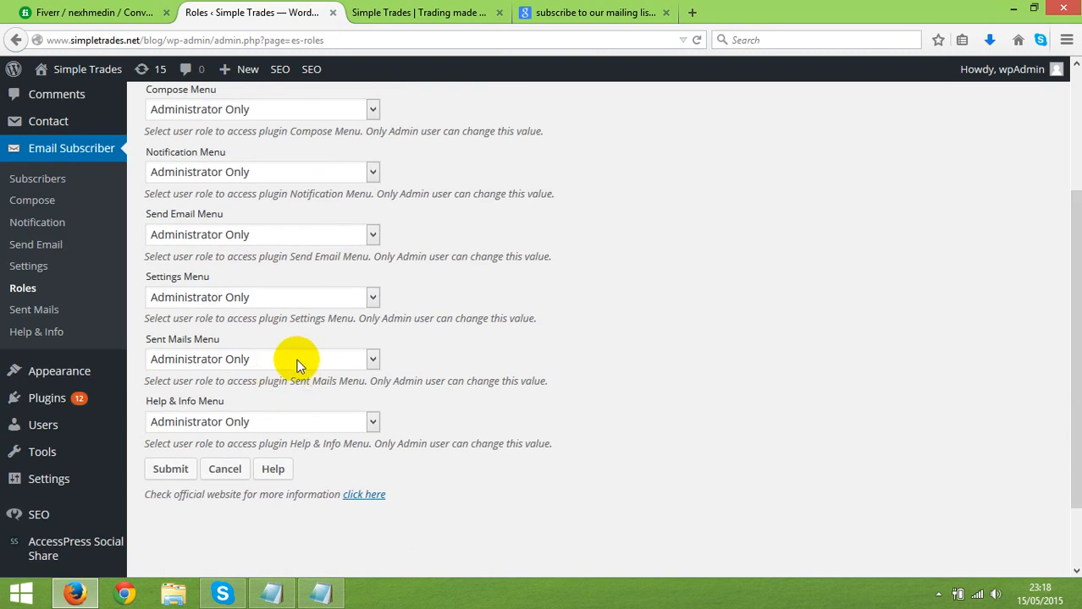
scroll(up, 3)
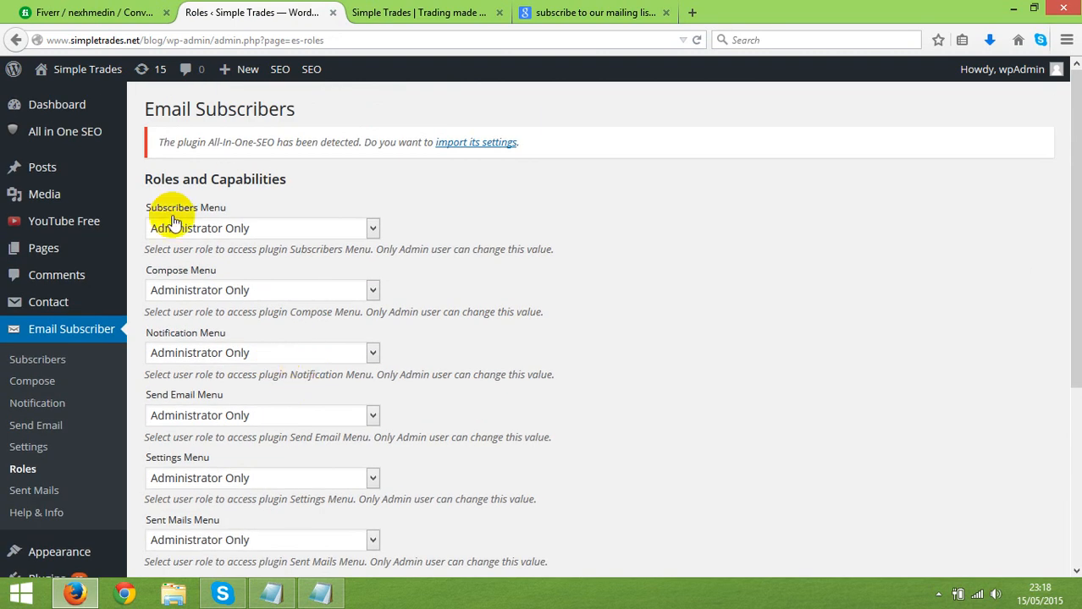
mouse_move(203, 228)
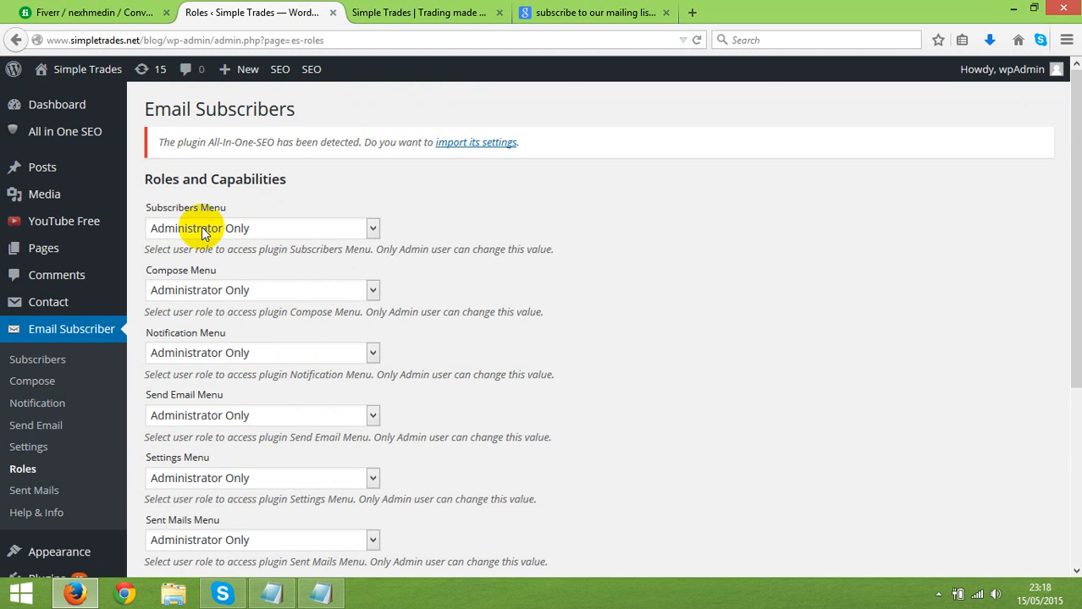
click(260, 227)
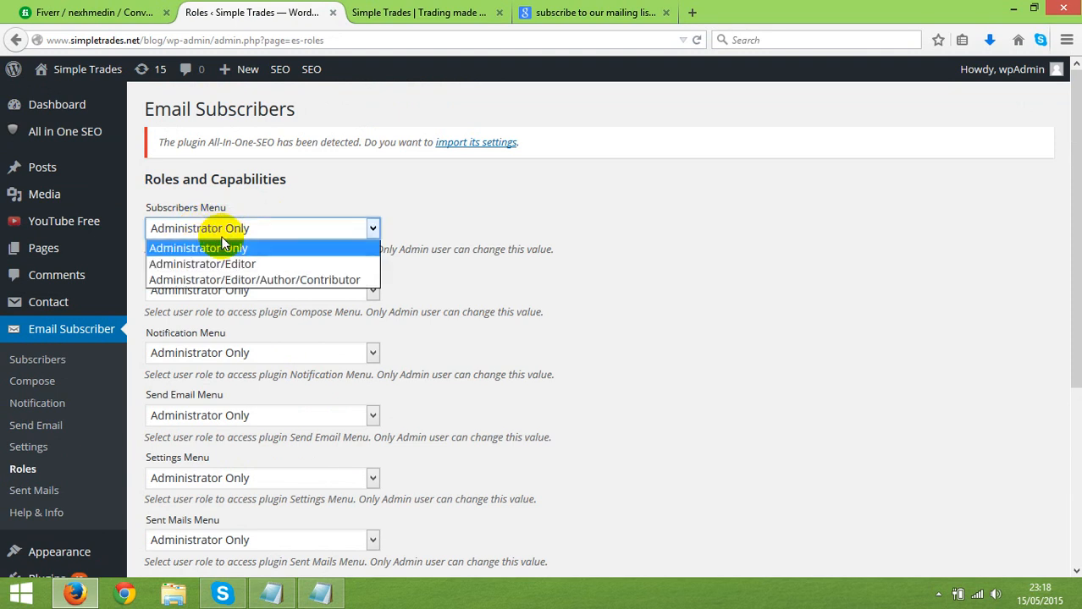
mouse_move(254, 280)
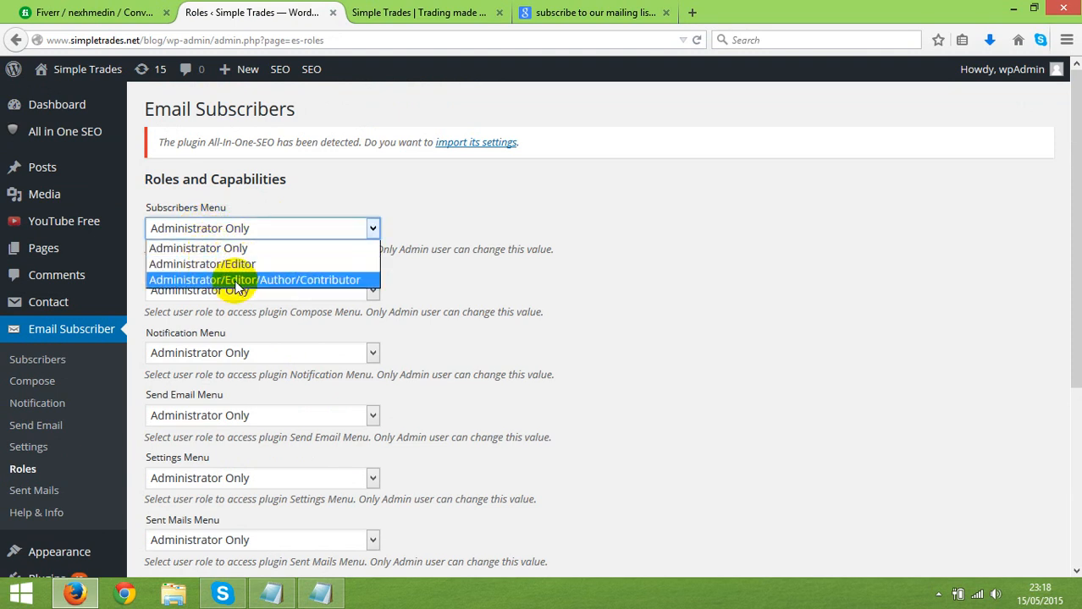
mouse_move(203, 264)
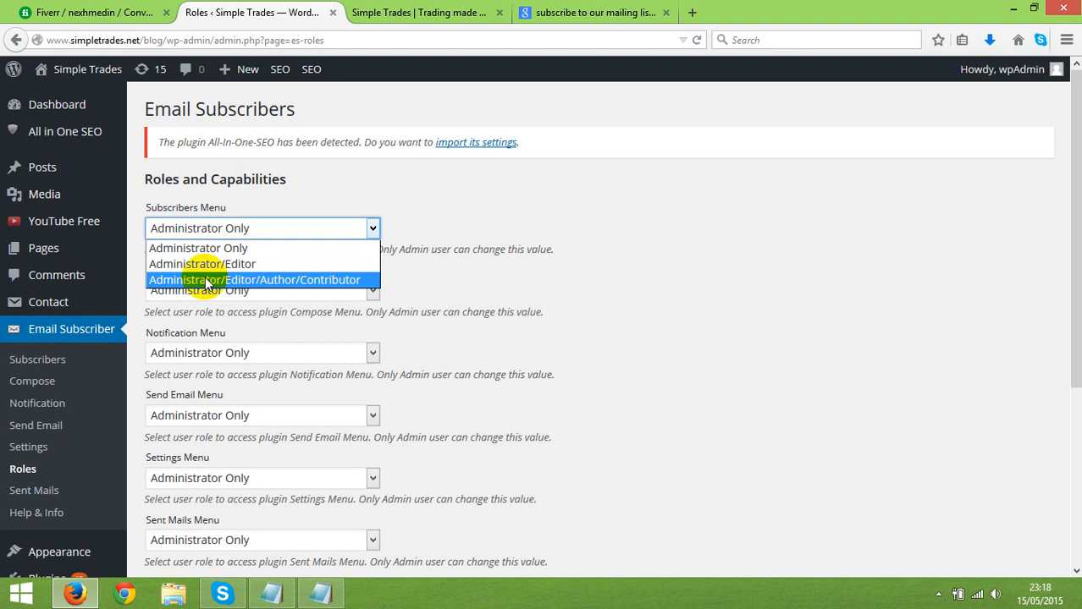
mouse_move(447, 192)
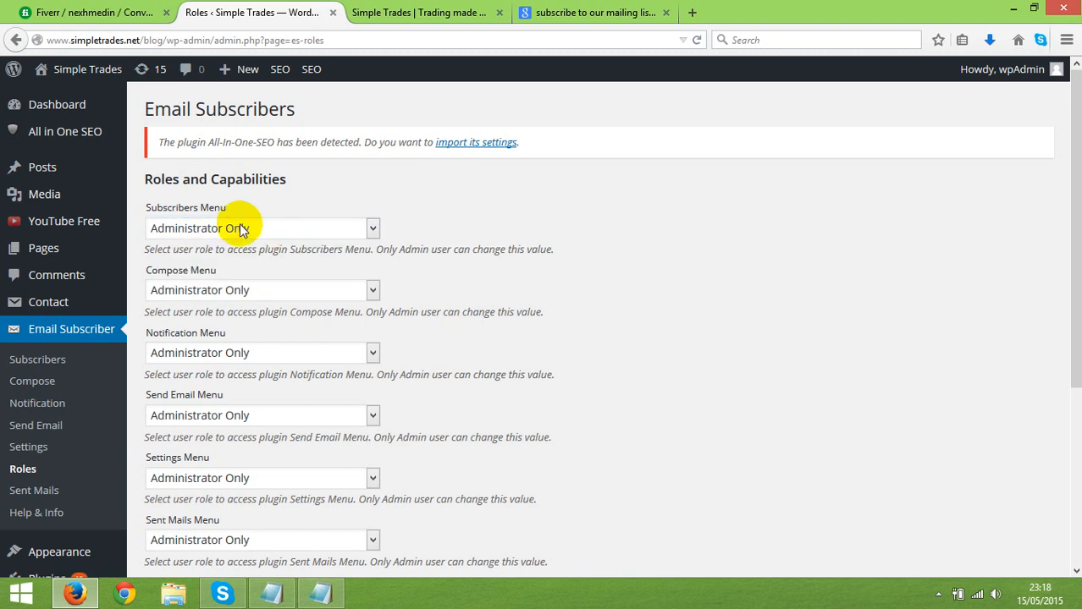
mouse_move(125, 393)
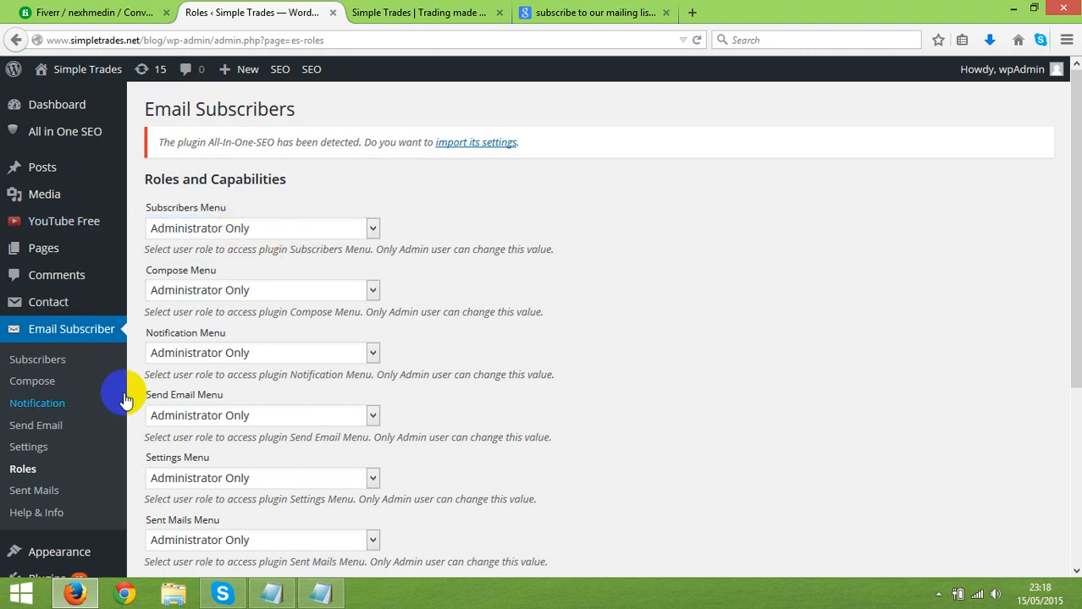
scroll(down, 3)
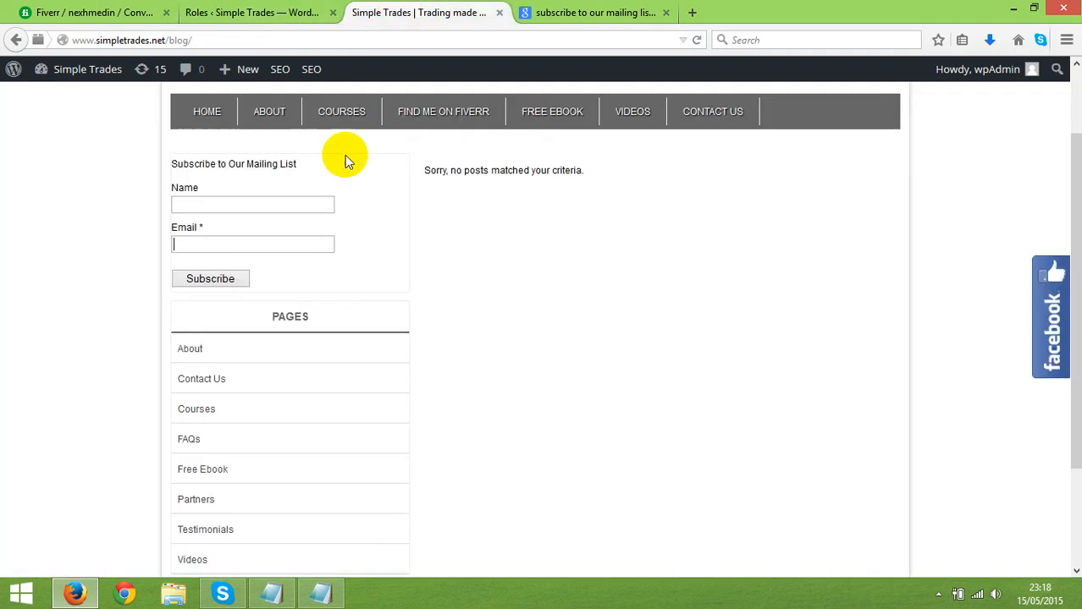
scroll(up, 3)
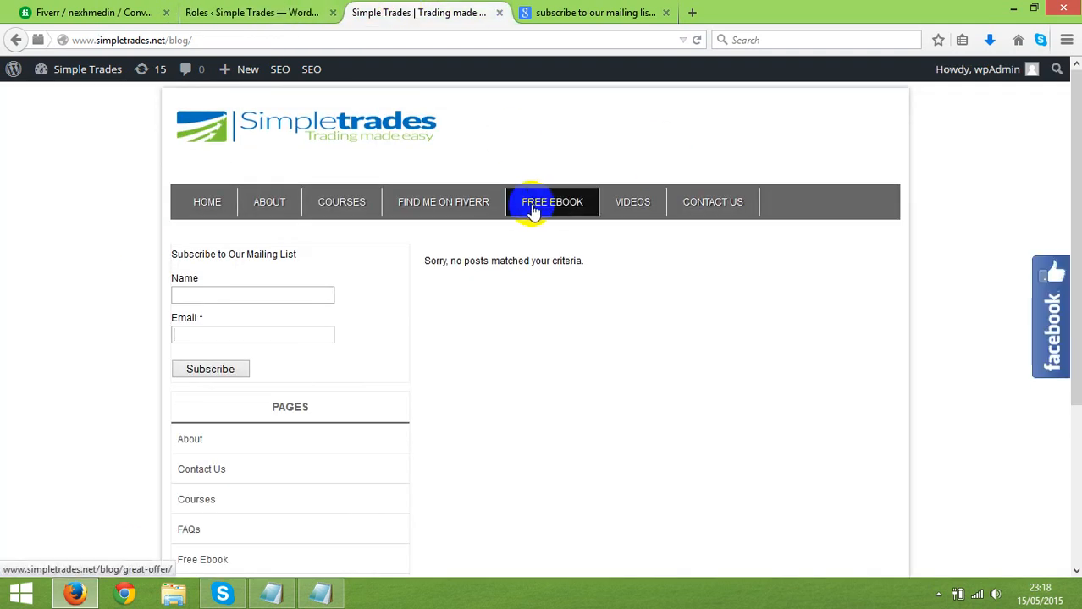
mouse_move(548, 210)
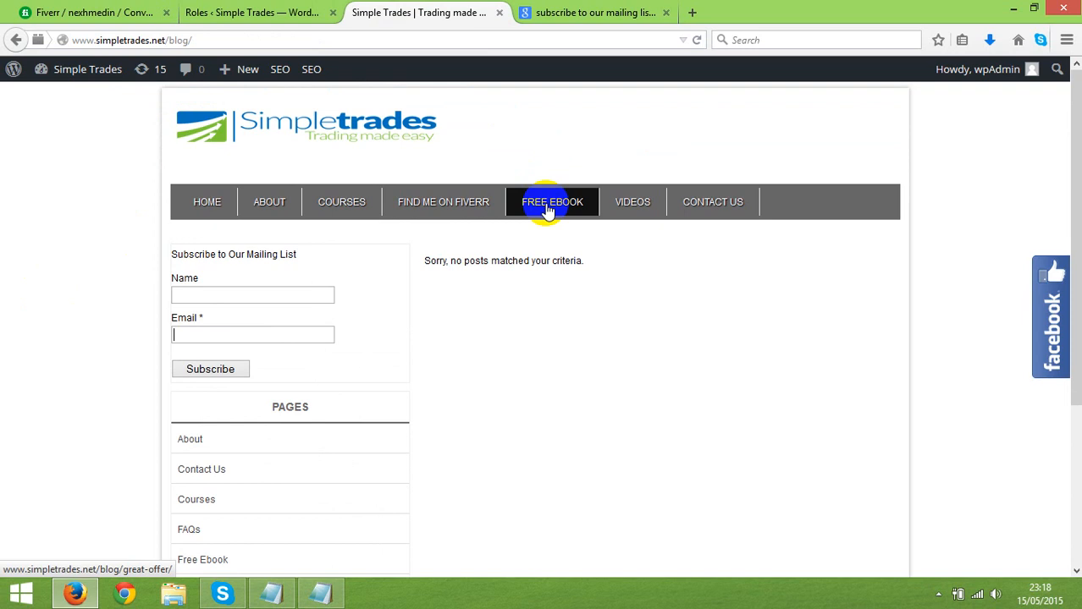
mouse_move(512, 207)
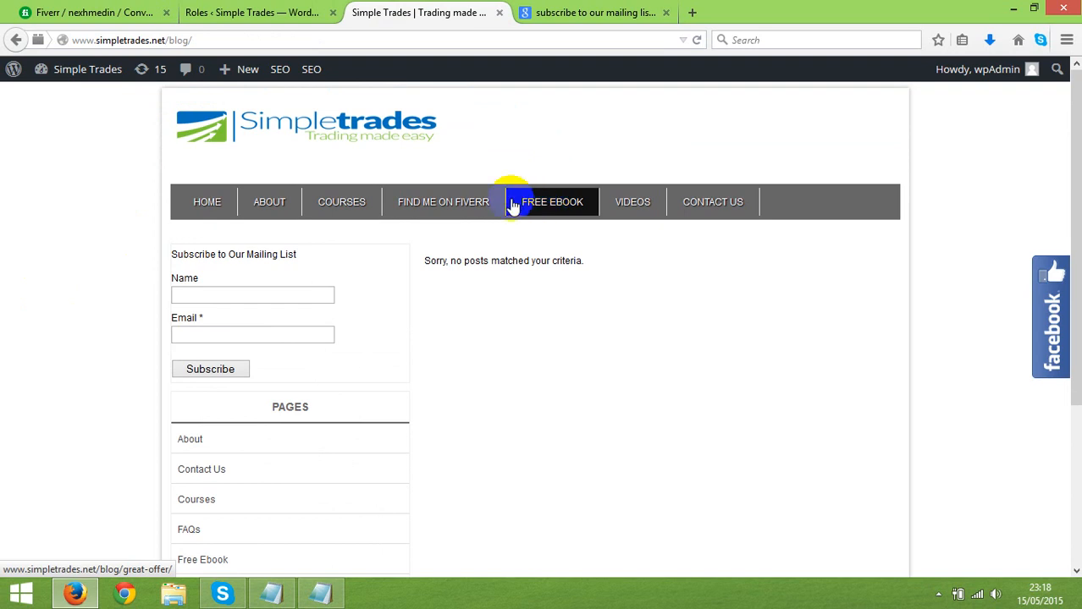
click(253, 12)
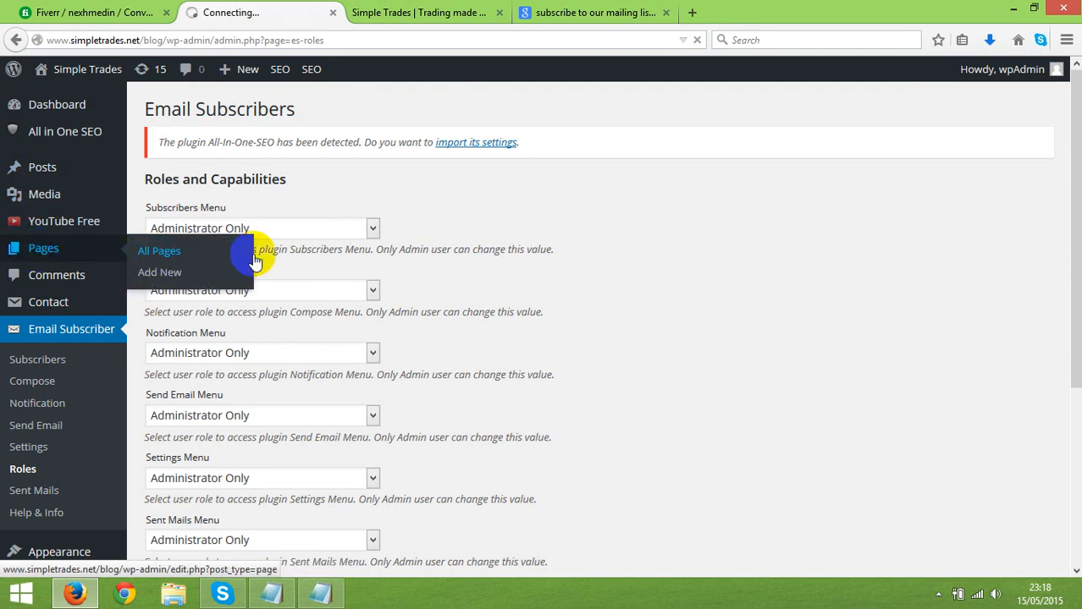
- Open the Videos page for editing from the All Pages list
click(160, 251)
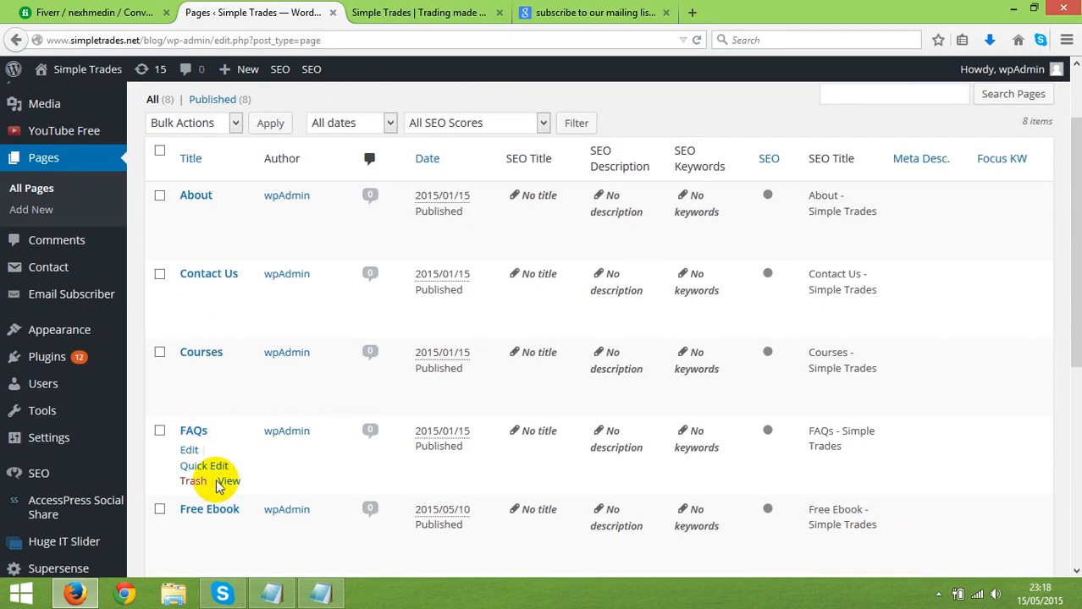
click(190, 450)
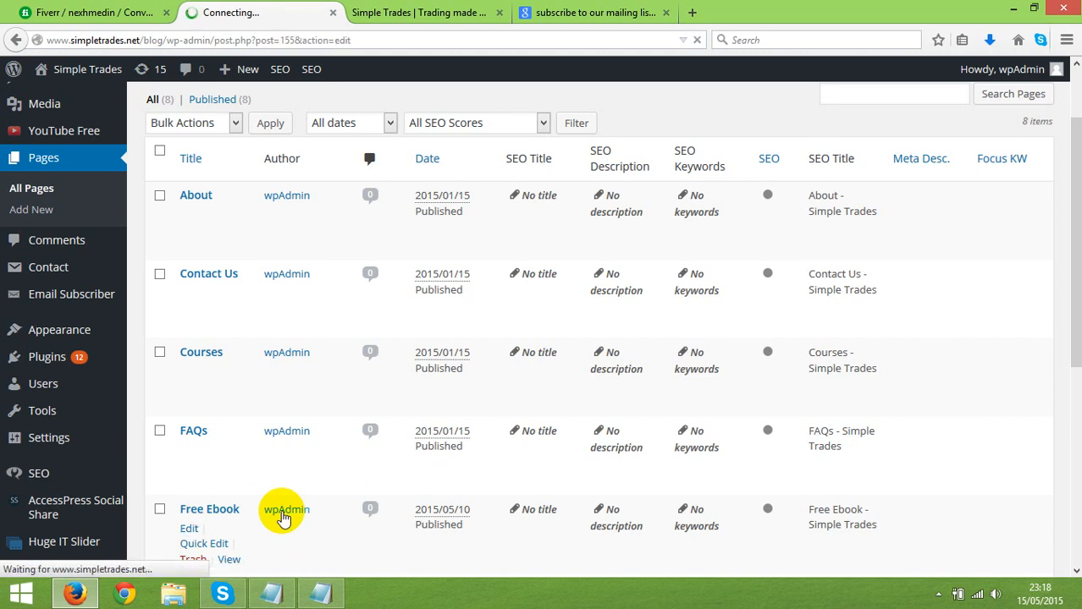
click(189, 528)
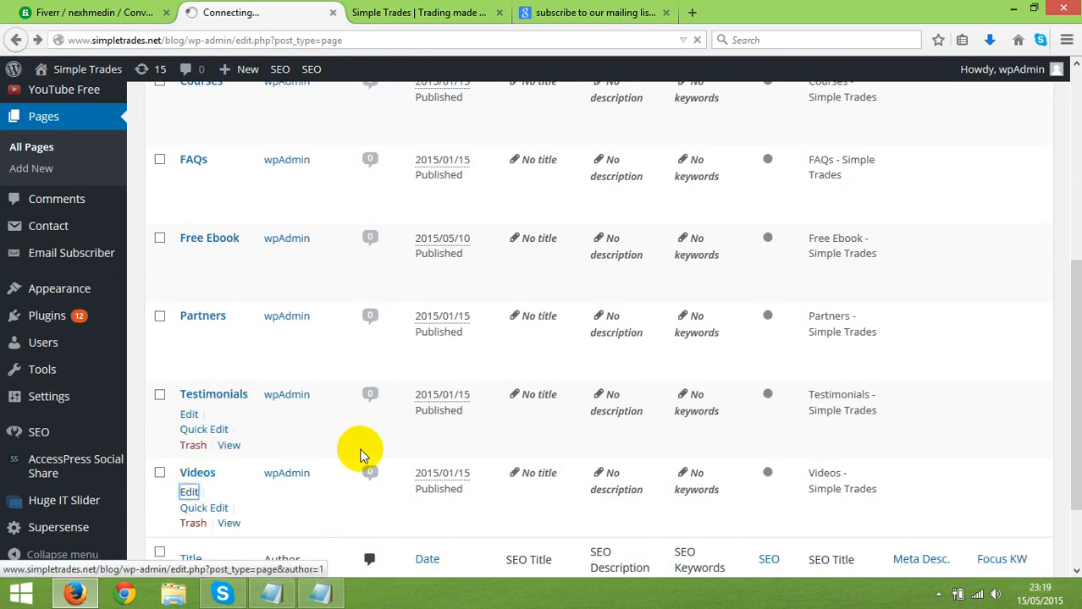
click(190, 491)
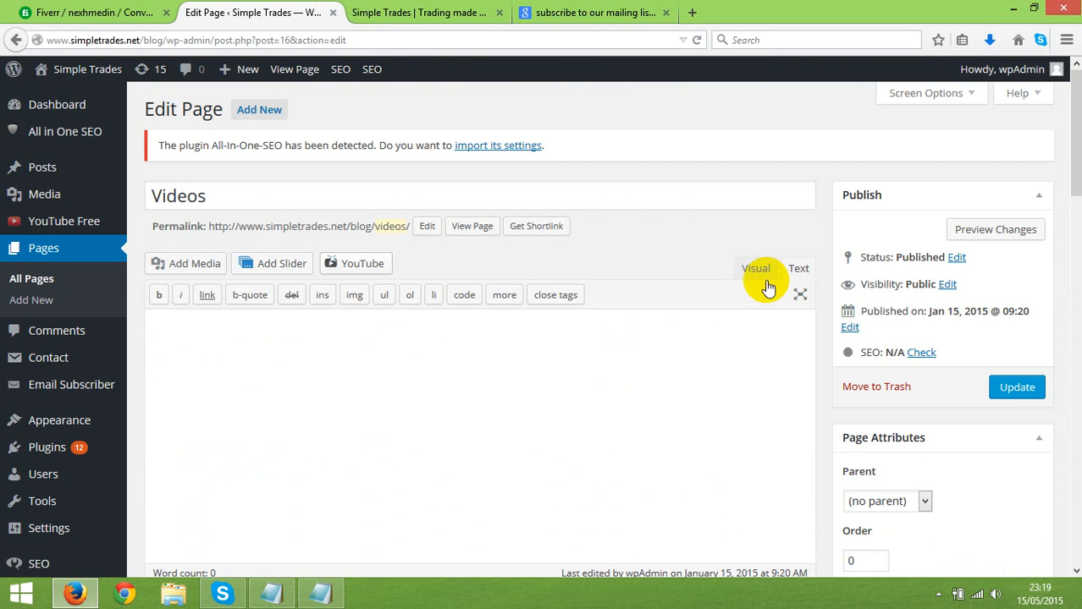
mouse_move(799, 267)
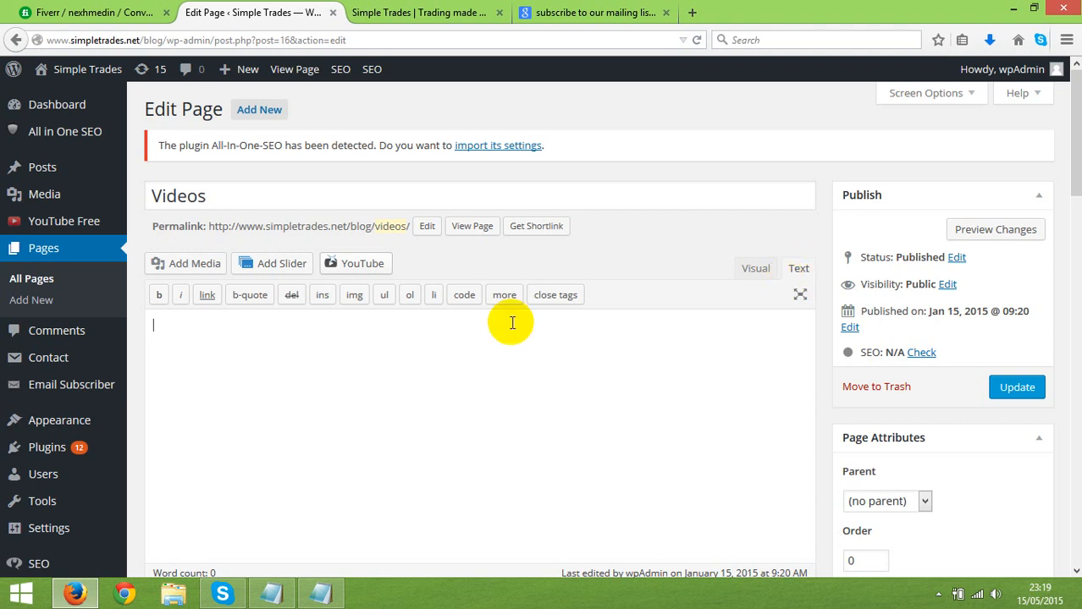
mouse_move(203, 347)
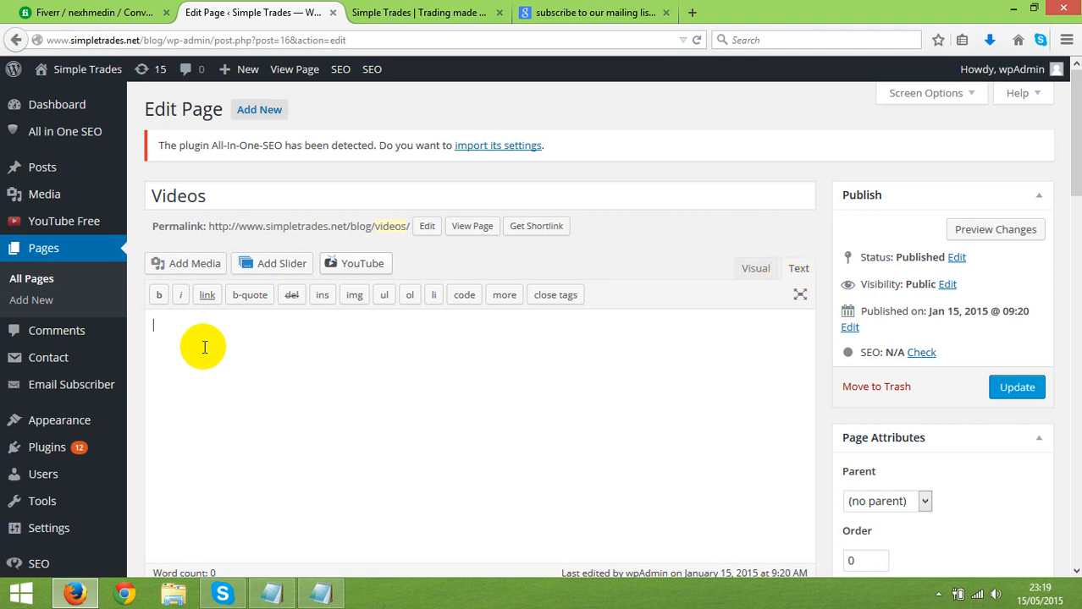
mouse_move(406, 369)
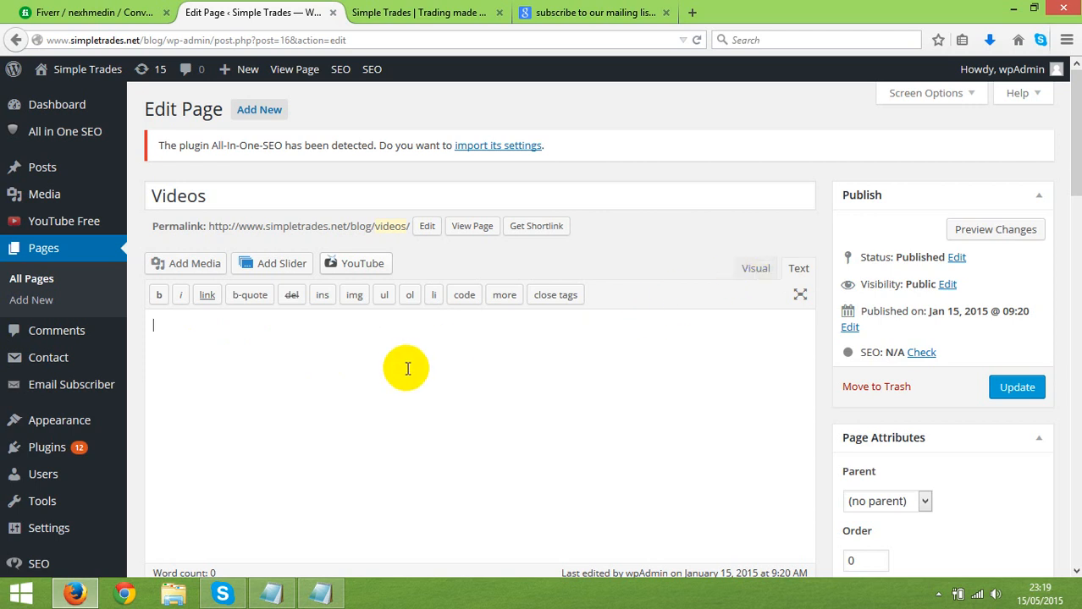
- Enter placeholder text 'kmdgkreg' and a line of 'xxxxxx' in the Text editor, then select it
text(kmdgkreggrgkrkegre)
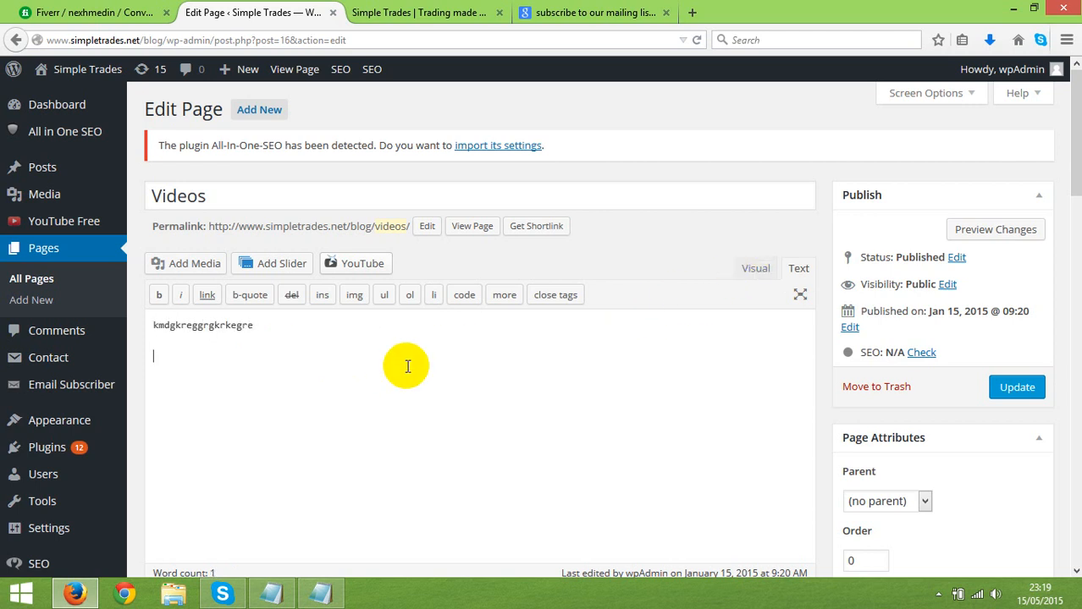
text(x)
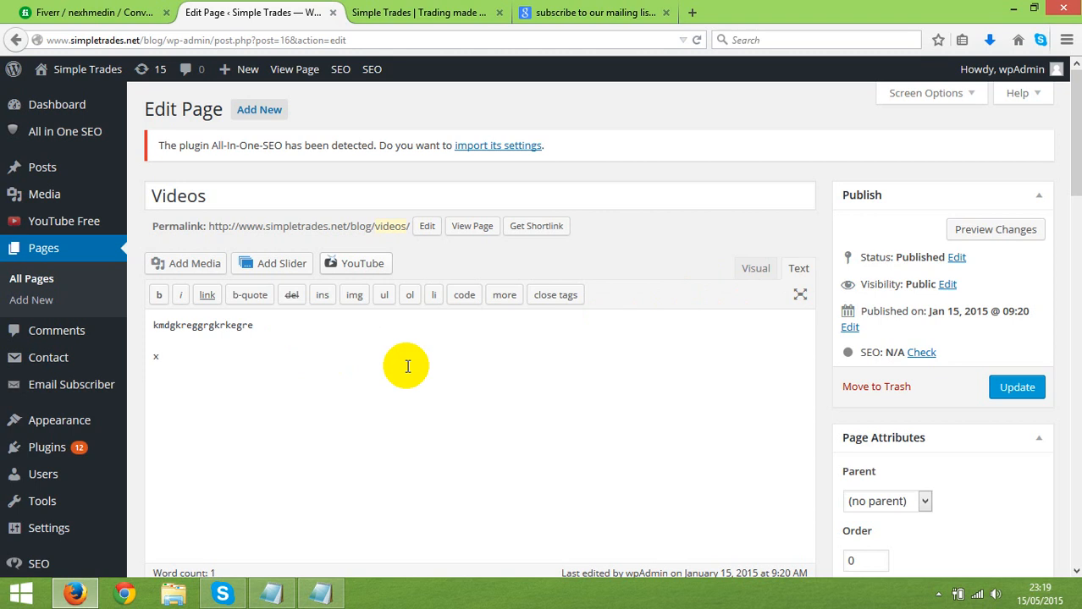
text(x)
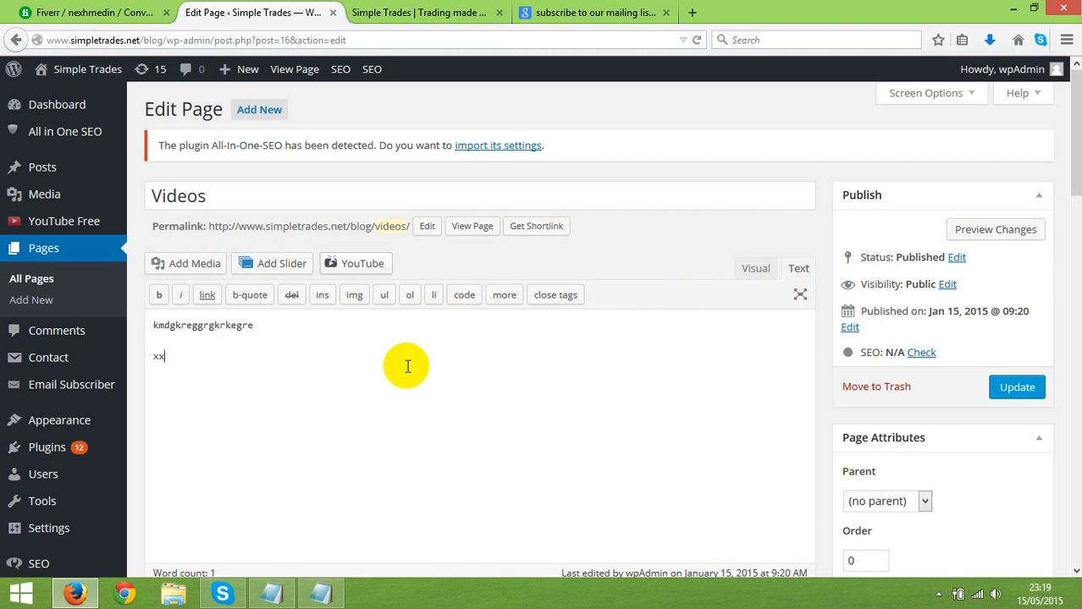
text(xxxx)
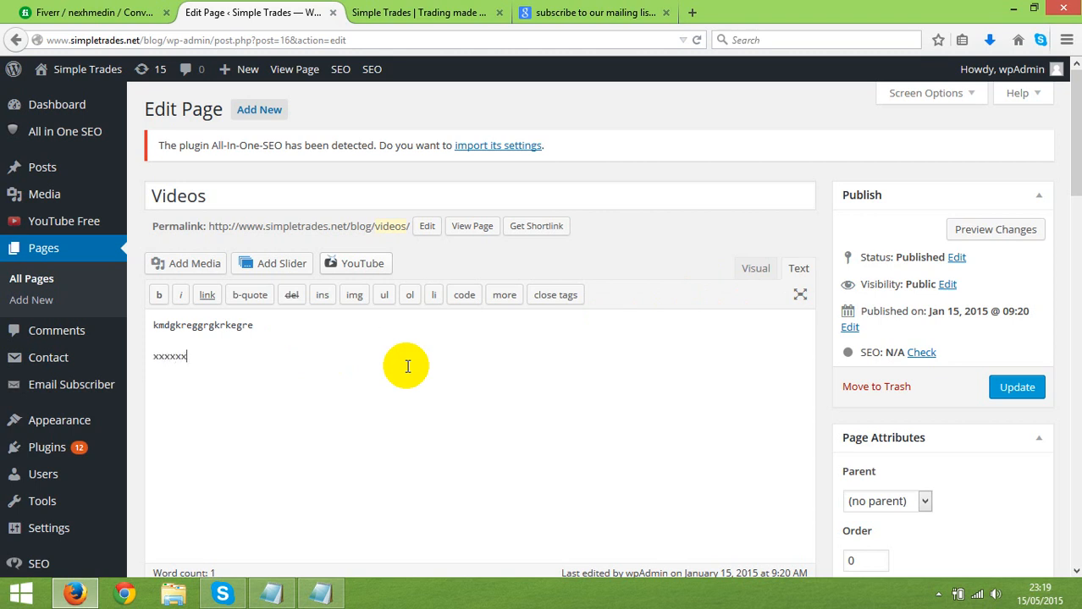
mouse_move(200, 349)
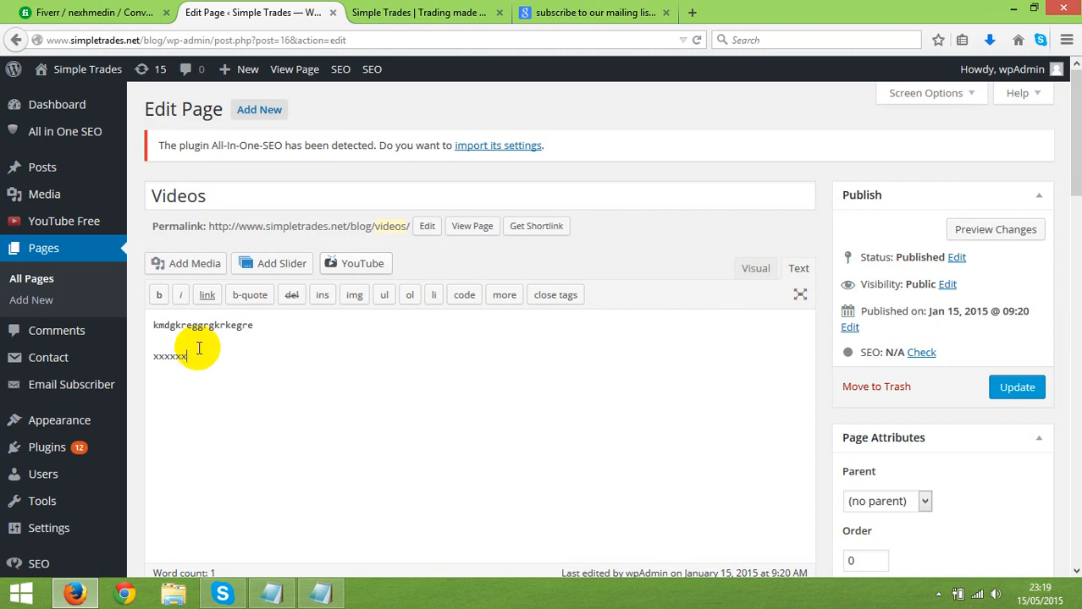
right_click(169, 355)
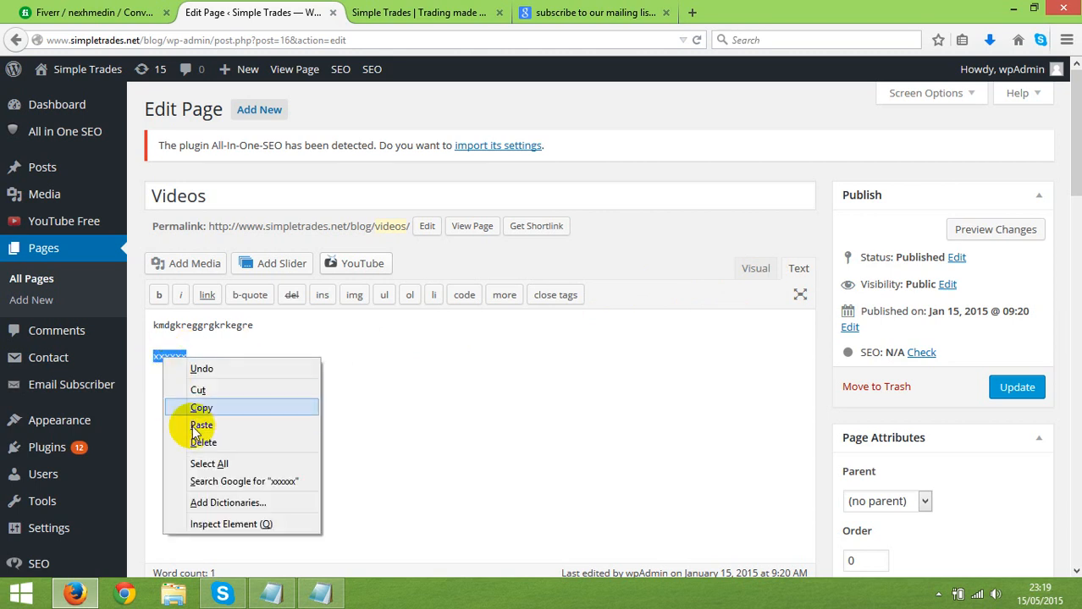
- Paste 'Subscribe to Our Mailing List' over the selected placeholder text
click(202, 425)
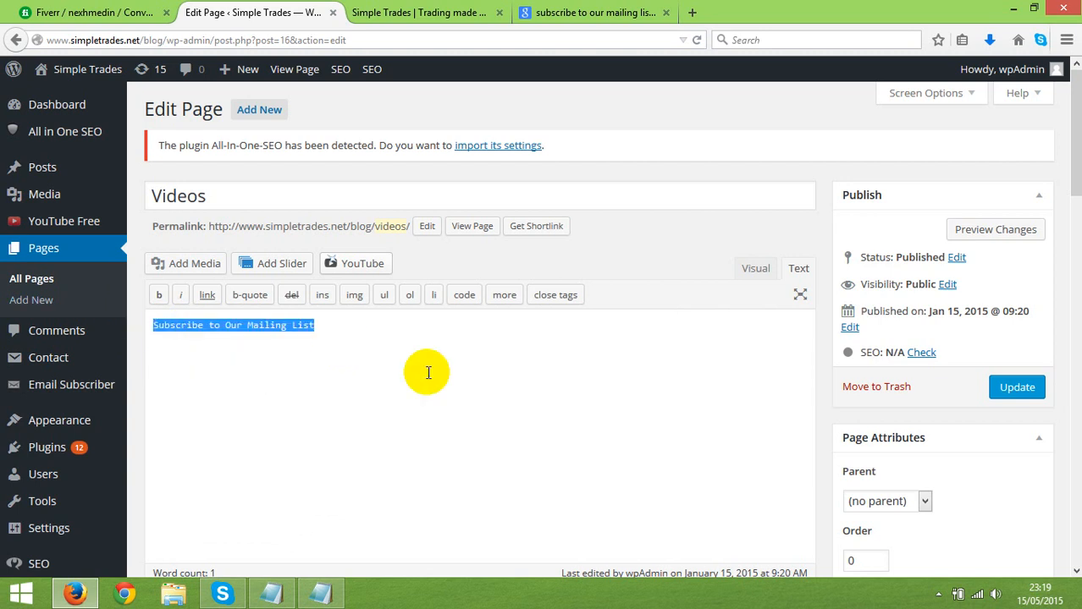
mouse_move(291, 363)
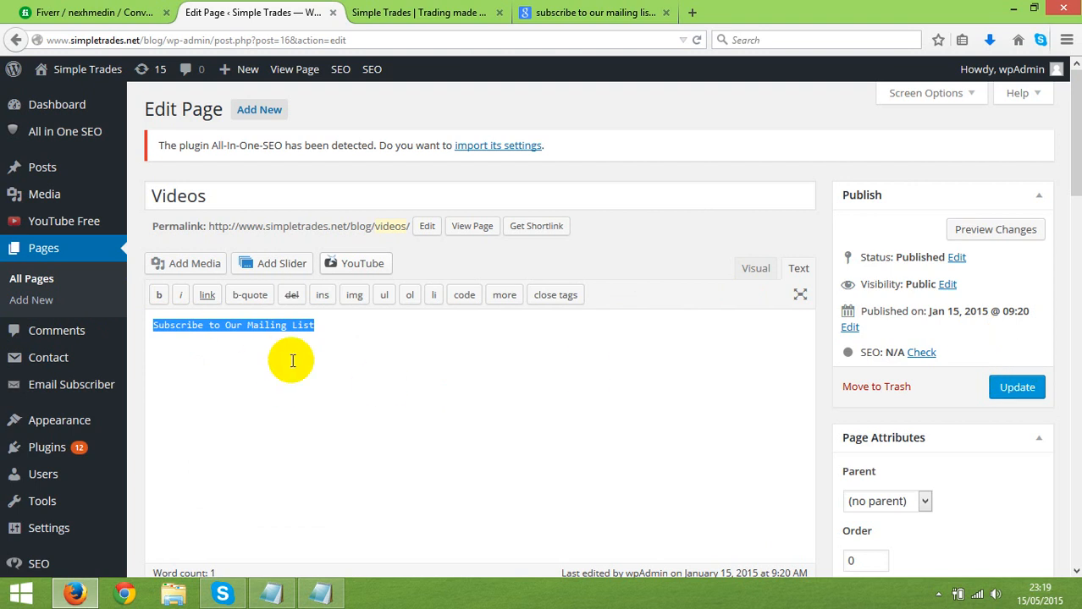
mouse_move(345, 359)
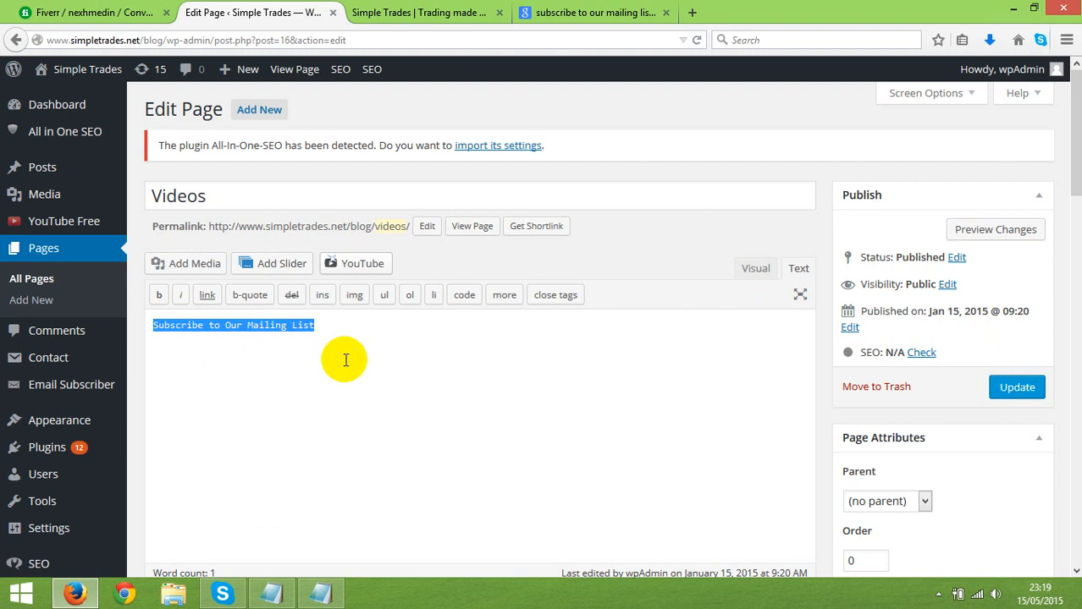
mouse_move(230, 321)
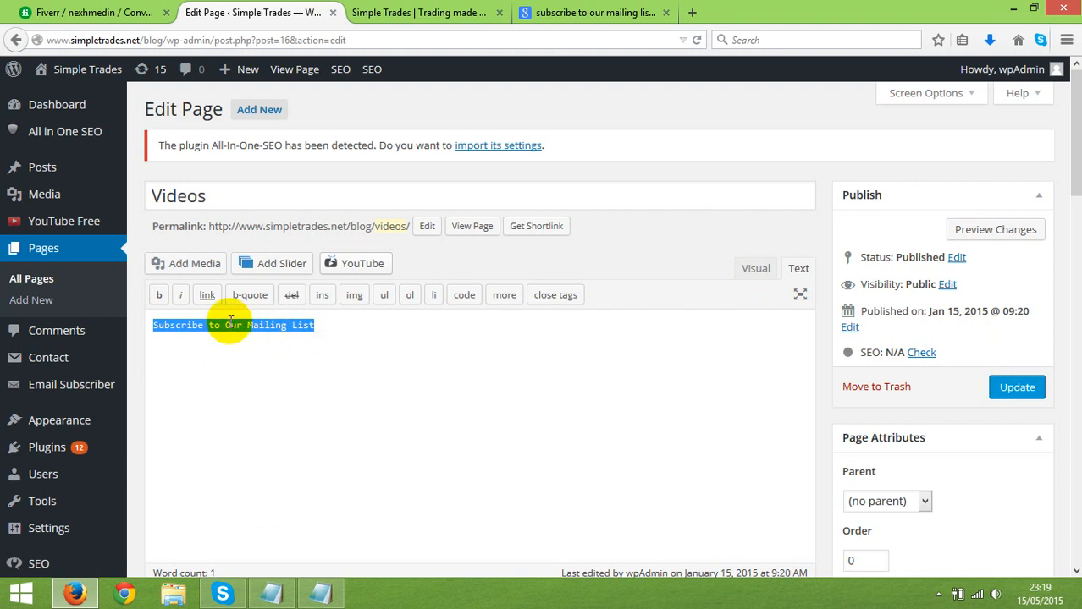
mouse_move(711, 278)
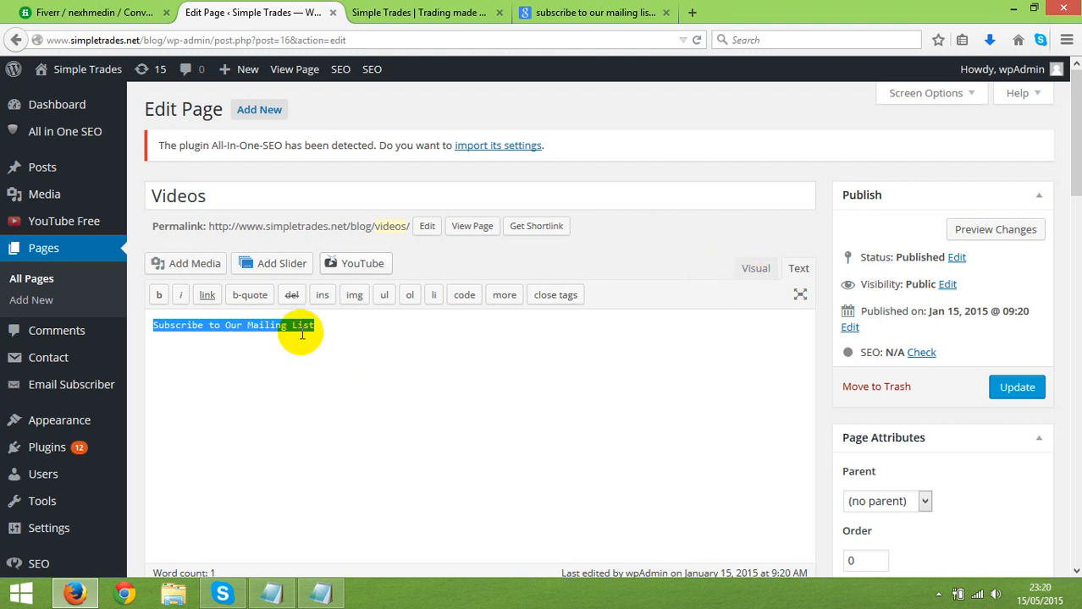
mouse_move(504, 295)
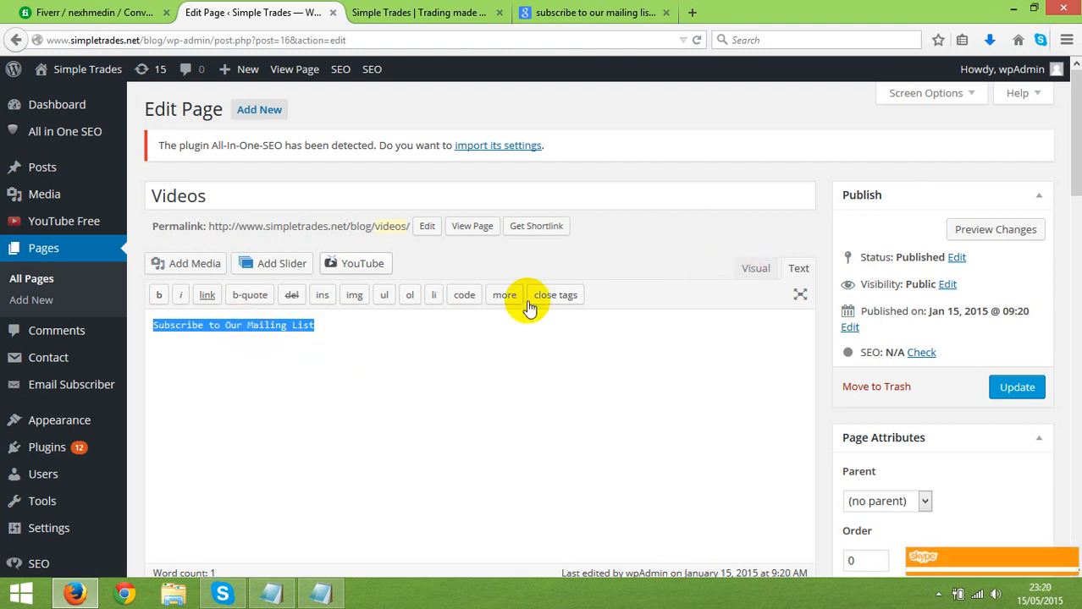
- Centre-align the 'Subscribe to Our Mailing List' line via the Visual editor, returning to the HTML view
click(755, 268)
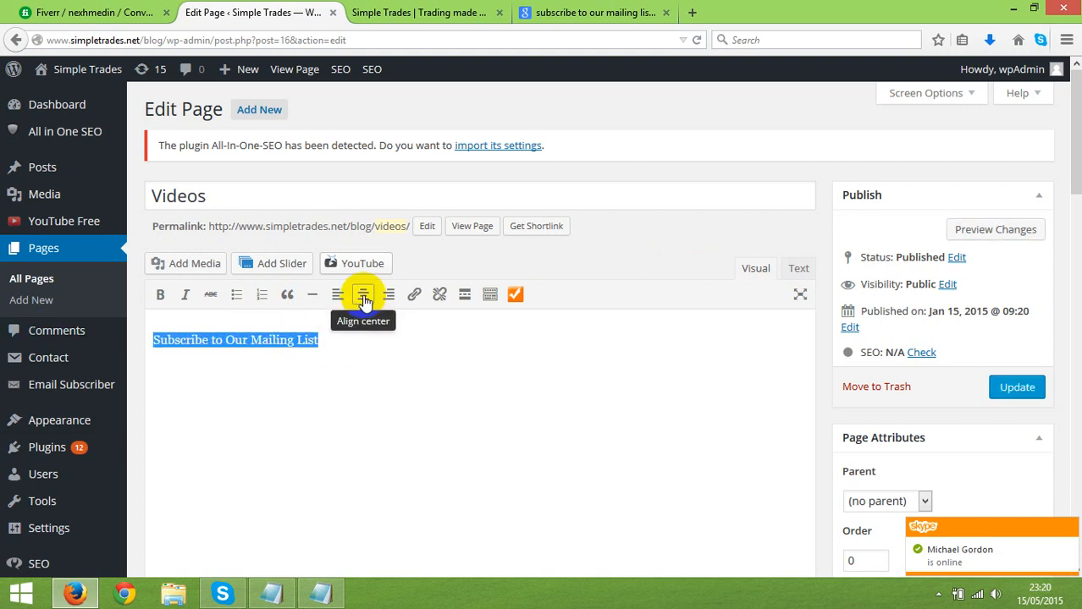
mouse_move(363, 298)
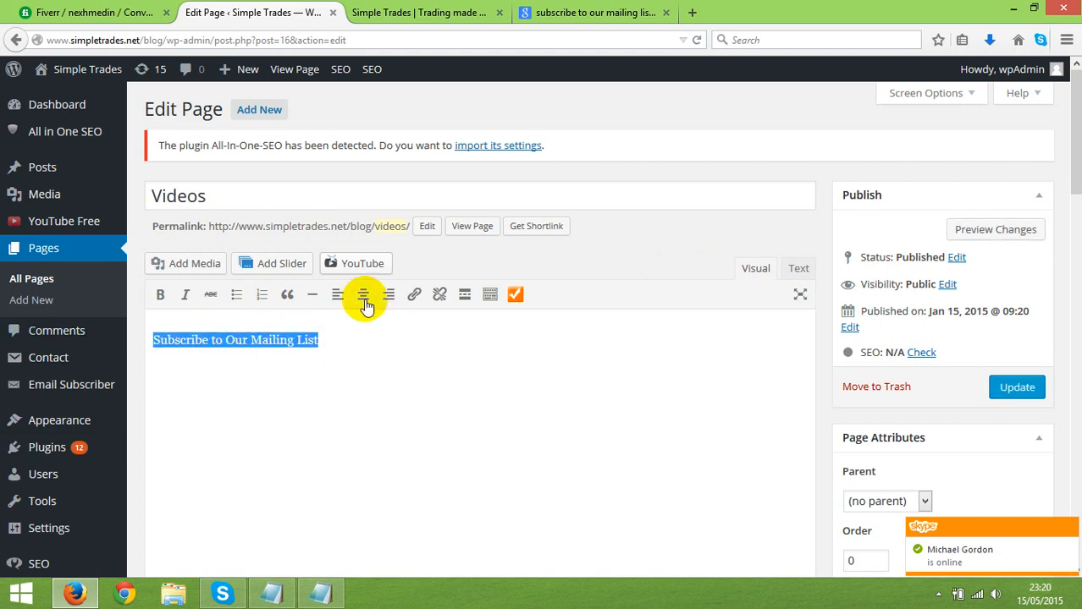
click(363, 295)
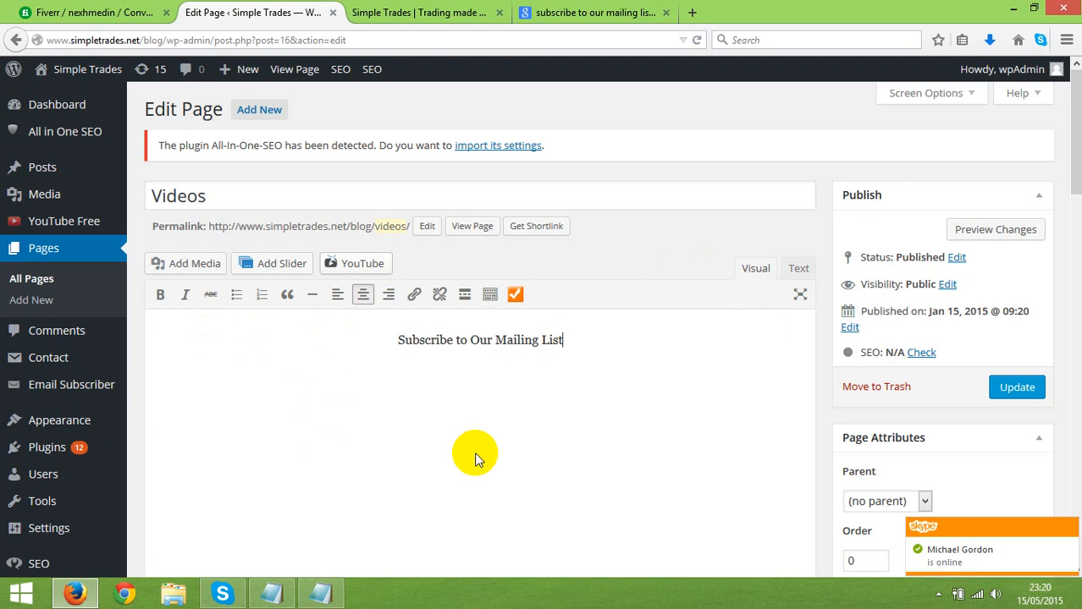
mouse_move(975, 346)
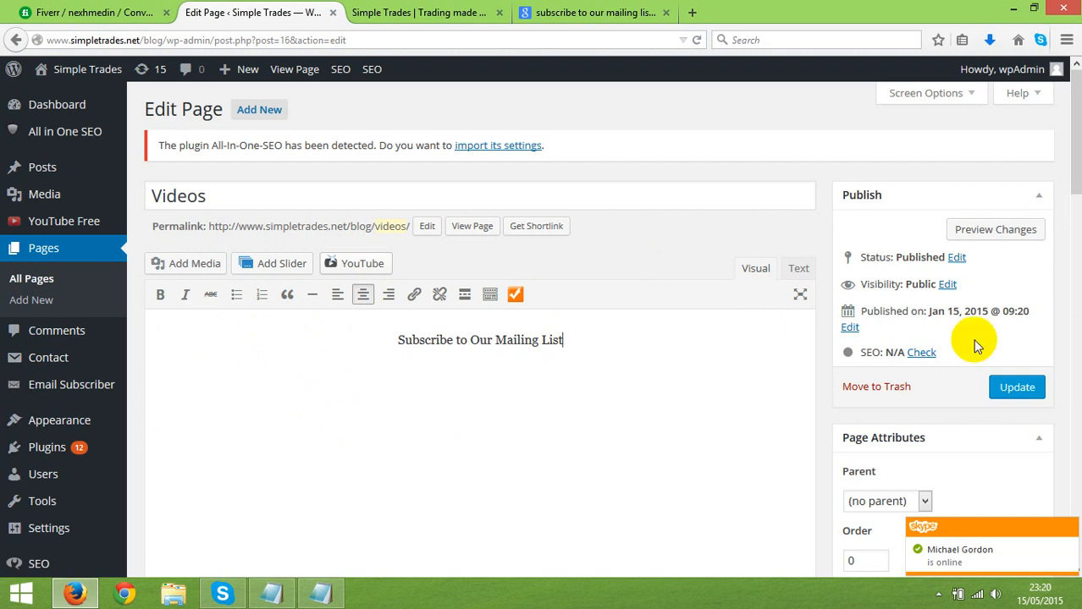
click(796, 268)
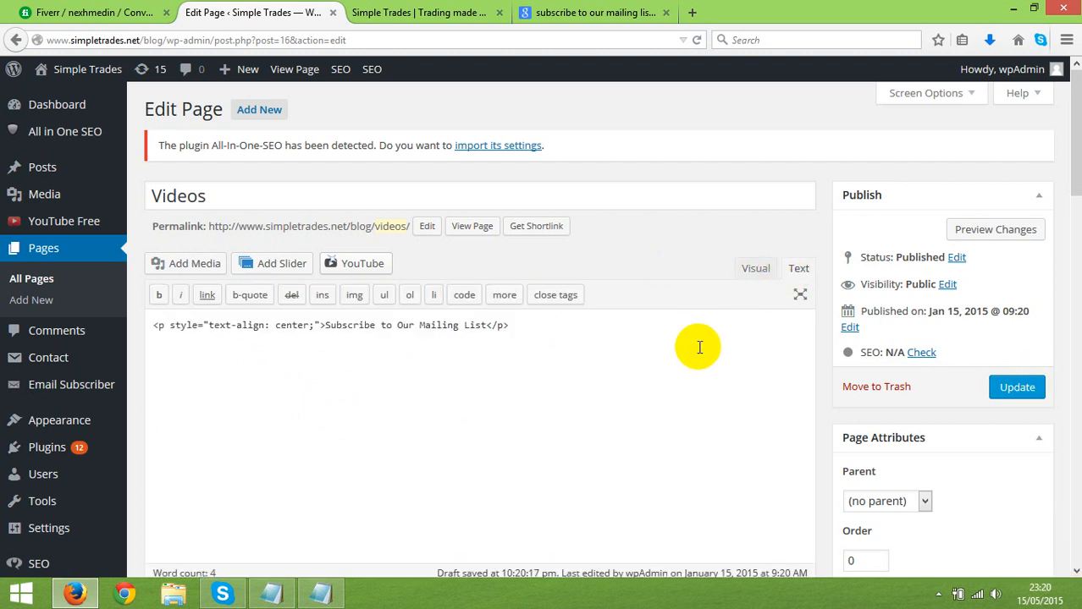
drag(153, 325, 298, 325)
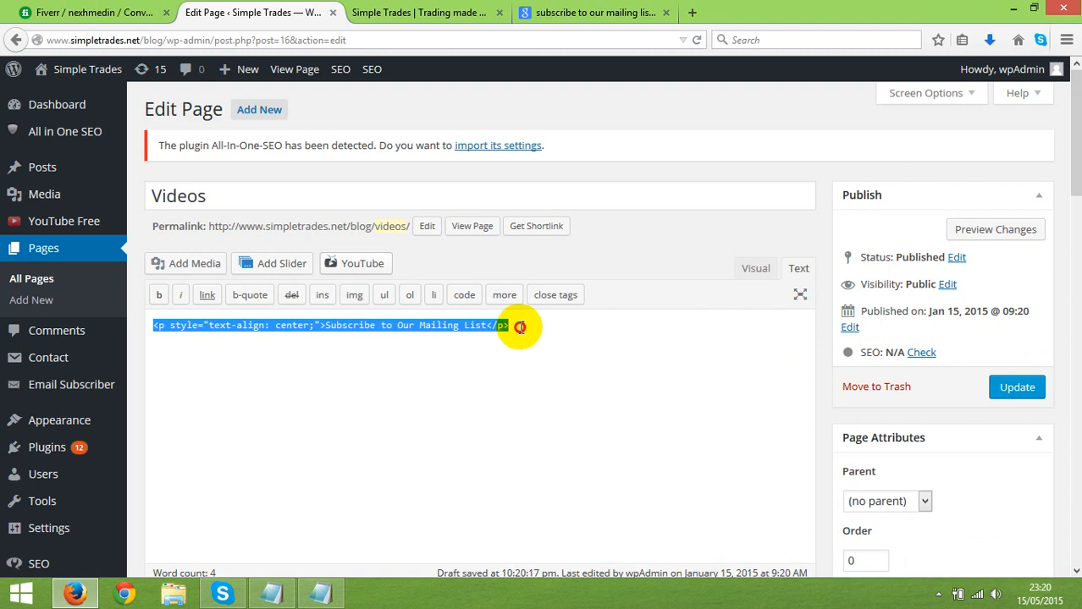
click(276, 325)
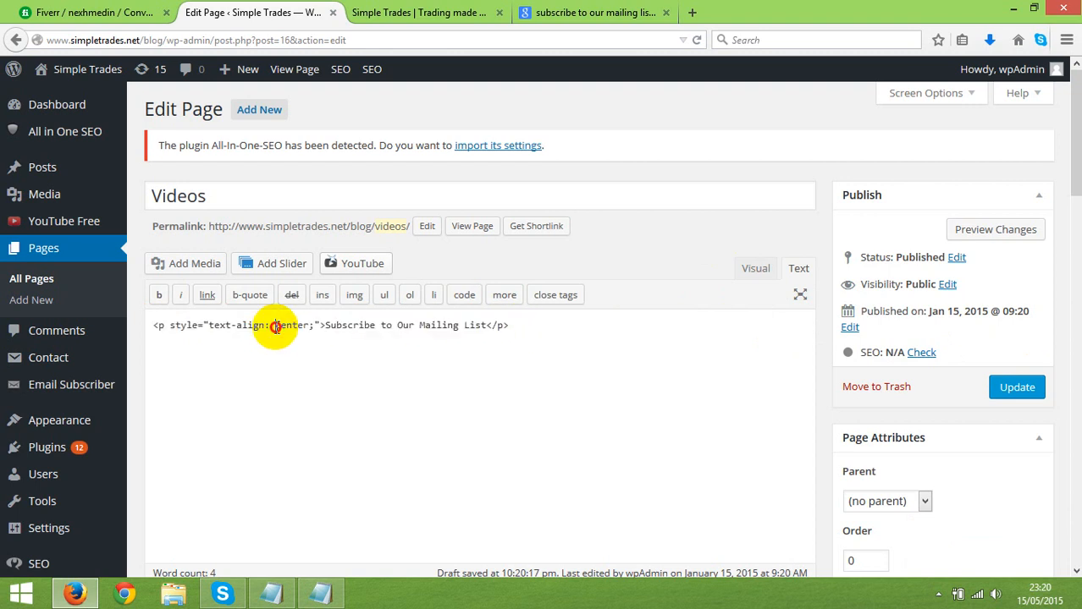
mouse_move(1015, 386)
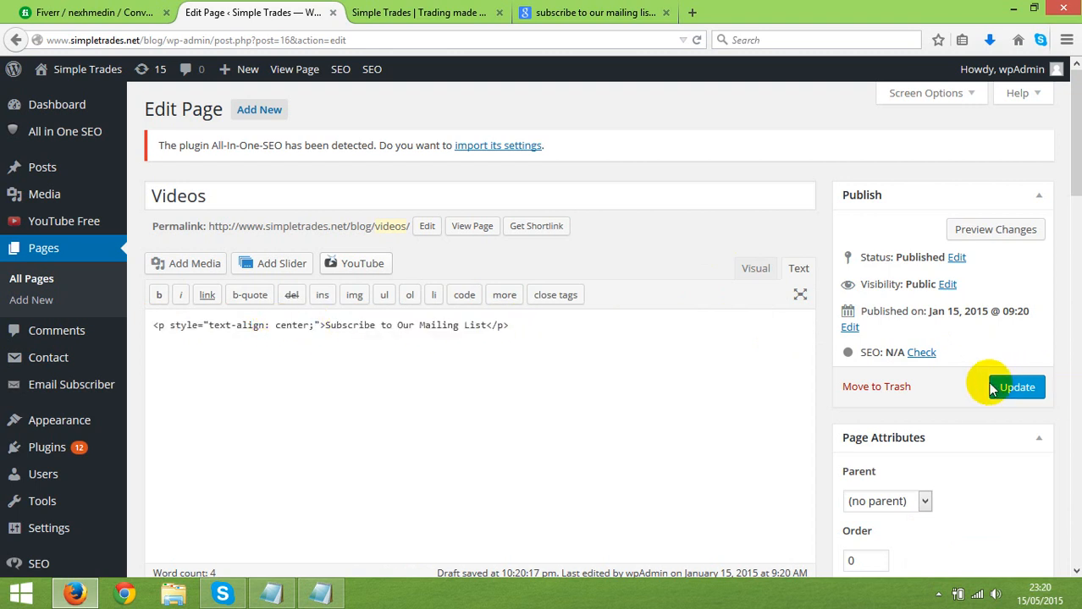
mouse_move(535, 348)
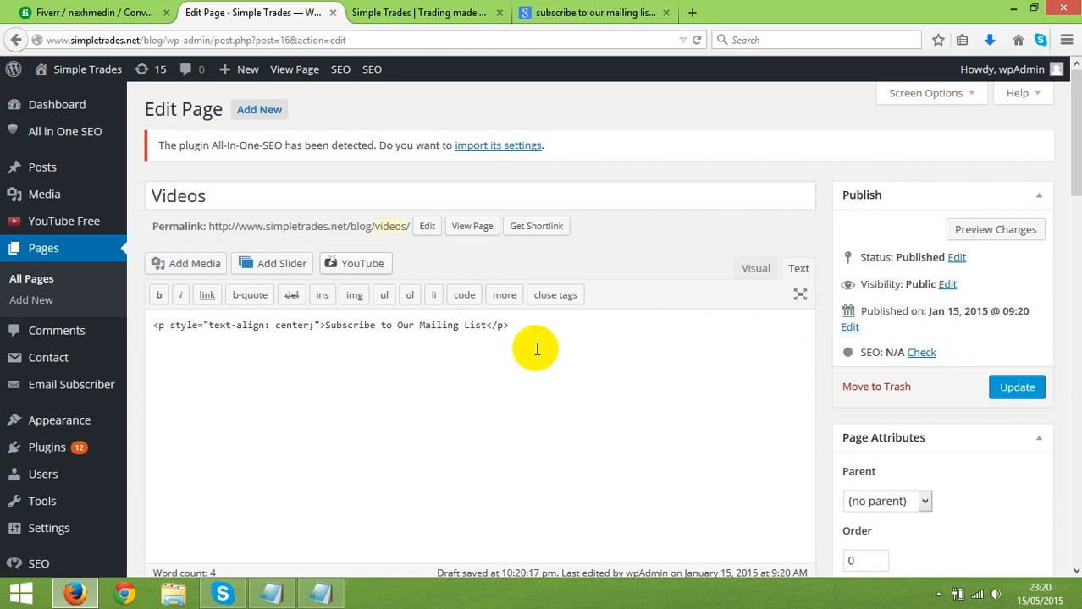
mouse_move(440, 335)
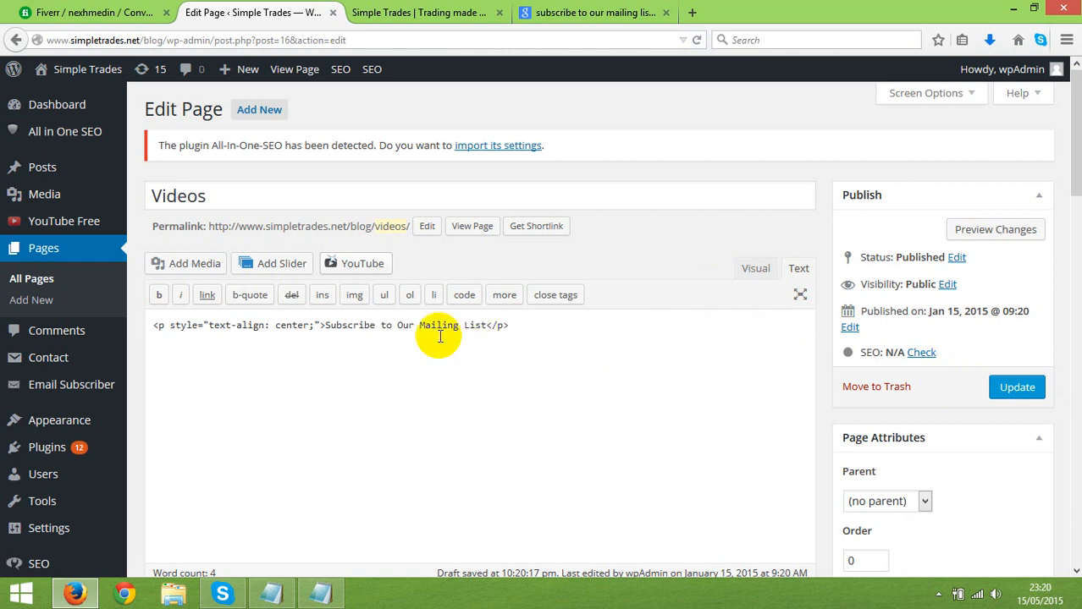
mouse_move(386, 326)
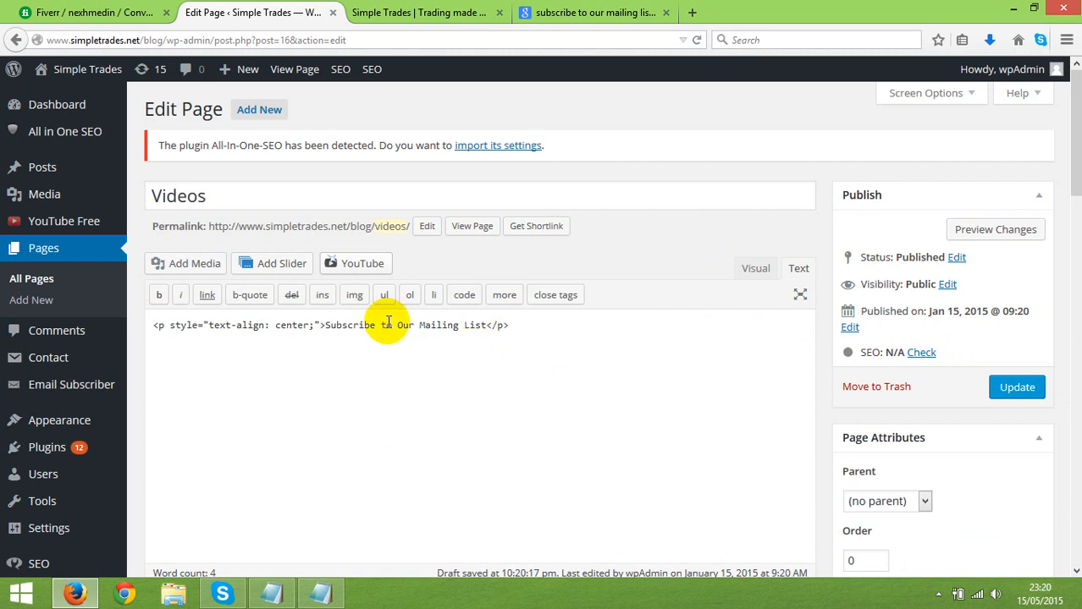
mouse_move(828, 320)
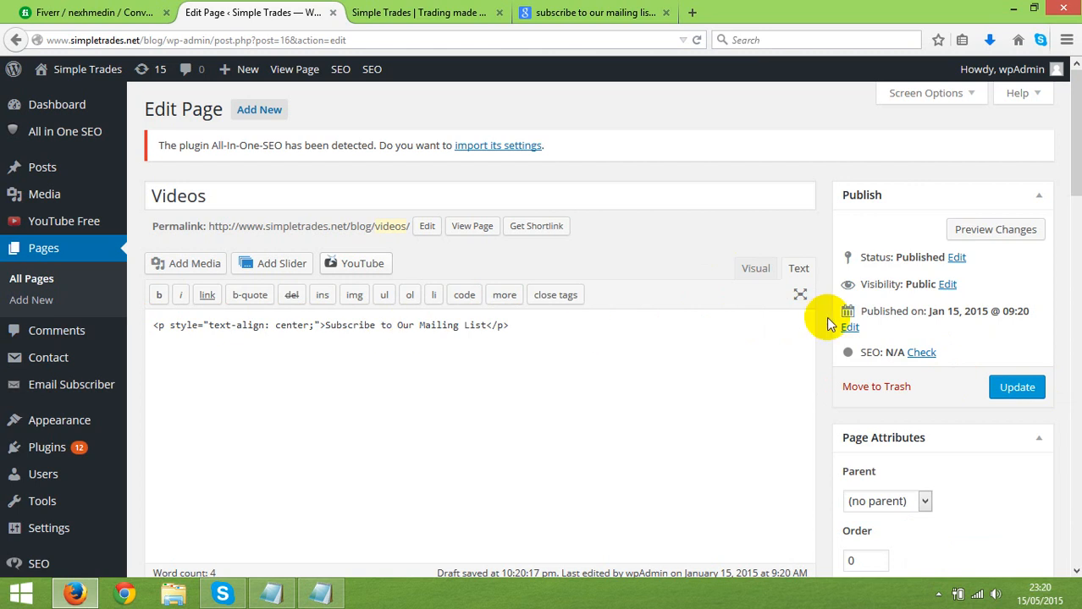
mouse_move(166, 246)
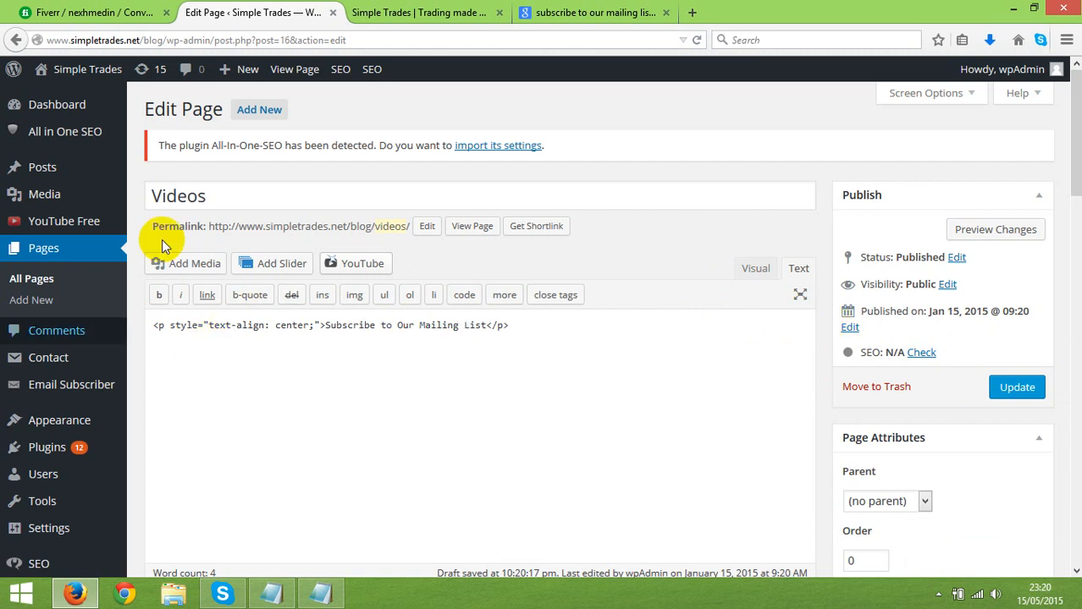